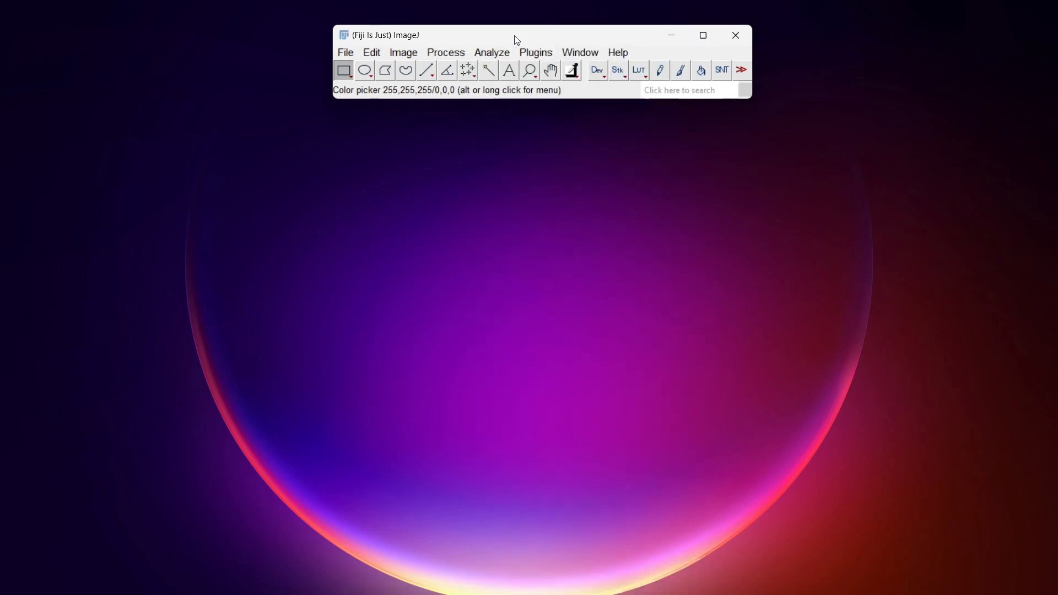
{"action": "mouse_move", "coordinate": [503, 52]}
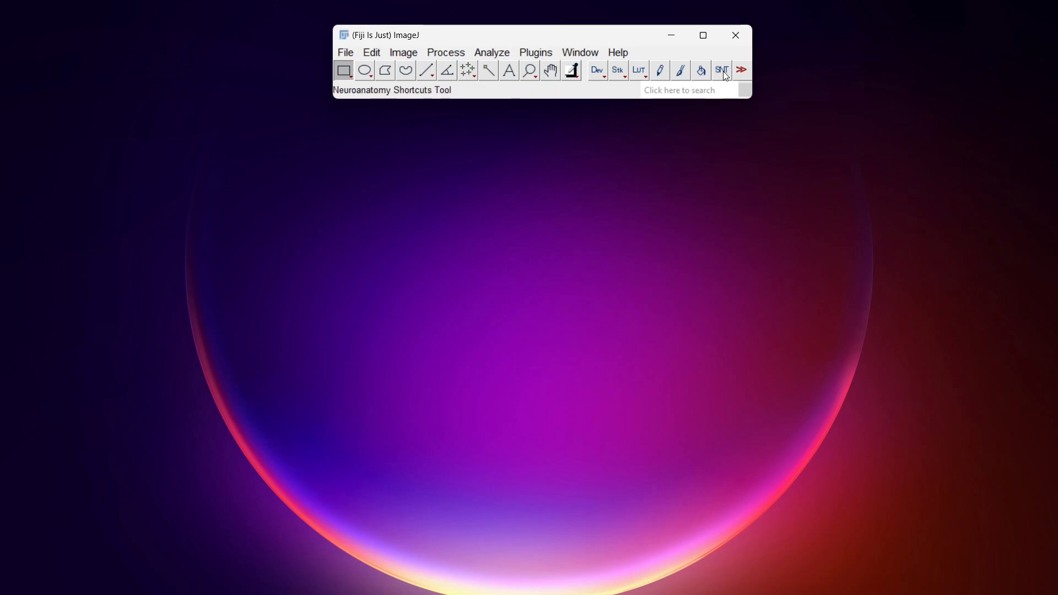
Step: Open Fiji's Neuroanatomy Shortcuts panel from the SNT toolbar icon
{"action": "left_click", "coordinate": [721, 70]}
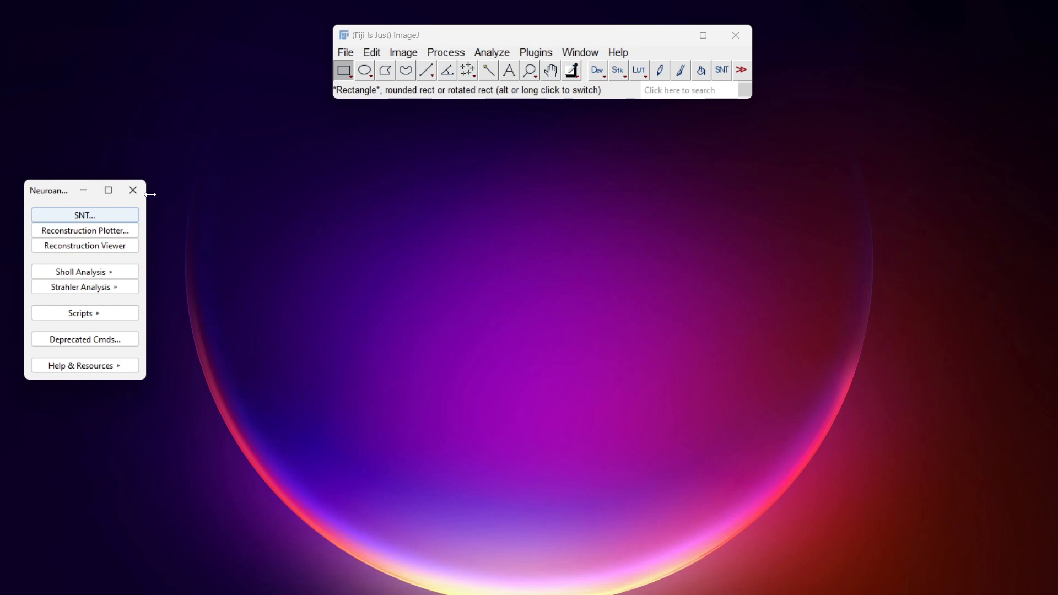
{"action": "mouse_move", "coordinate": [97, 218]}
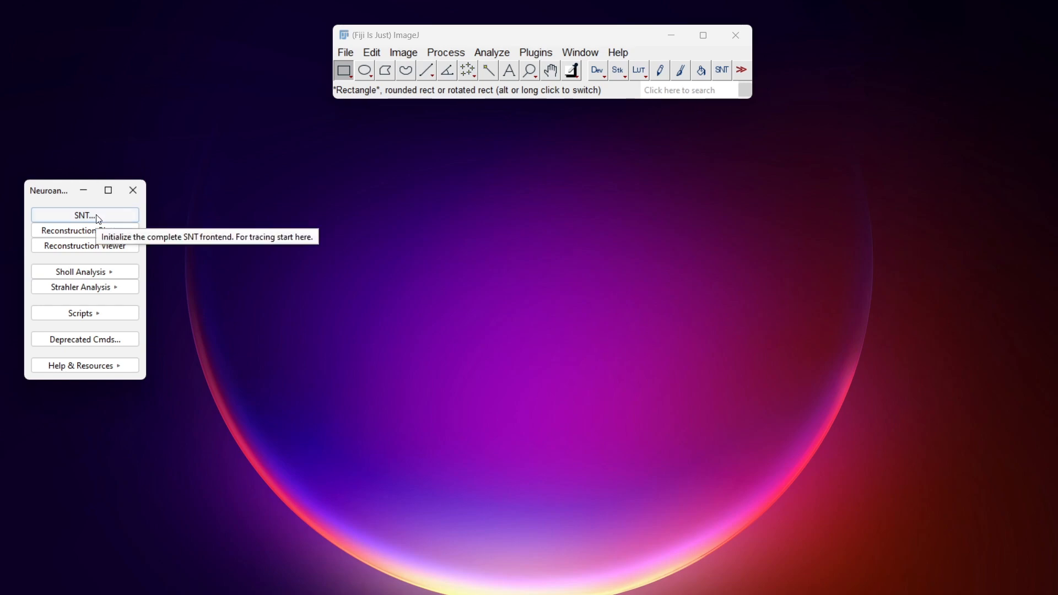
Step: Open SNT's startup prompt and set the image file to 5HT24-08_kute4_histamine_Series014
{"action": "left_click", "coordinate": [84, 216]}
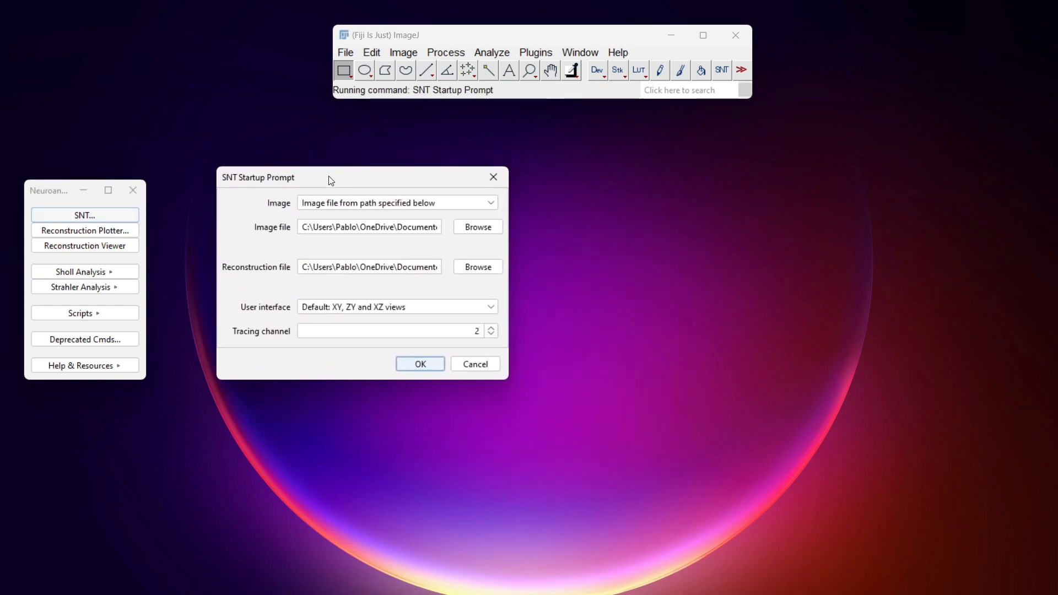
{"action": "left_click_drag", "start_coordinate": [330, 177], "coordinate": [311, 178]}
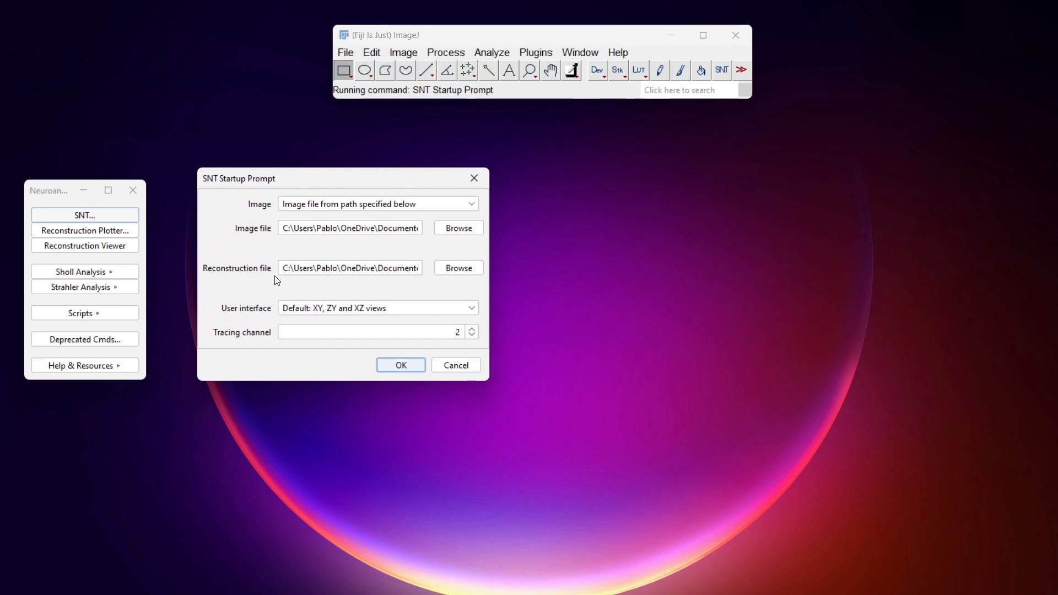
{"action": "mouse_move", "coordinate": [458, 268]}
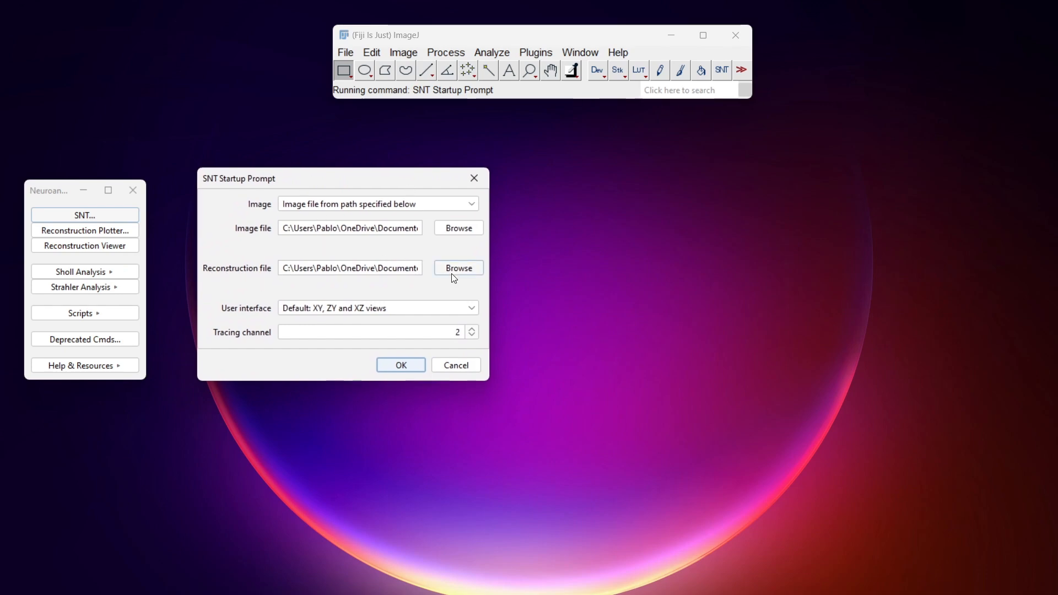
{"action": "mouse_move", "coordinate": [262, 275]}
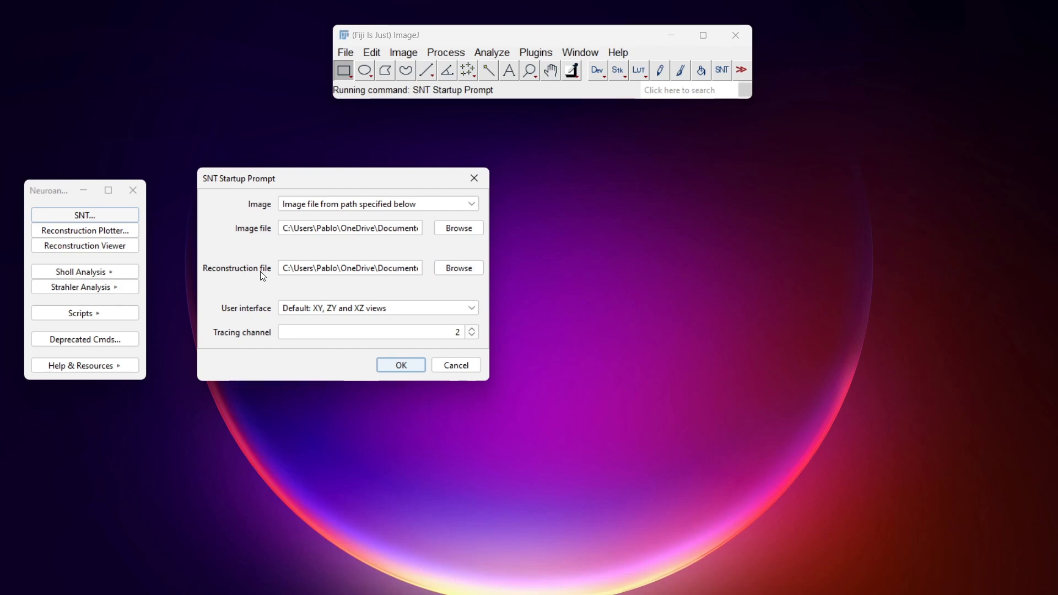
{"action": "mouse_move", "coordinate": [457, 228]}
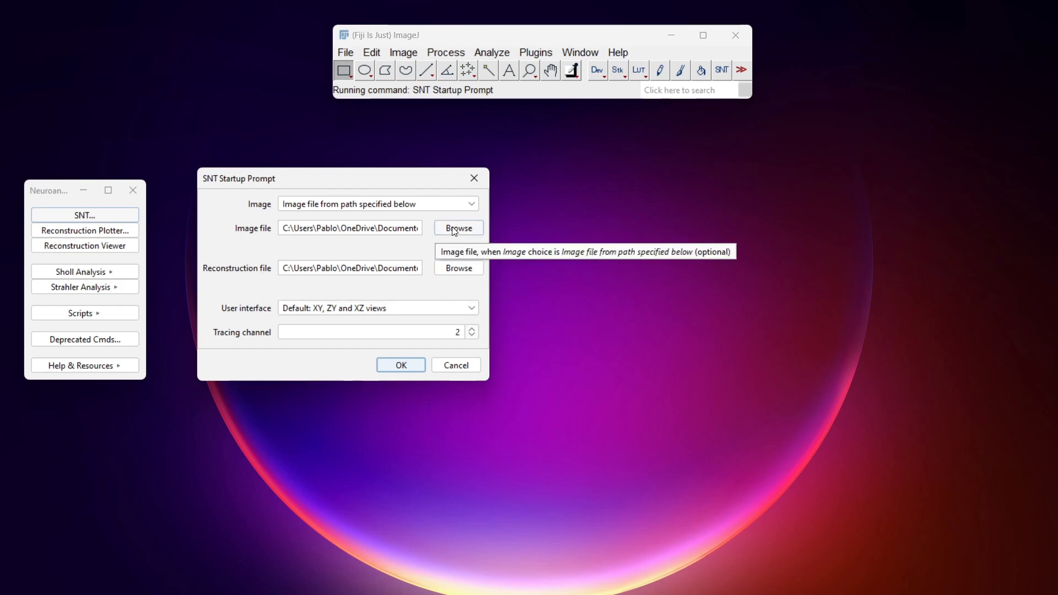
{"action": "left_click", "coordinate": [458, 228]}
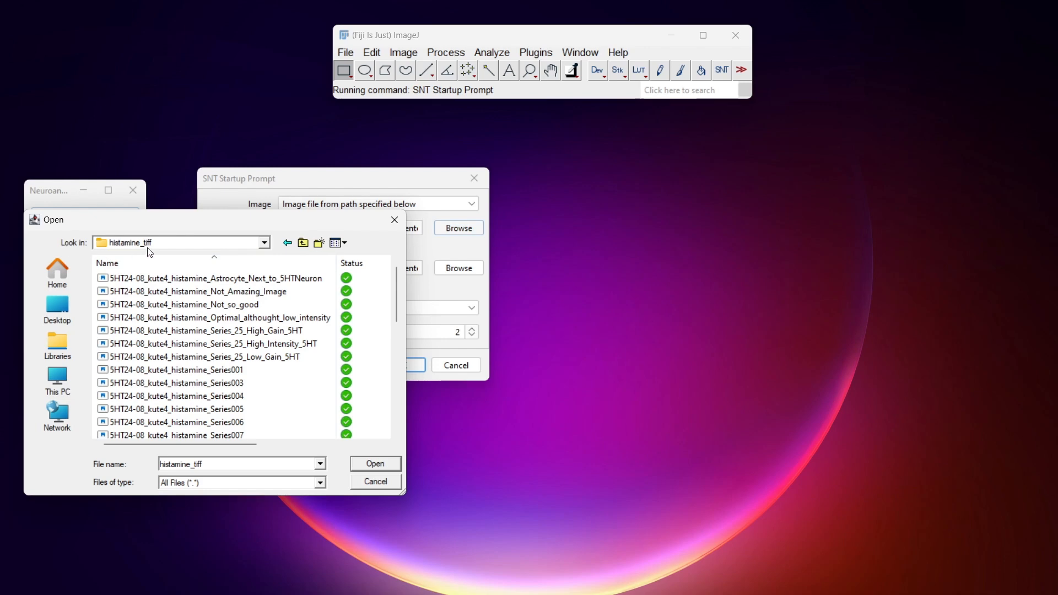
{"action": "left_click", "coordinate": [196, 291]}
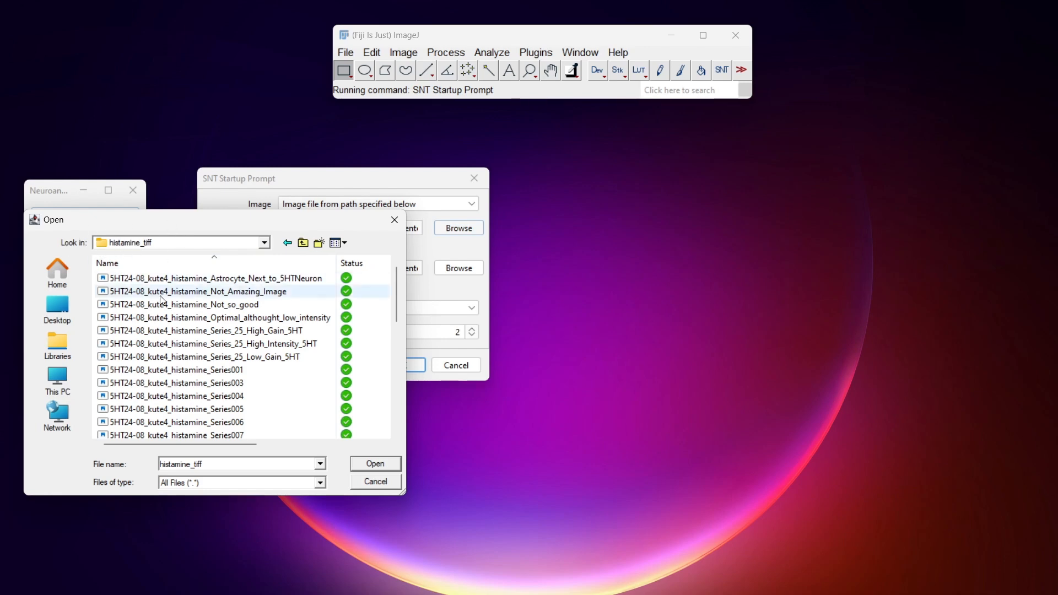
{"action": "scroll", "scroll_direction": "down", "scroll_amount": 3}
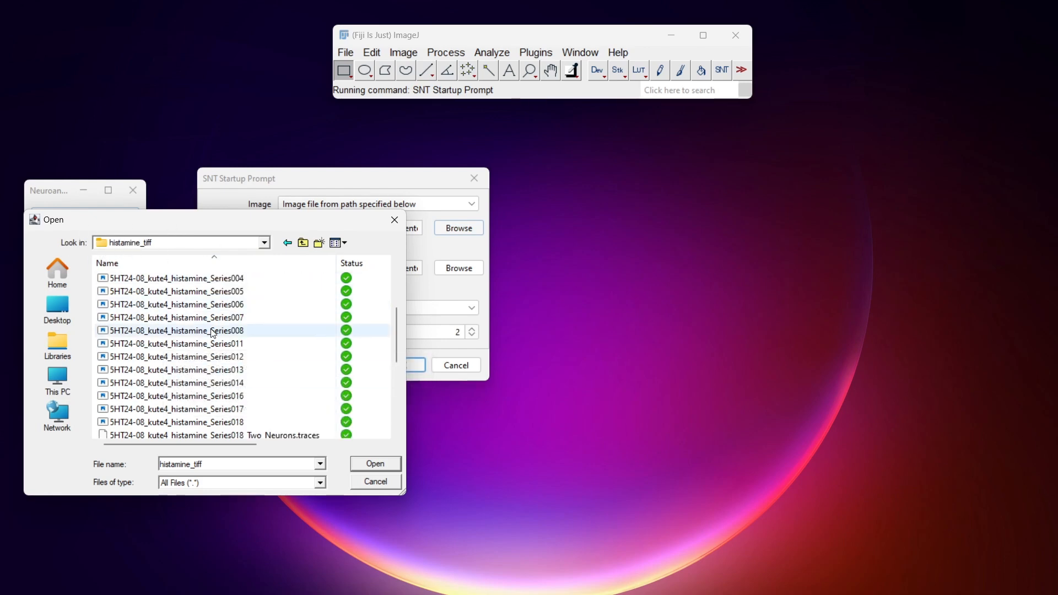
{"action": "left_click", "coordinate": [174, 383]}
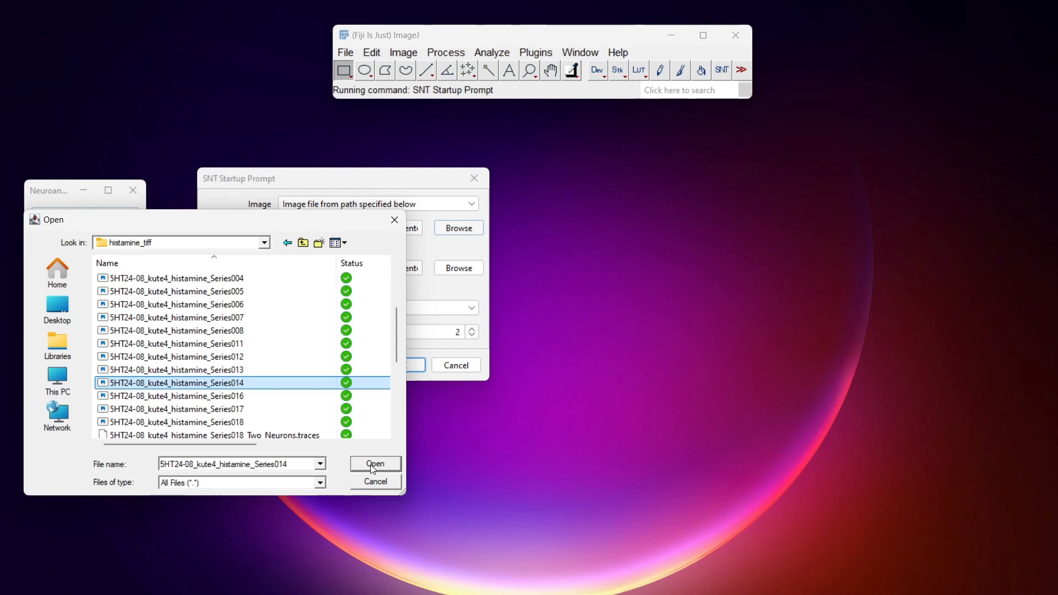
{"action": "left_click", "coordinate": [375, 463]}
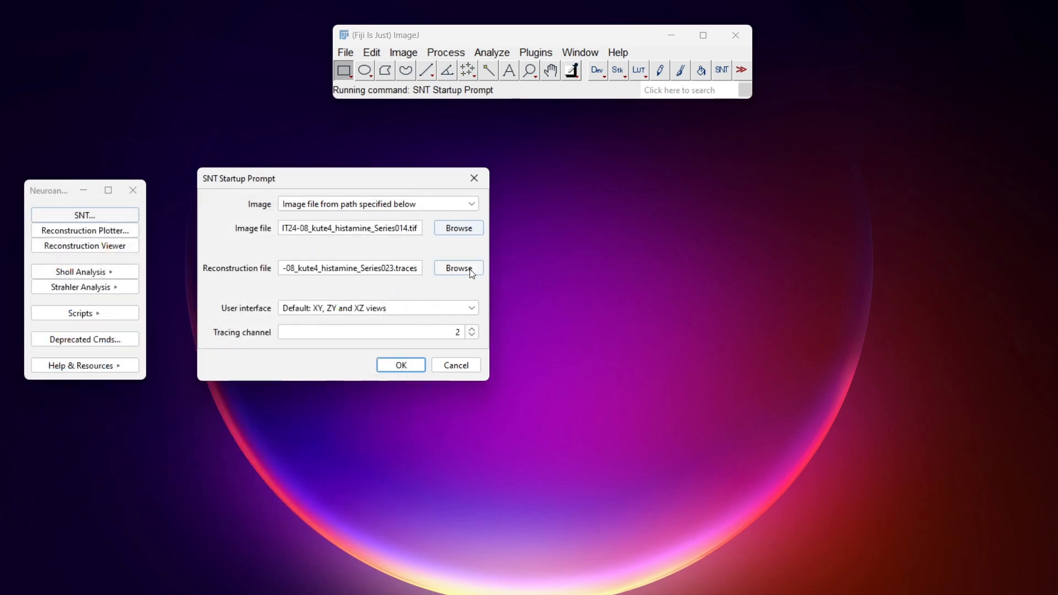
Step: Point the reconstruction file into the Neuron_Tracings/histamine_traces folder
{"action": "left_click", "coordinate": [457, 268]}
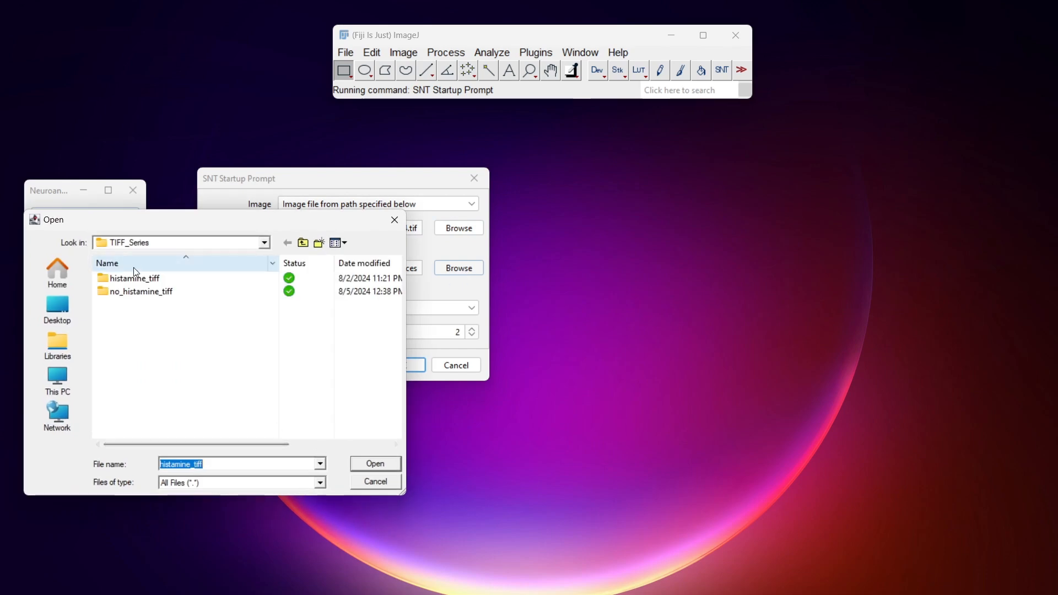
{"action": "left_click", "coordinate": [263, 243]}
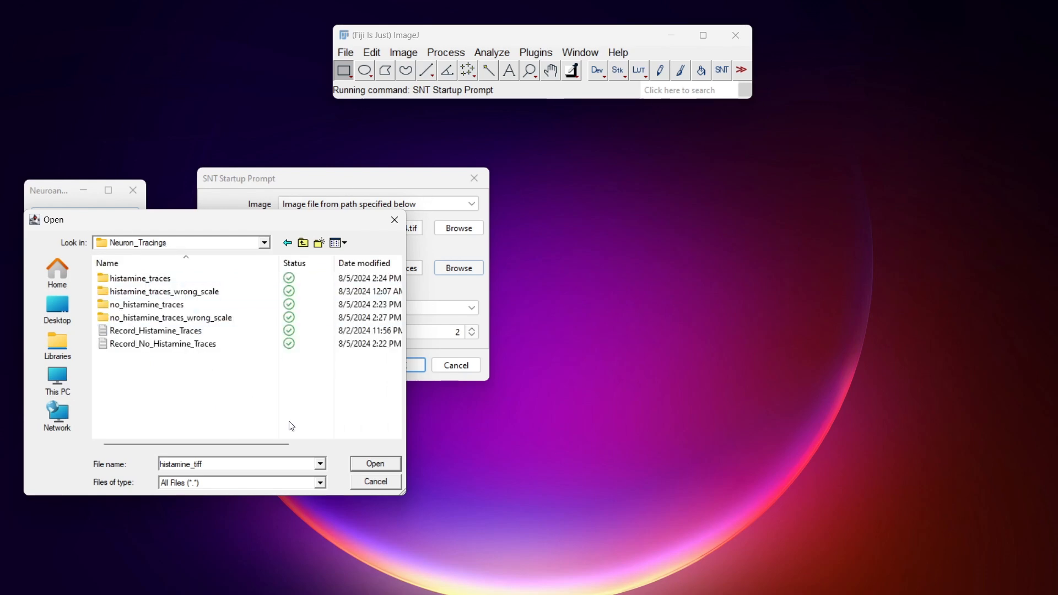
{"action": "mouse_move", "coordinate": [214, 401]}
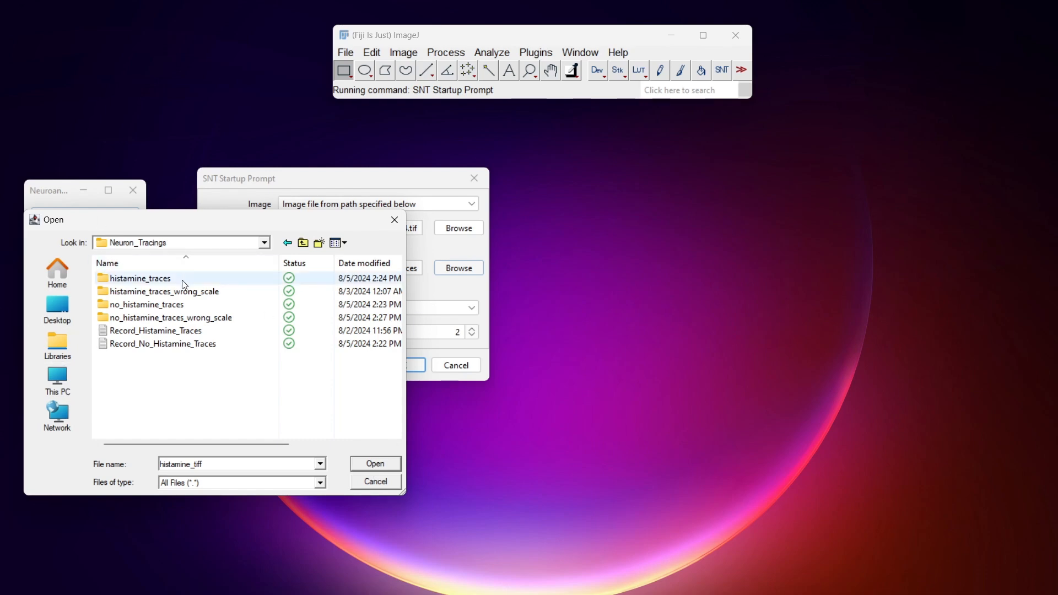
{"action": "double_click", "coordinate": [140, 277]}
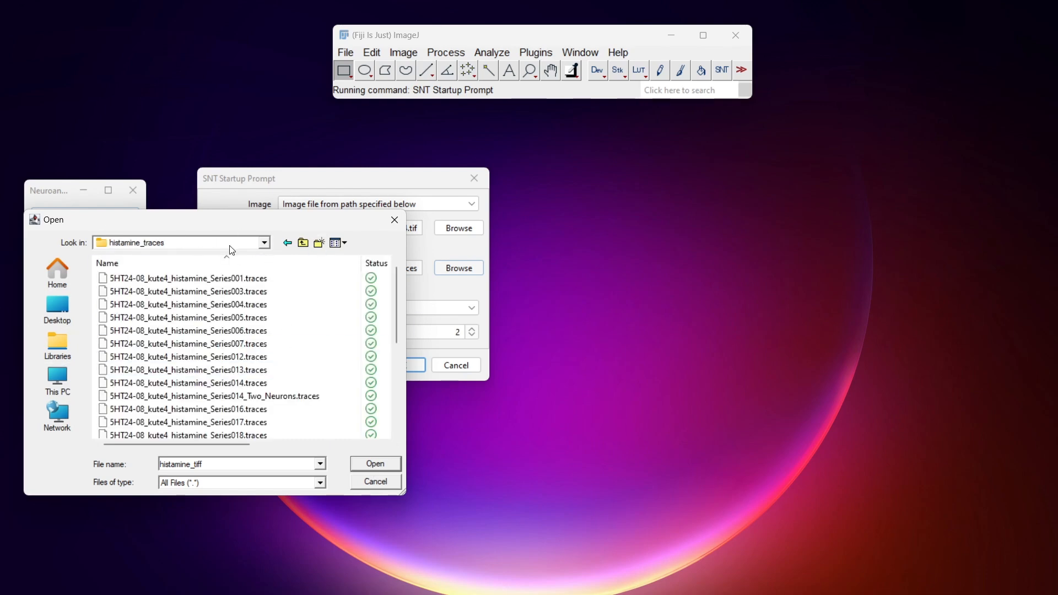
{"action": "left_click", "coordinate": [375, 463]}
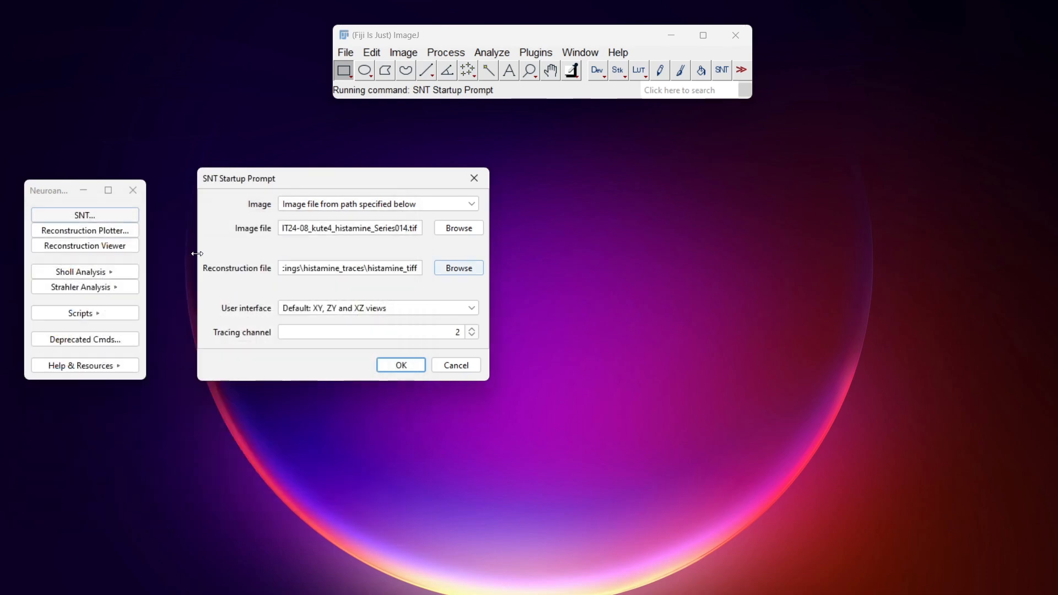
{"action": "mouse_move", "coordinate": [494, 337]}
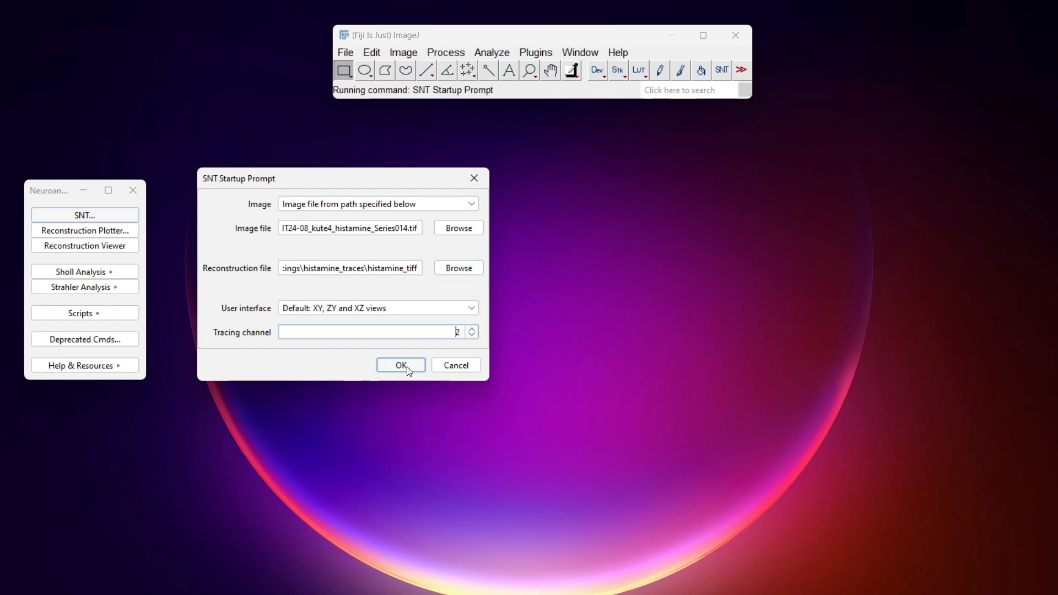
Step: Start SNT on the Series014 image and move the Path Manager and SNT windows aside
{"action": "left_click", "coordinate": [400, 364]}
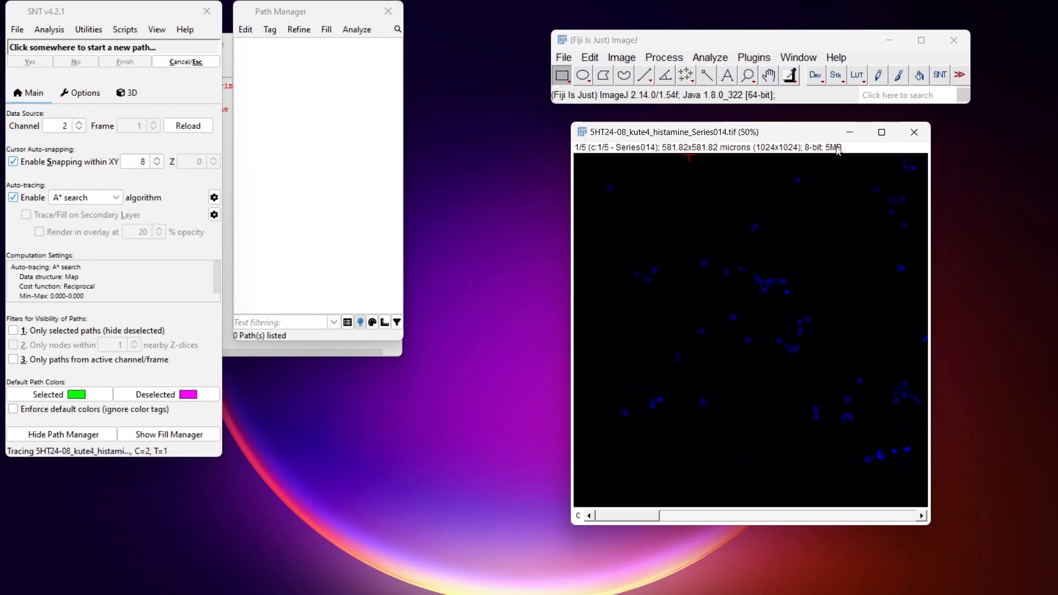
{"action": "left_click_drag", "start_coordinate": [279, 12], "coordinate": [418, 26]}
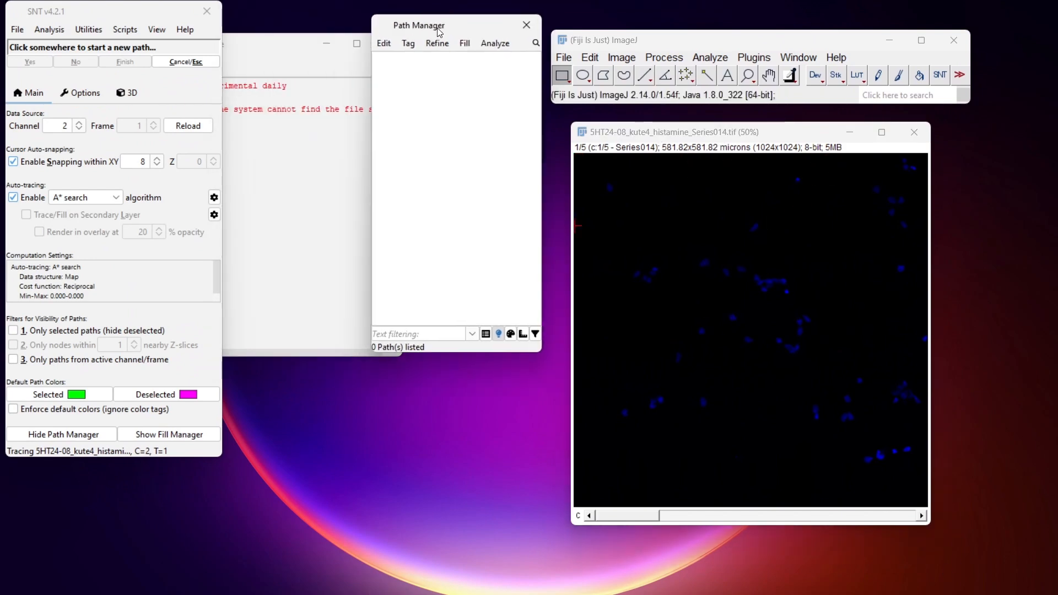
{"action": "left_click_drag", "start_coordinate": [46, 11], "coordinate": [90, 13]}
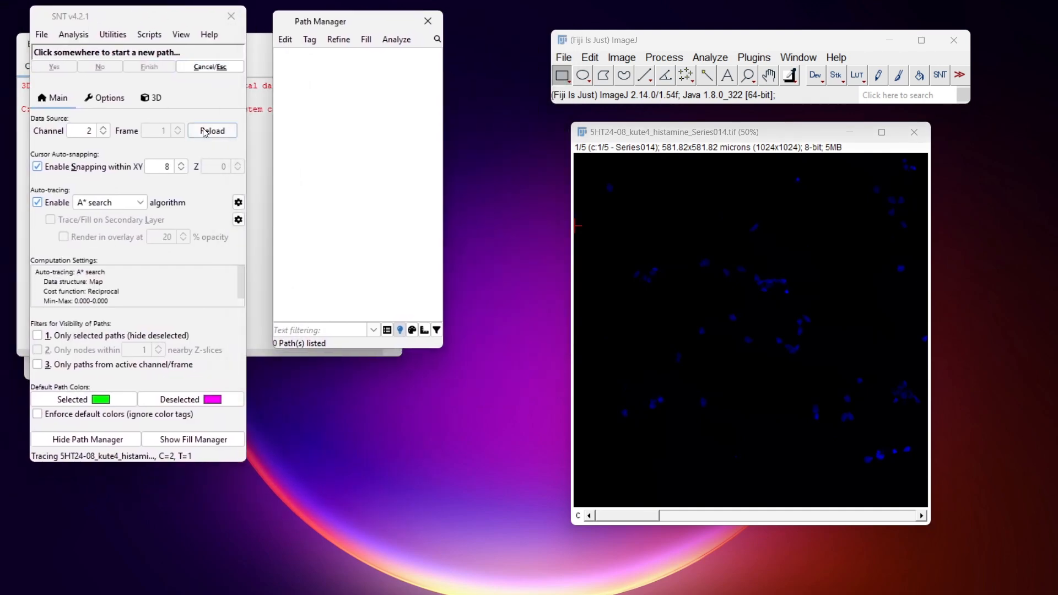
{"action": "mouse_move", "coordinate": [701, 156]}
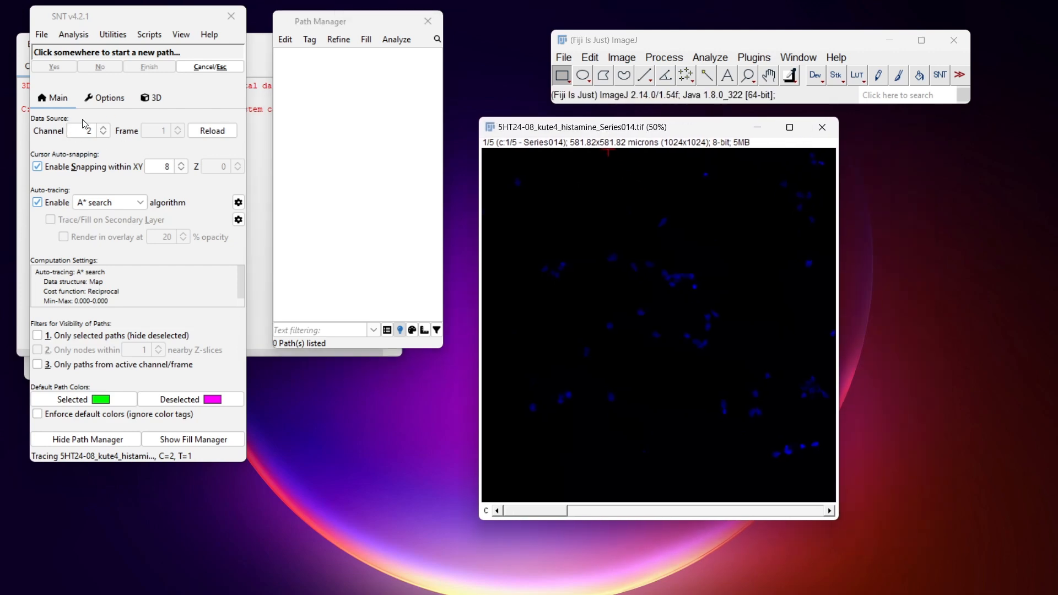
{"action": "mouse_move", "coordinate": [99, 18]}
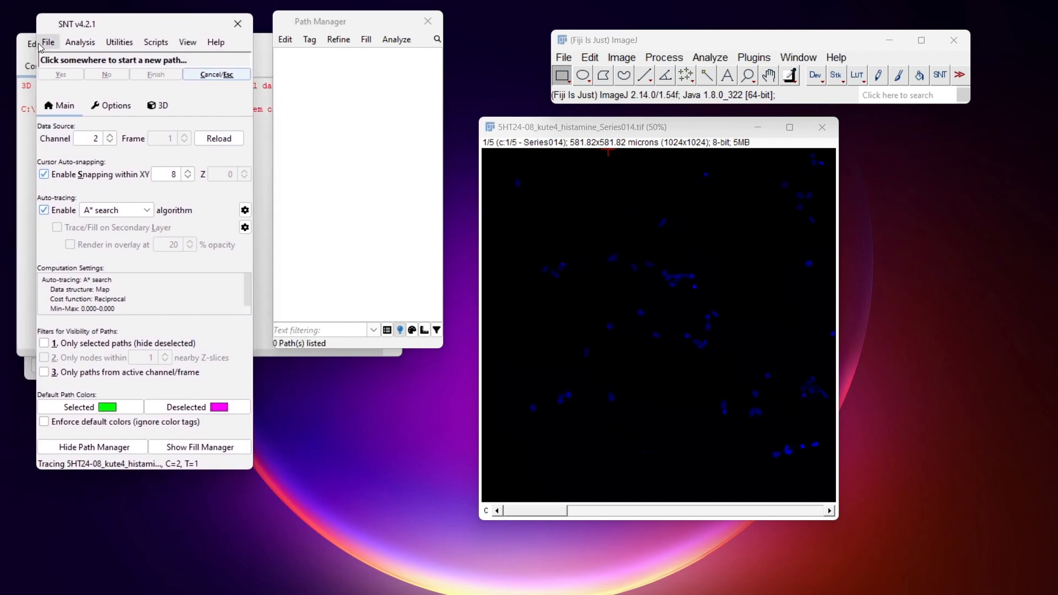
{"action": "mouse_move", "coordinate": [242, 52]}
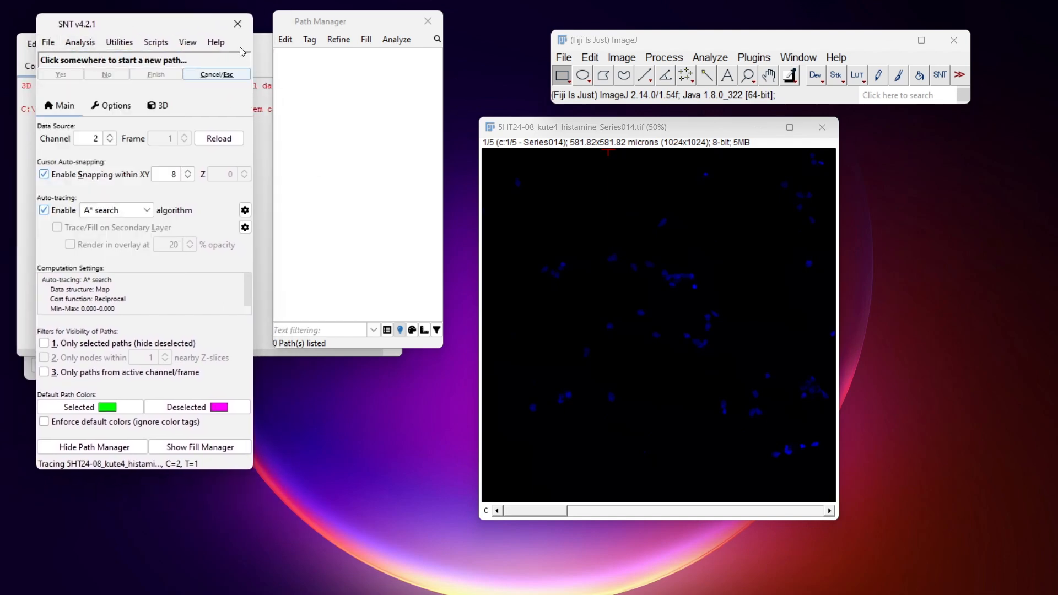
{"action": "mouse_move", "coordinate": [599, 265]}
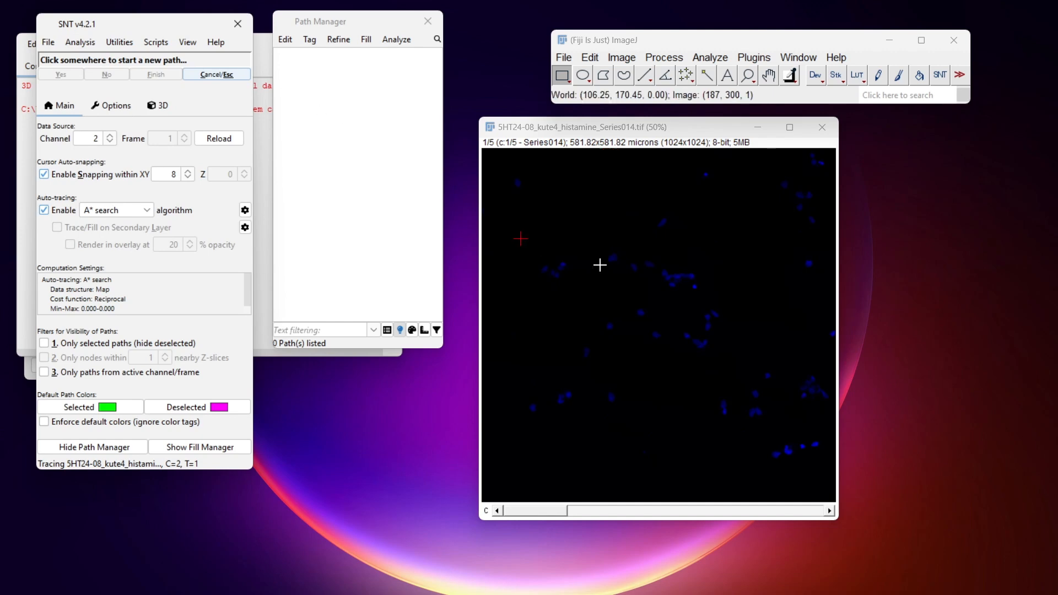
{"action": "mouse_move", "coordinate": [692, 299]}
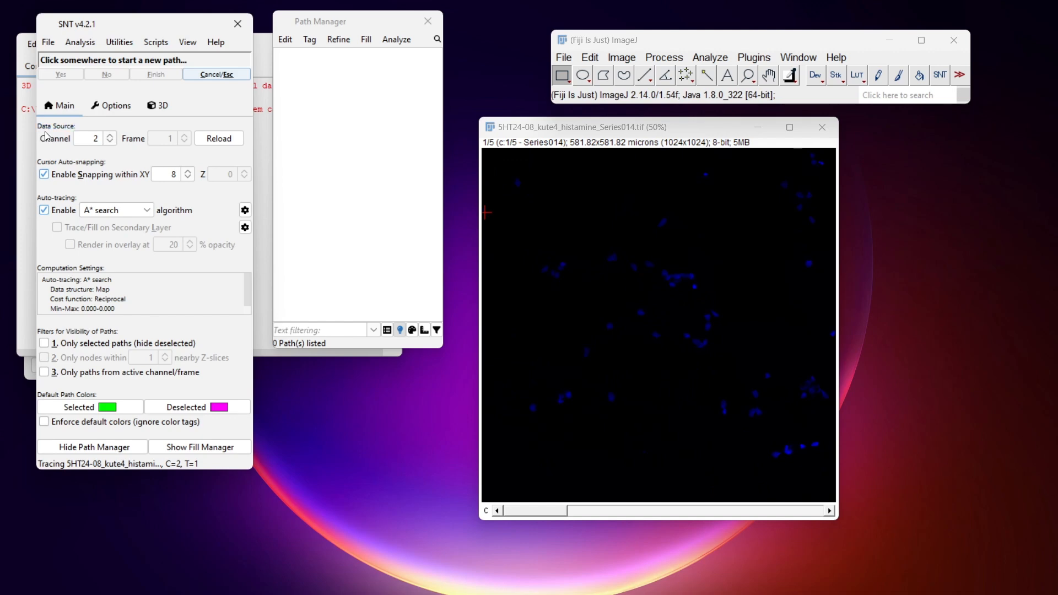
{"action": "mouse_move", "coordinate": [80, 127]}
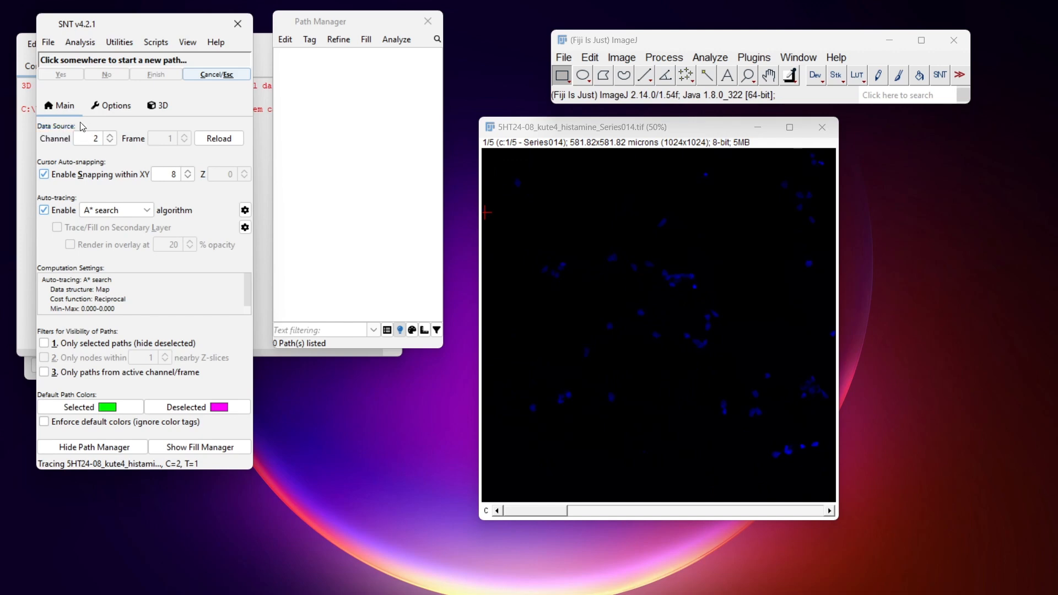
{"action": "mouse_move", "coordinate": [648, 313]}
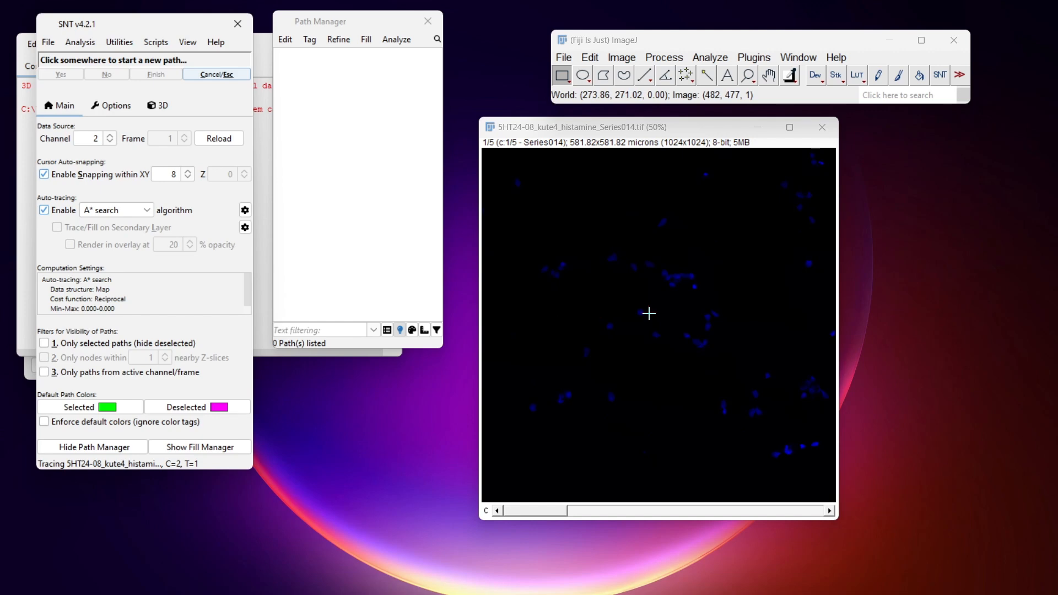
Step: Switch tracing to channel 1 and trace a first segment to an end point
{"action": "left_click", "coordinate": [602, 264]}
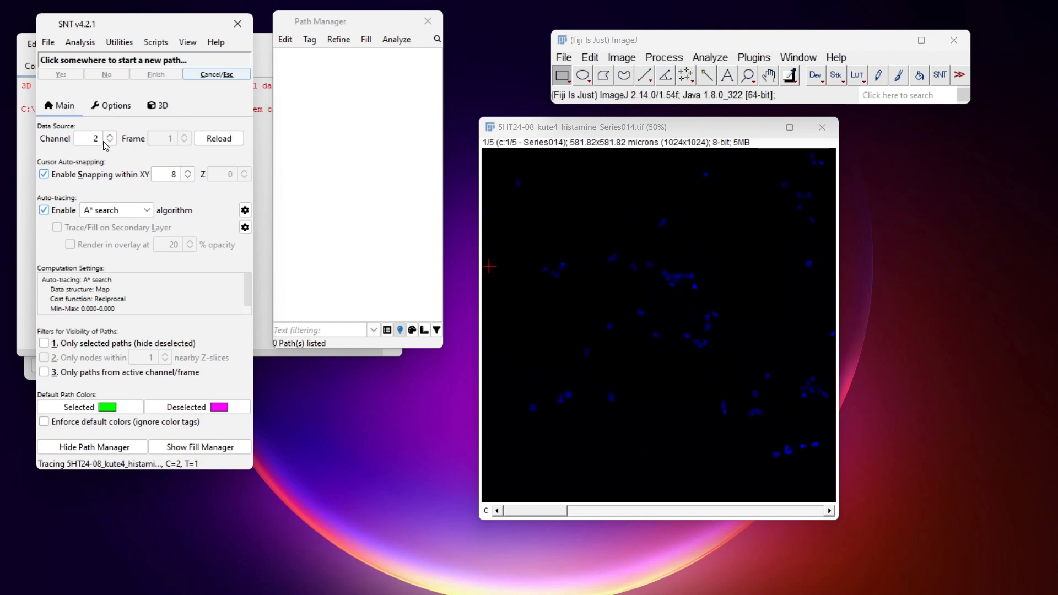
{"action": "left_click", "coordinate": [109, 142]}
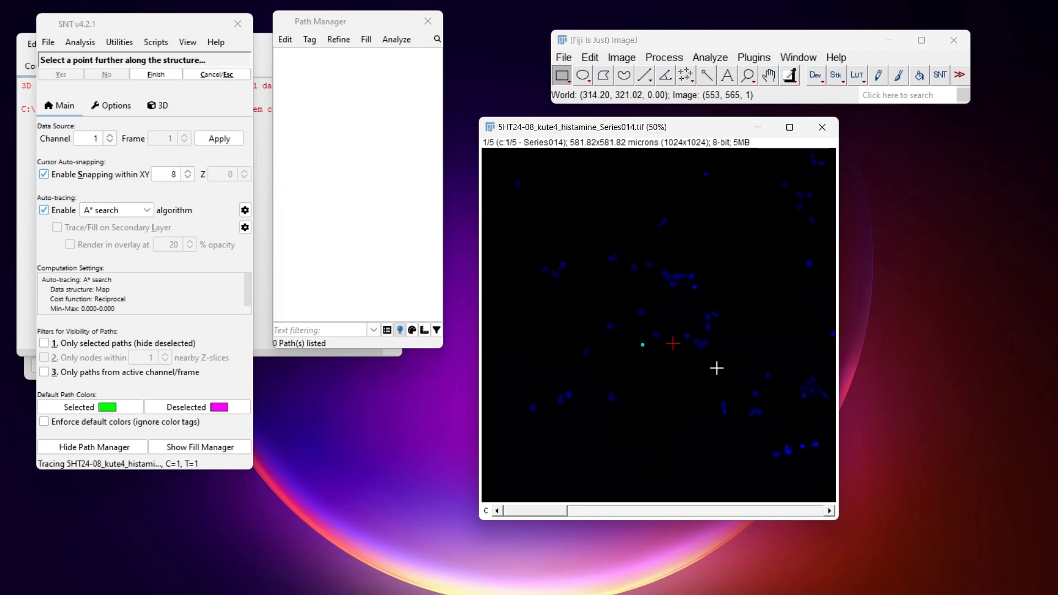
{"action": "left_click", "coordinate": [550, 373]}
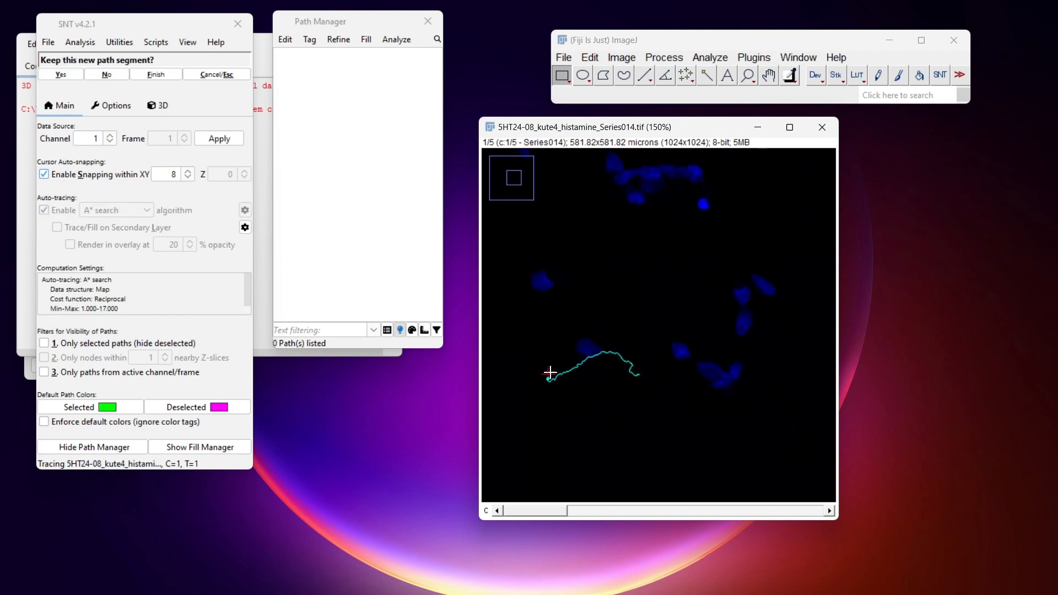
{"action": "mouse_move", "coordinate": [729, 409]}
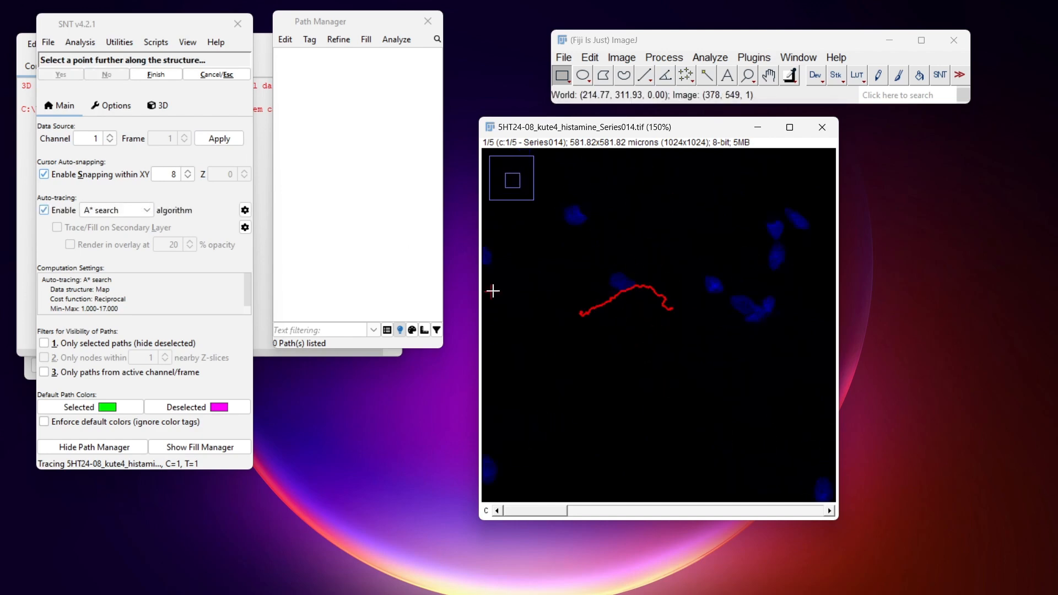
Step: Discard the pending segment, trace from channel 2, and step the displayed channel to 3, then 4
{"action": "left_click", "coordinate": [155, 74]}
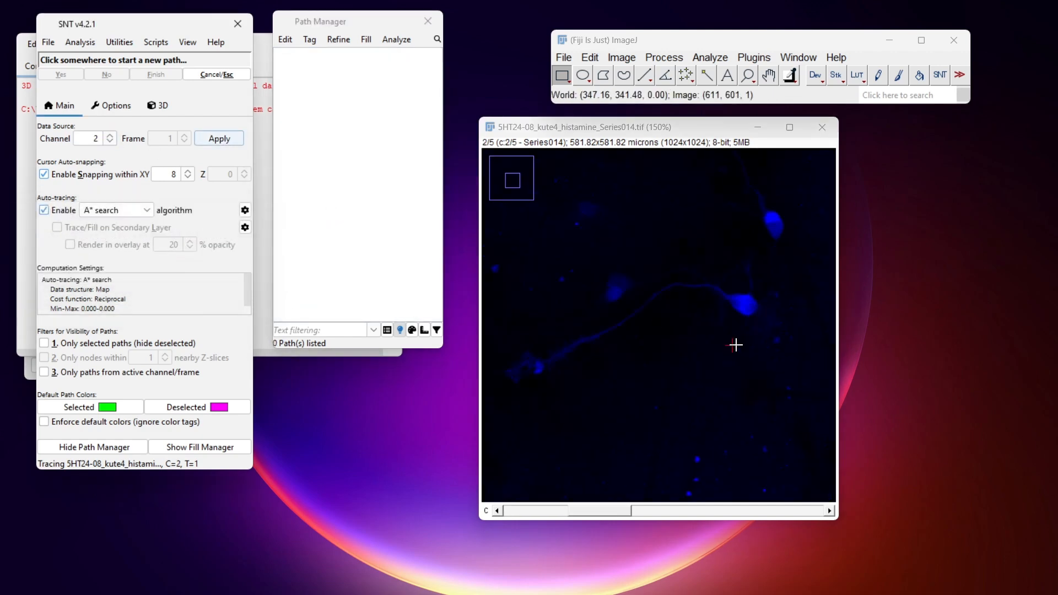
{"action": "mouse_move", "coordinate": [726, 296]}
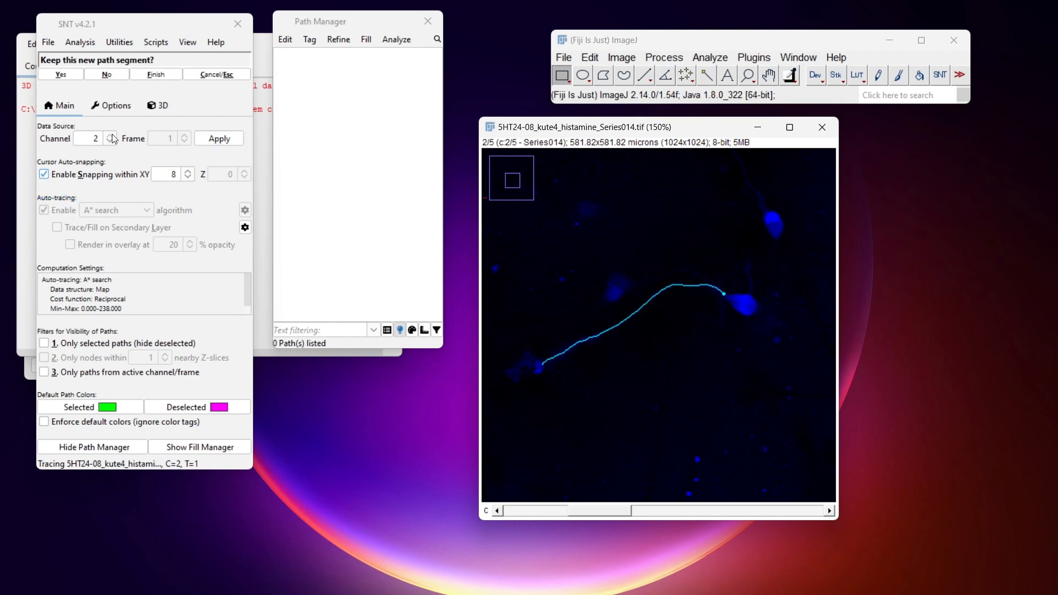
{"action": "left_click", "coordinate": [110, 136]}
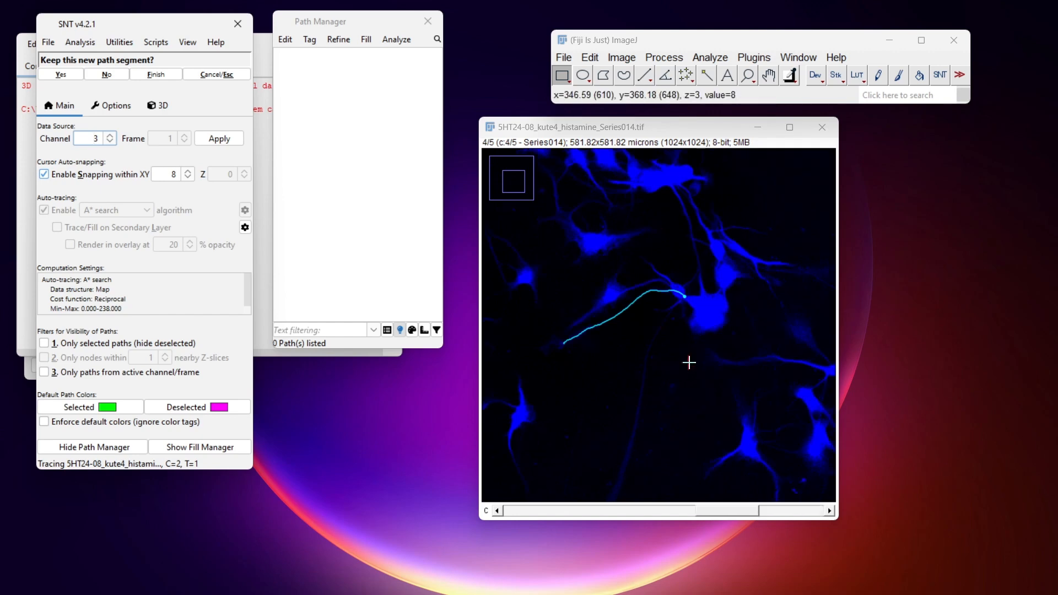
{"action": "left_click", "coordinate": [110, 135]}
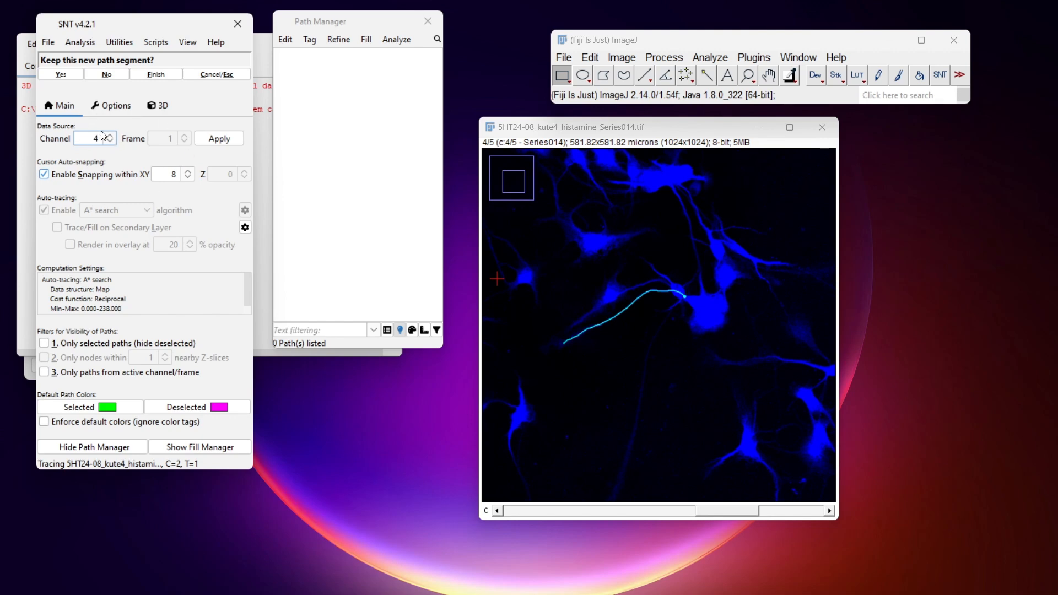
{"action": "mouse_move", "coordinate": [249, 128]}
{"action": "type", "text": "2"}
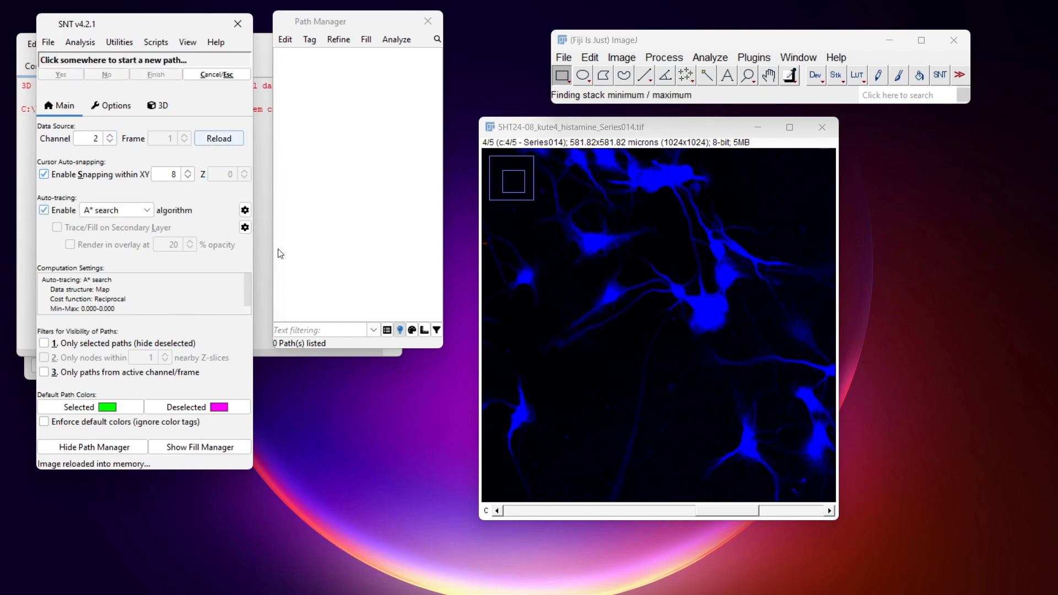
Step: Toggle Enable Snapping and display channel 2 with a green LUT
{"action": "left_click", "coordinate": [44, 174]}
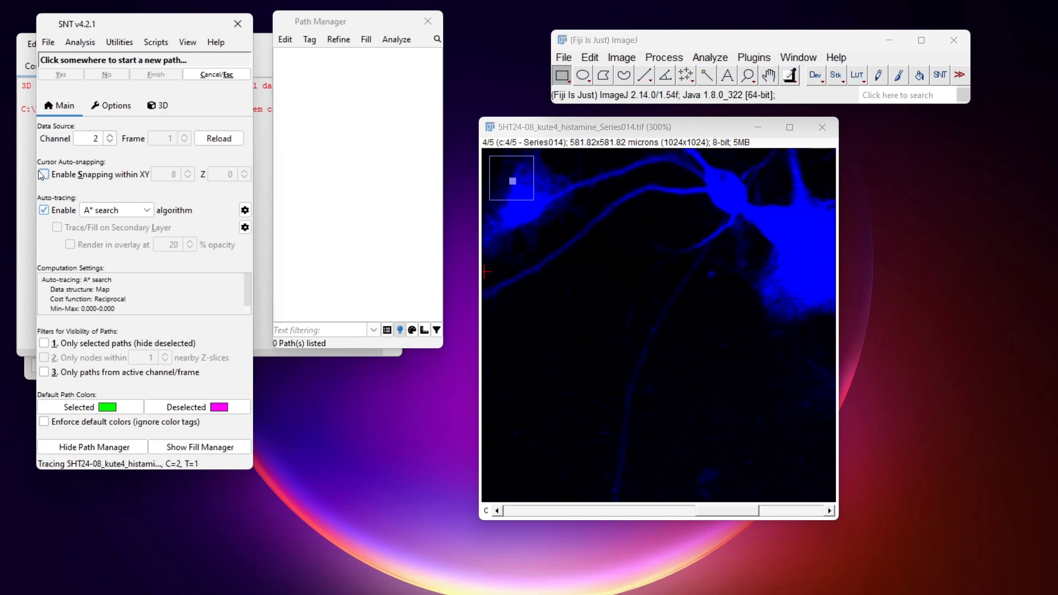
{"action": "left_click", "coordinate": [43, 174]}
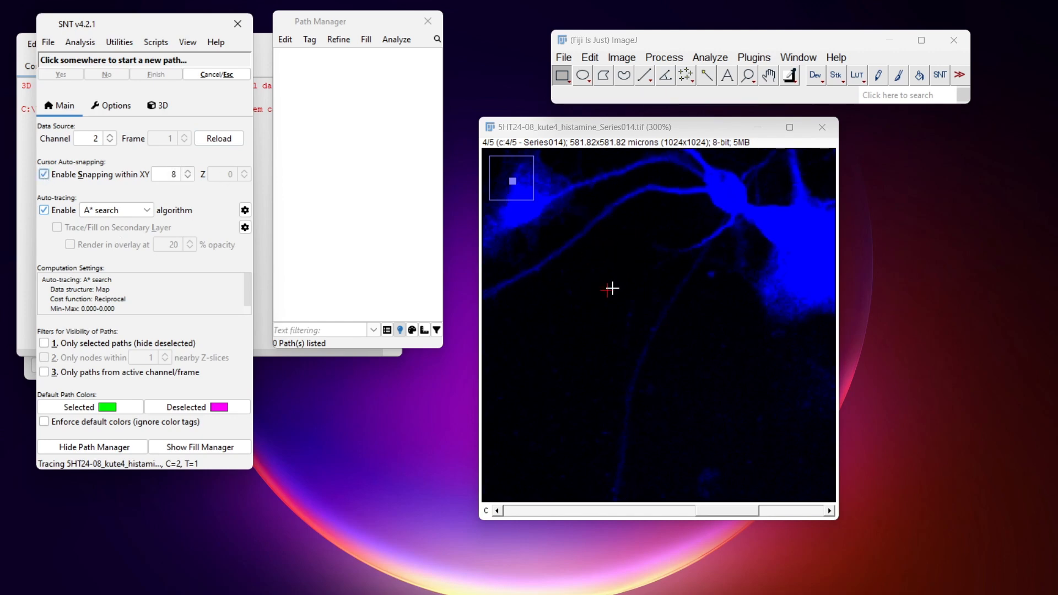
{"action": "mouse_move", "coordinate": [648, 198]}
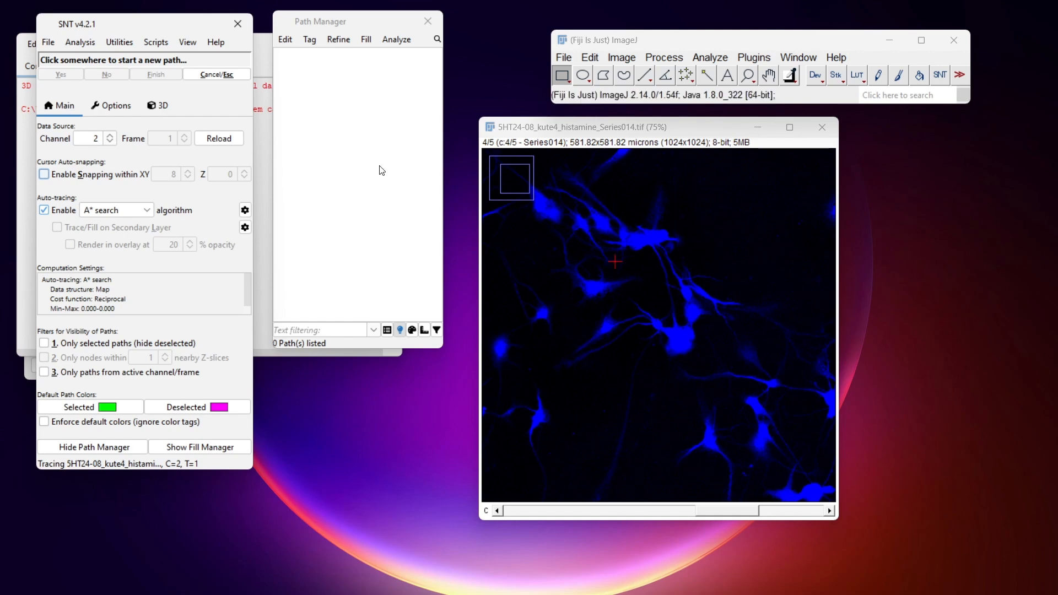
{"action": "mouse_move", "coordinate": [100, 162]}
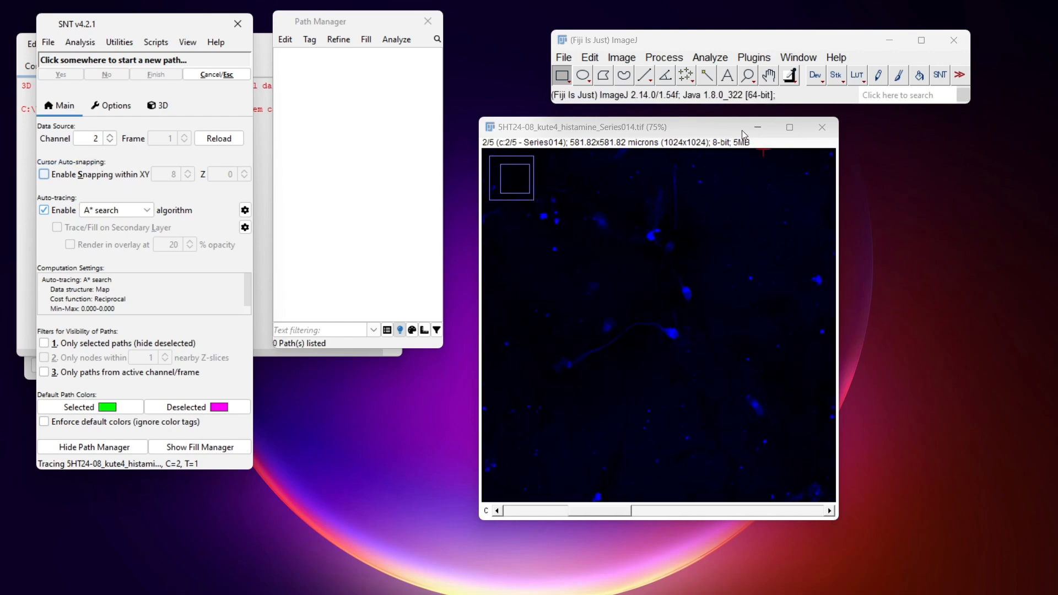
{"action": "left_click", "coordinate": [620, 57]}
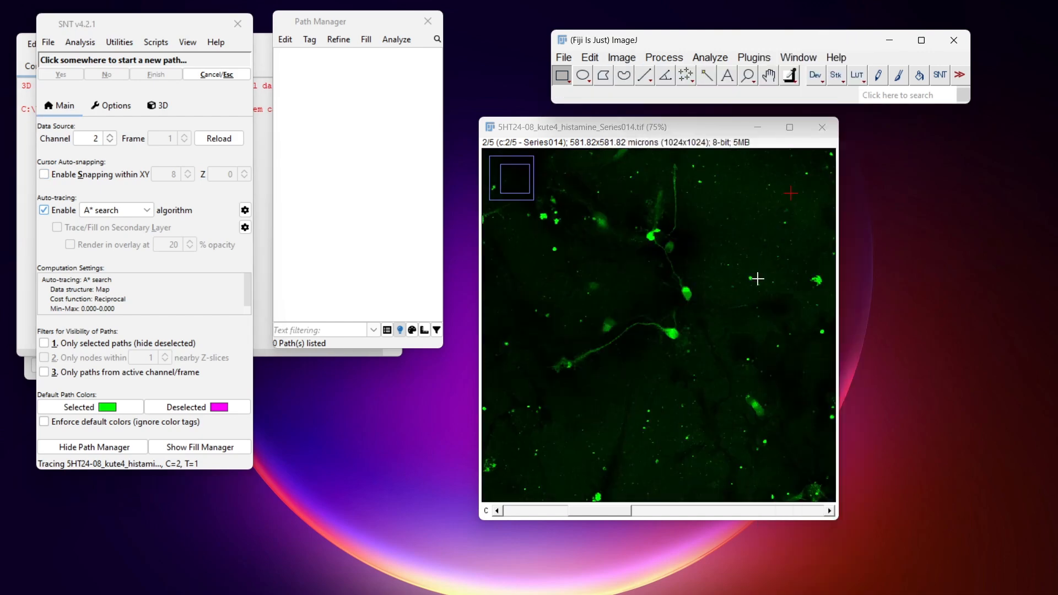
{"action": "mouse_move", "coordinate": [686, 75]}
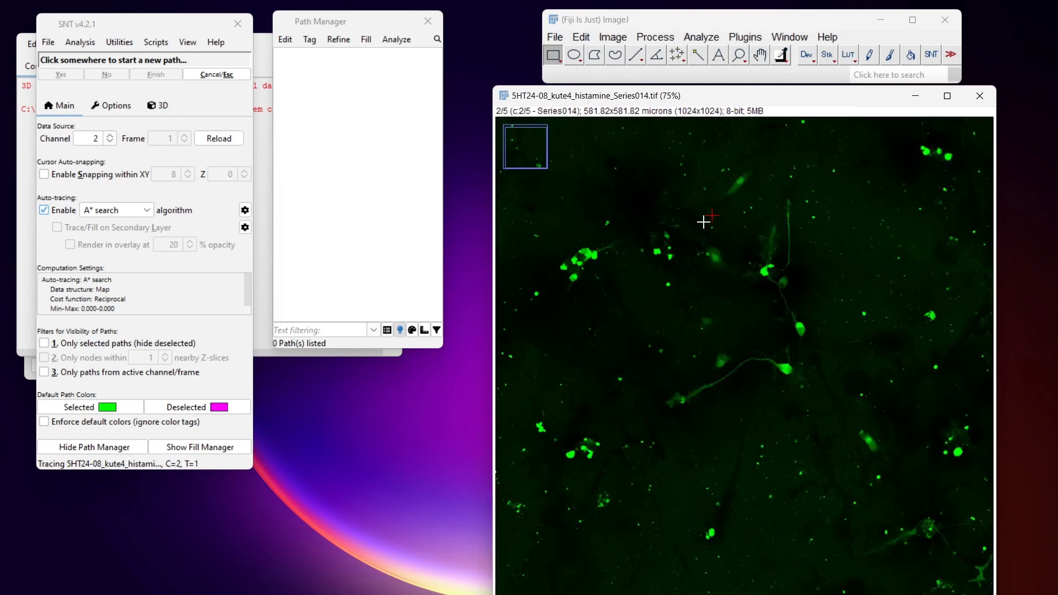
Step: Apply Process > Sharpen to the green channel-2 image
{"action": "left_click", "coordinate": [612, 37]}
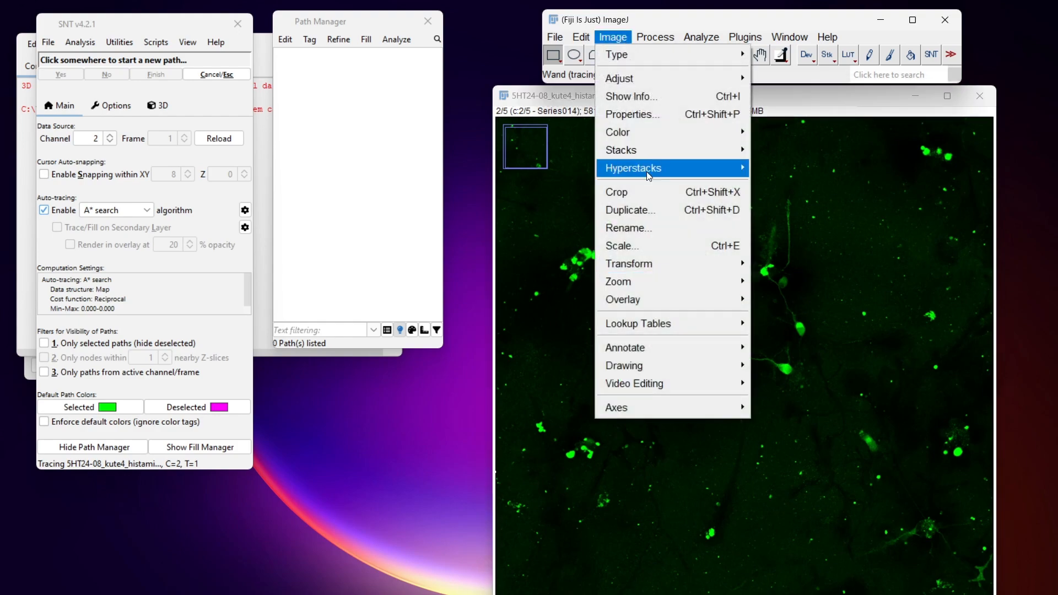
{"action": "left_click", "coordinate": [654, 36]}
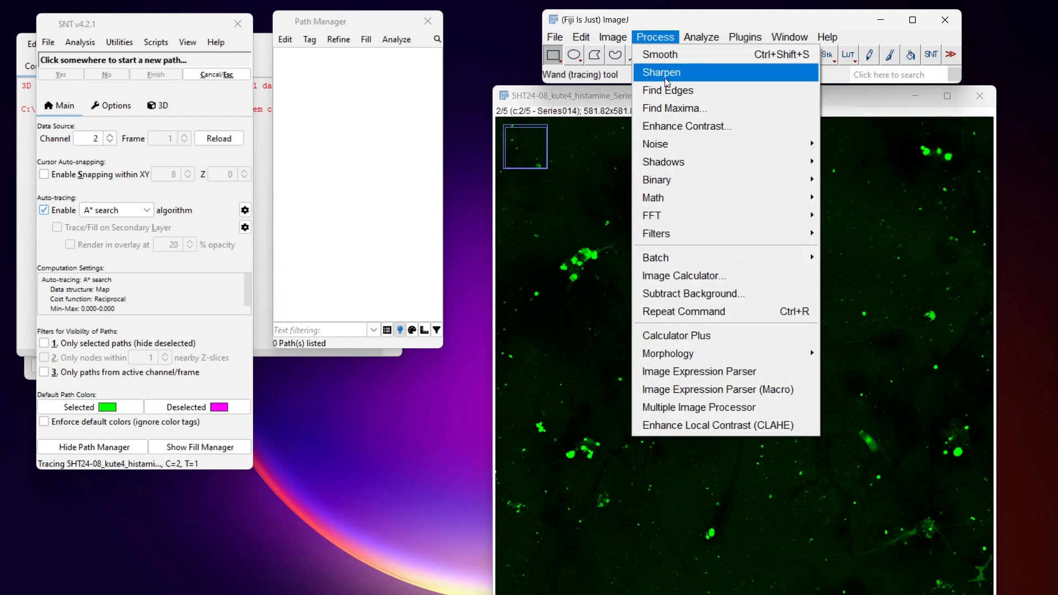
{"action": "left_click", "coordinate": [661, 72]}
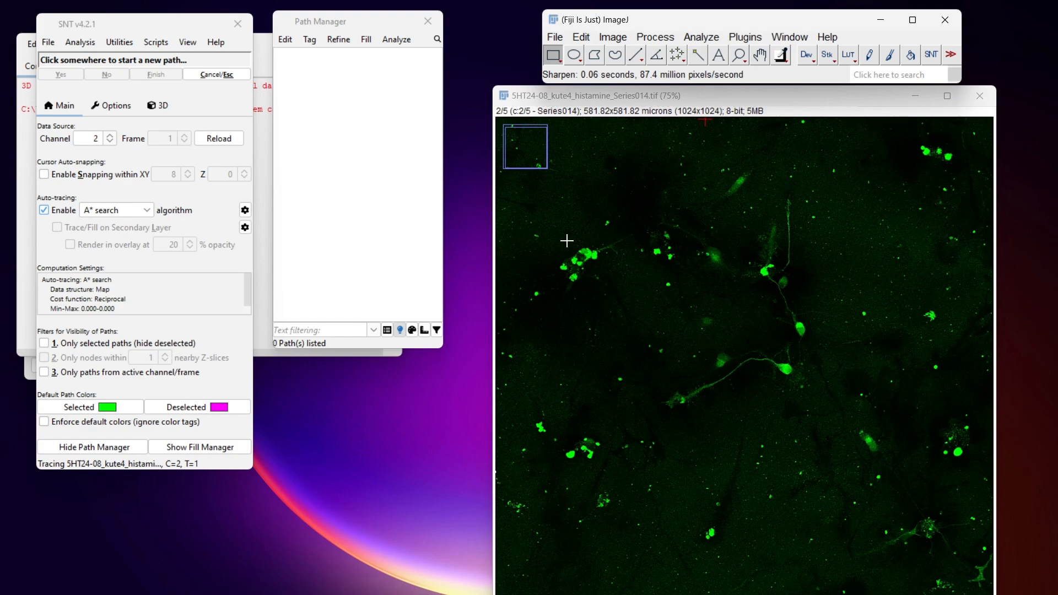
{"action": "mouse_move", "coordinate": [800, 343]}
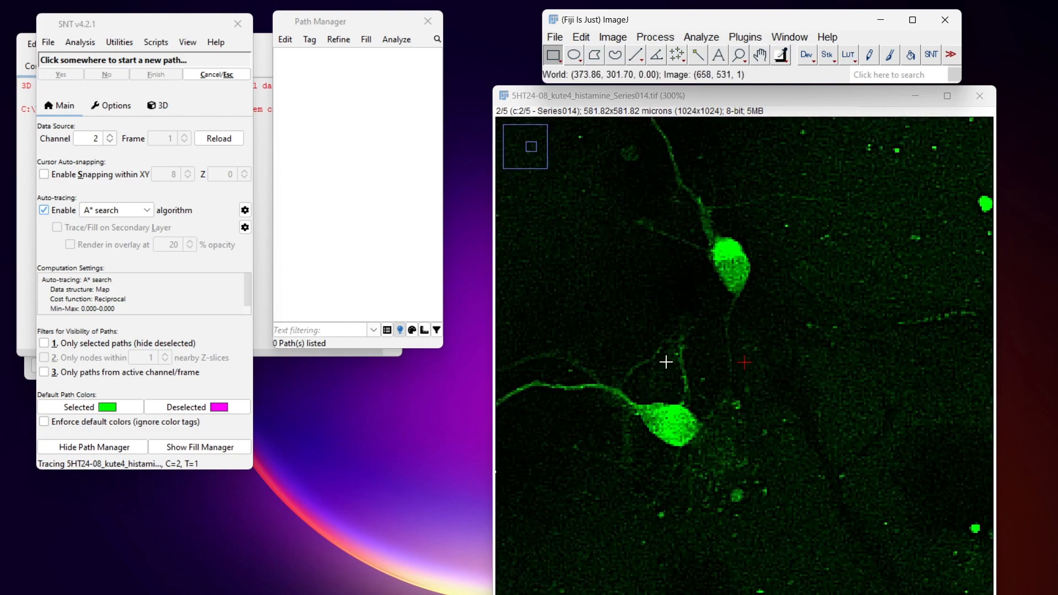
{"action": "mouse_move", "coordinate": [828, 474]}
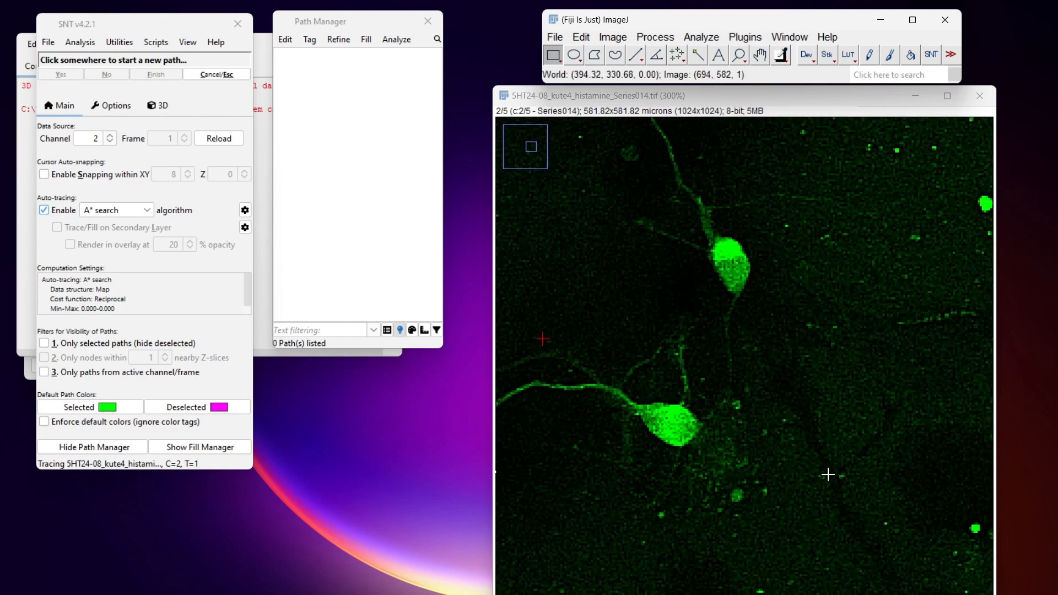
{"action": "mouse_move", "coordinate": [676, 425]}
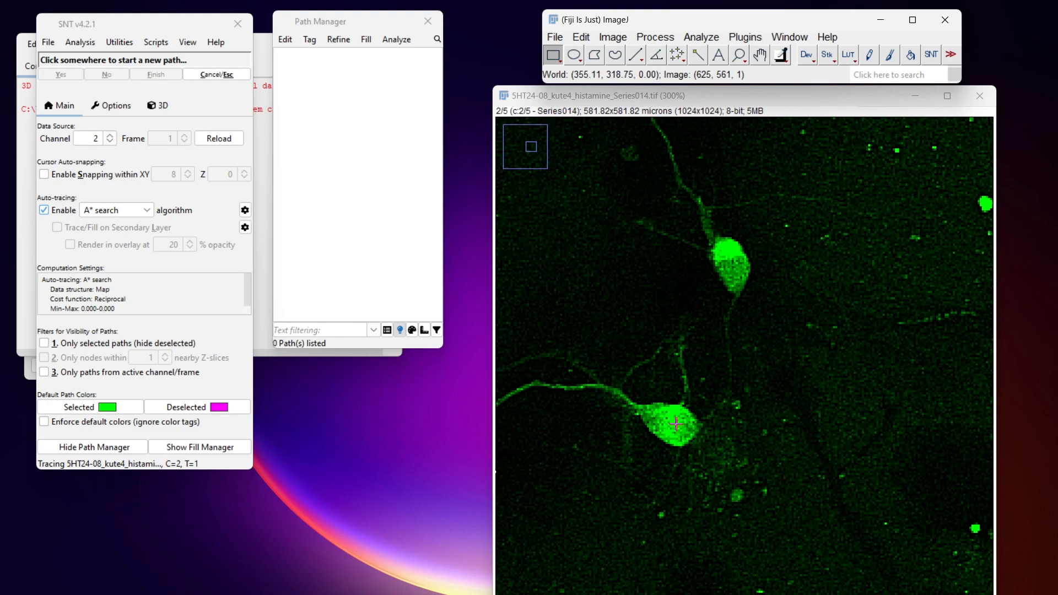
Step: Mark the lower cell body with a single-point soma path, Path (1)
{"action": "left_click", "coordinate": [675, 424]}
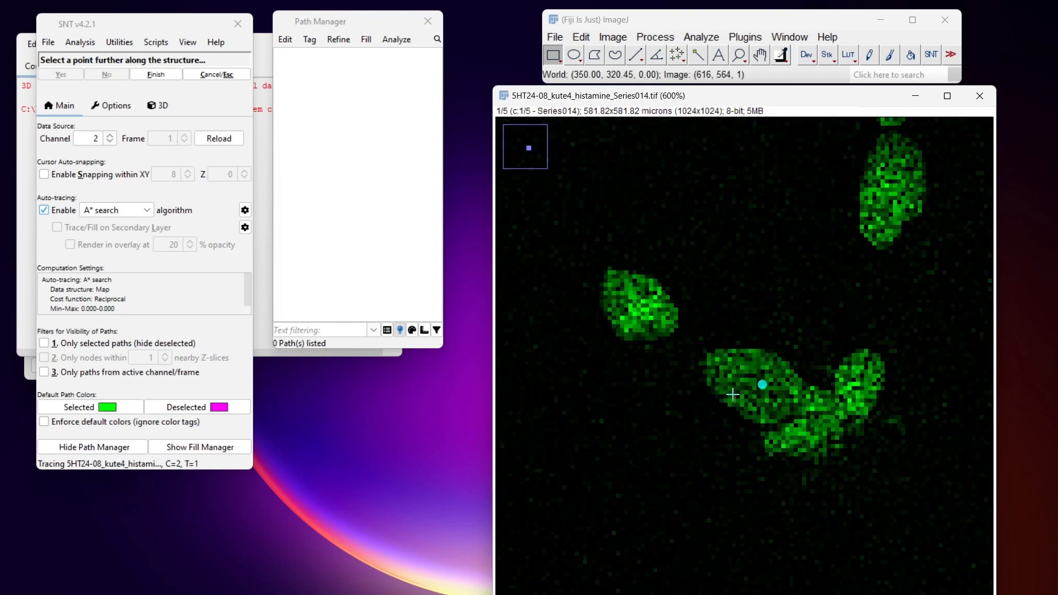
{"action": "mouse_move", "coordinate": [763, 383]}
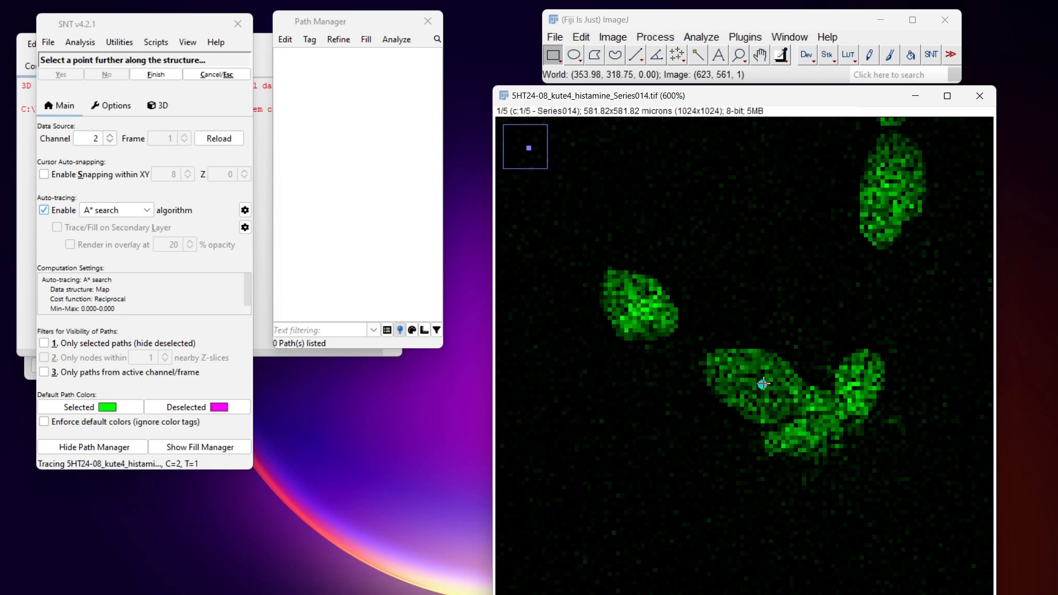
{"action": "left_click", "coordinate": [763, 384]}
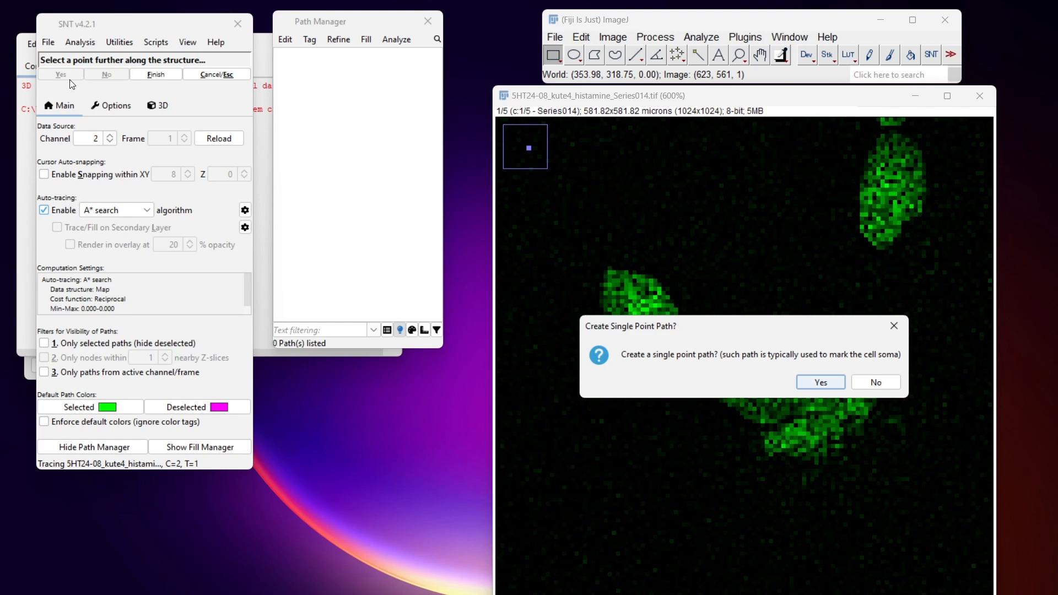
{"action": "mouse_move", "coordinate": [781, 360]}
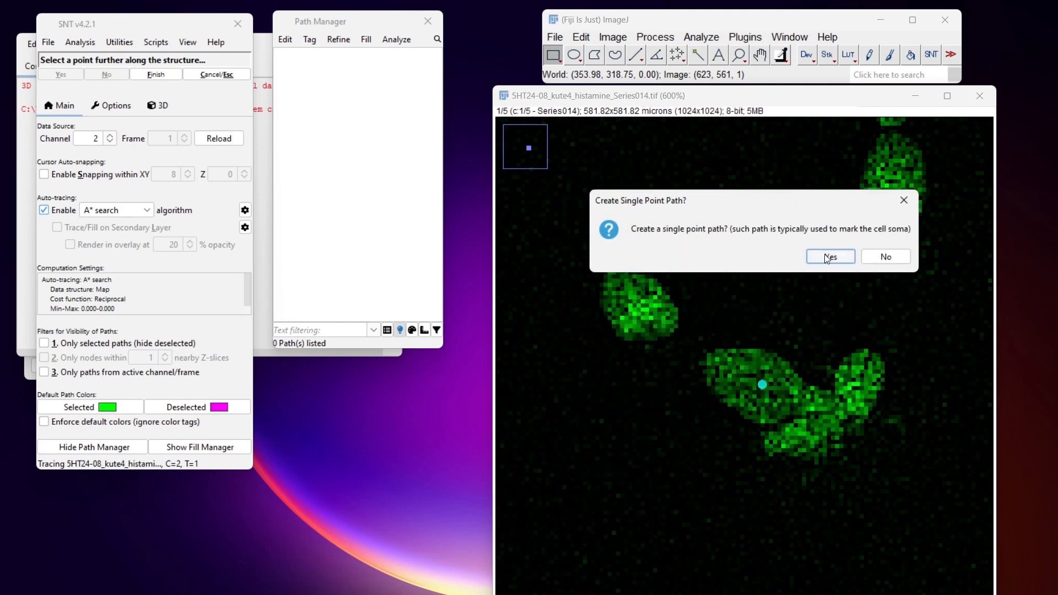
{"action": "left_click", "coordinate": [828, 256]}
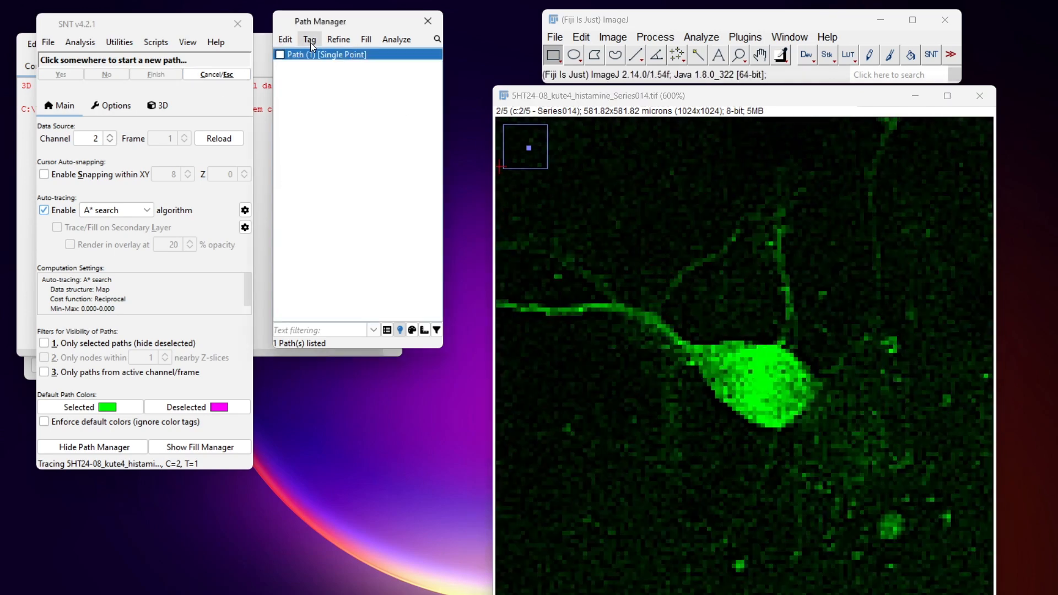
Step: Tag Path (1) with type Soma from the Path Manager's Tag menu
{"action": "left_click", "coordinate": [309, 39]}
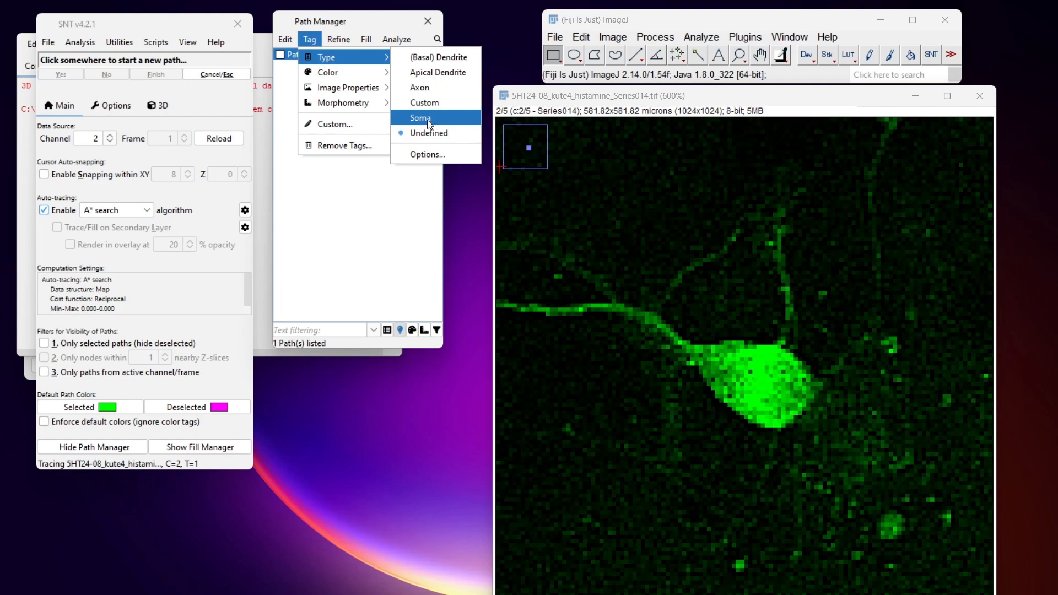
{"action": "left_click", "coordinate": [420, 118]}
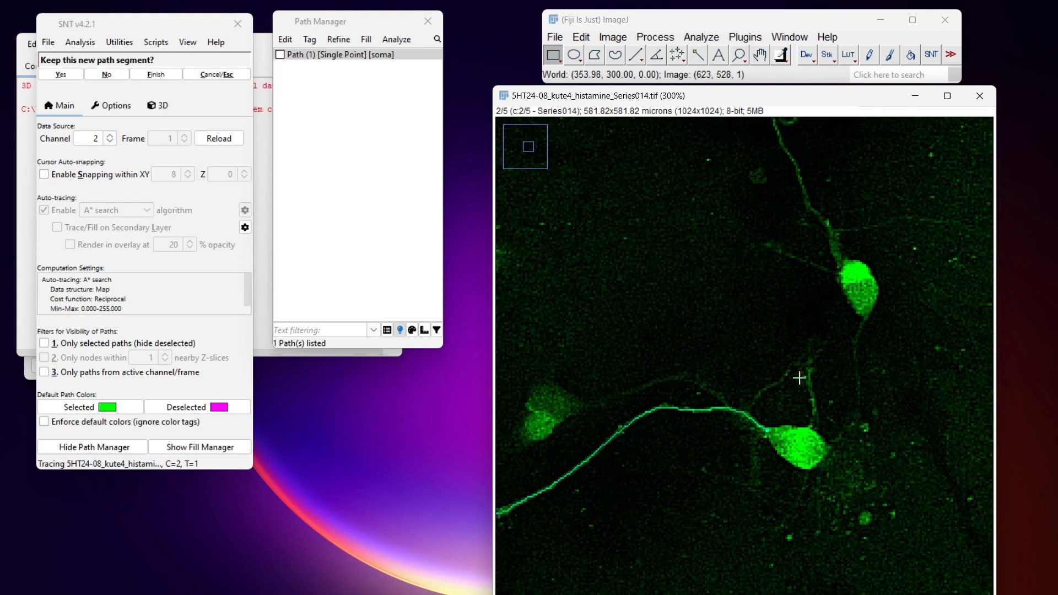
Step: Keep Path (3) along the long dendrite and extend a new branch along the faint process
{"action": "left_click", "coordinate": [59, 74]}
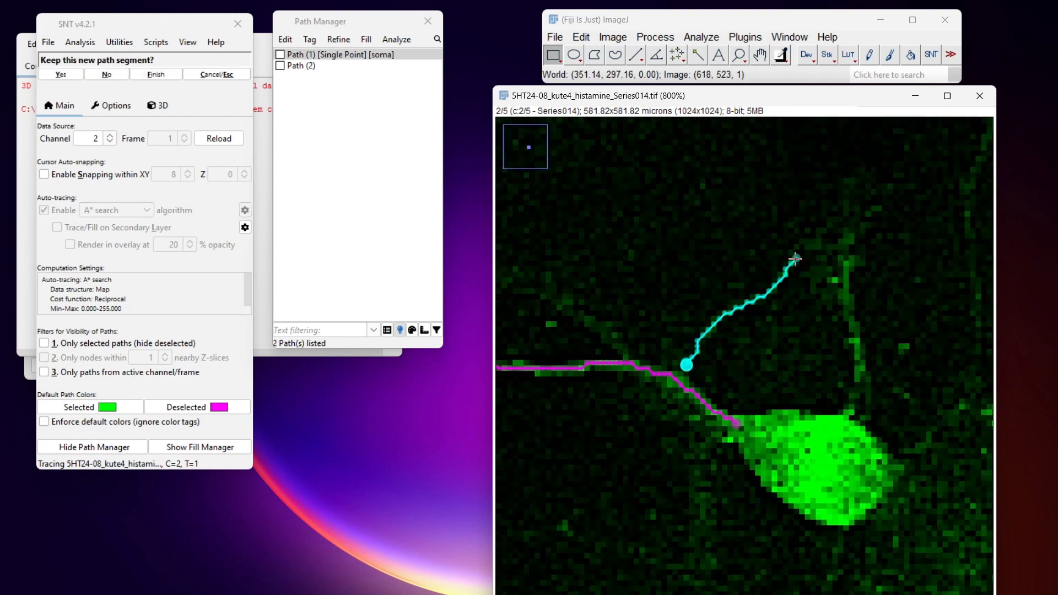
{"action": "left_click", "coordinate": [60, 75]}
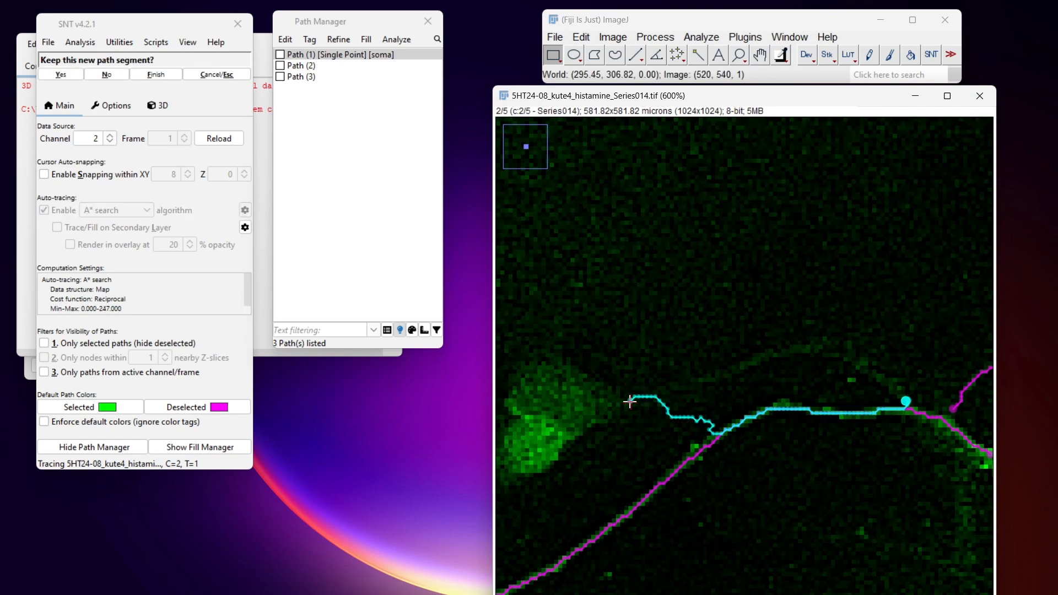
{"action": "mouse_move", "coordinate": [937, 395]}
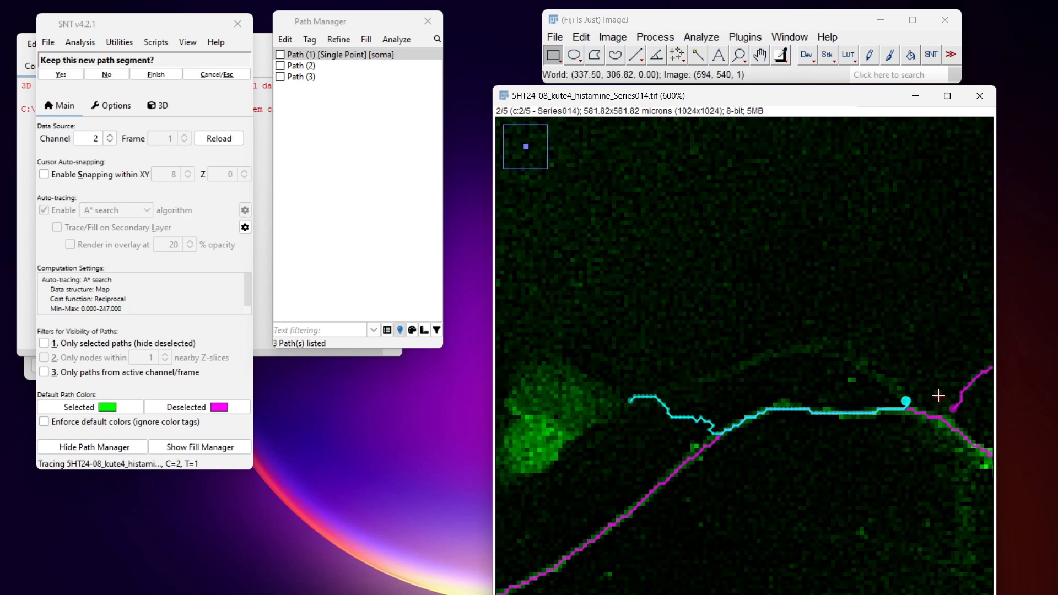
{"action": "scroll", "scroll_direction": "up", "scroll_amount": 3}
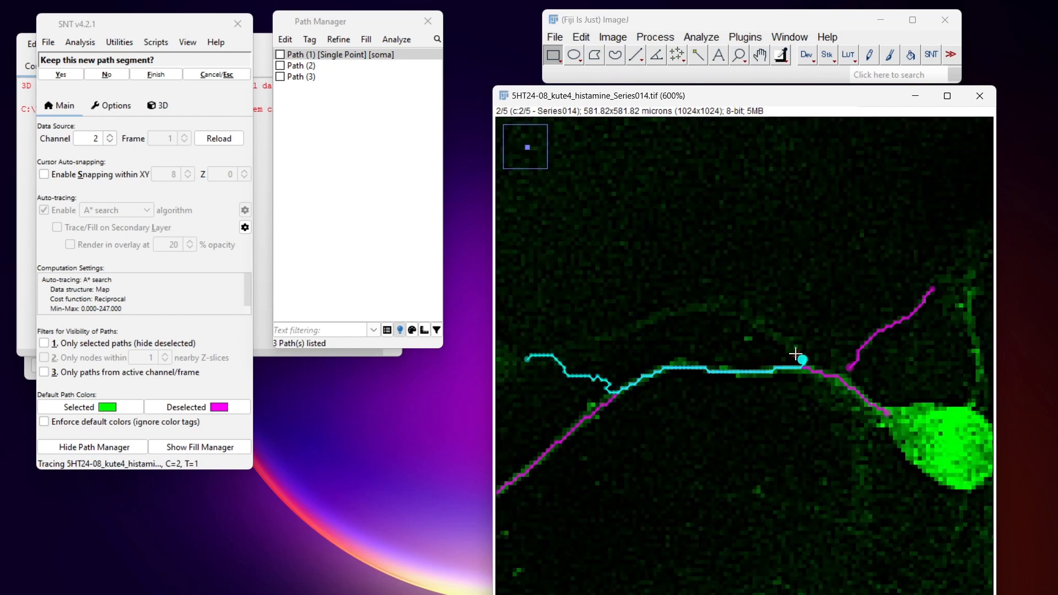
{"action": "mouse_move", "coordinate": [757, 330]}
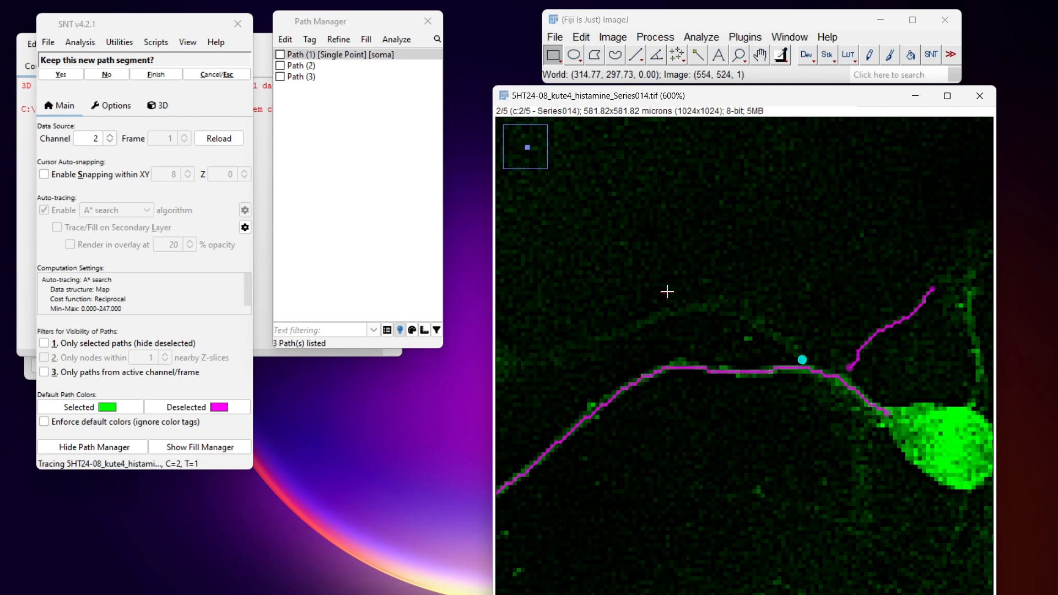
{"action": "mouse_move", "coordinate": [752, 325]}
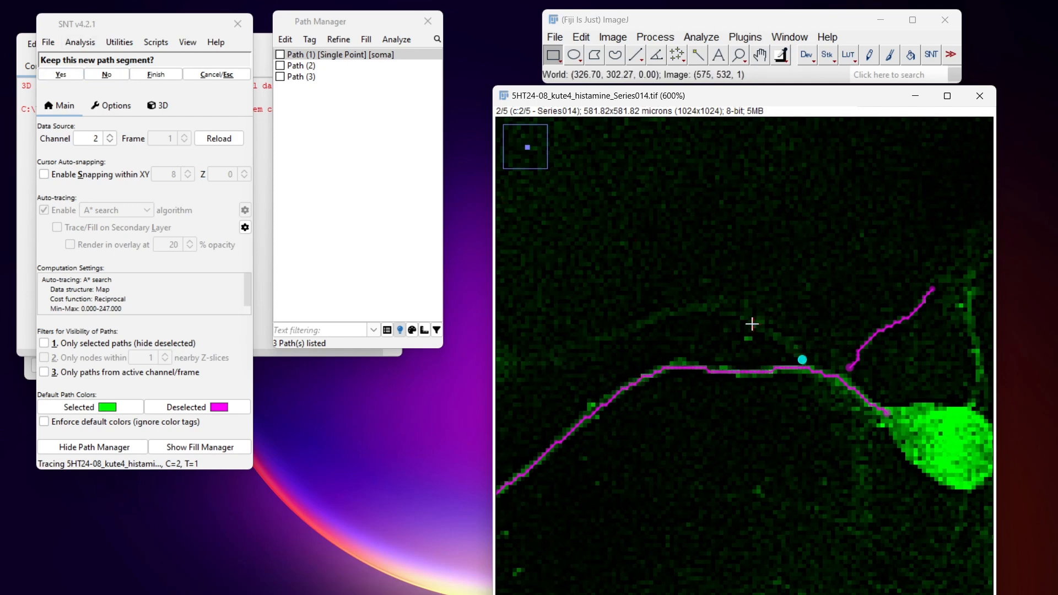
{"action": "mouse_move", "coordinate": [695, 297]}
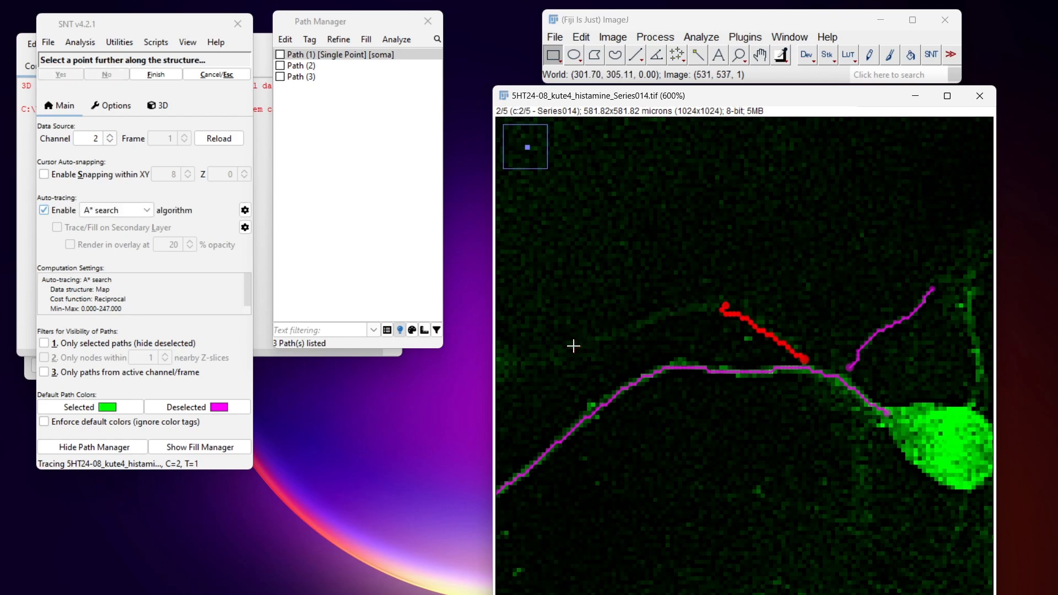
{"action": "left_click", "coordinate": [573, 347]}
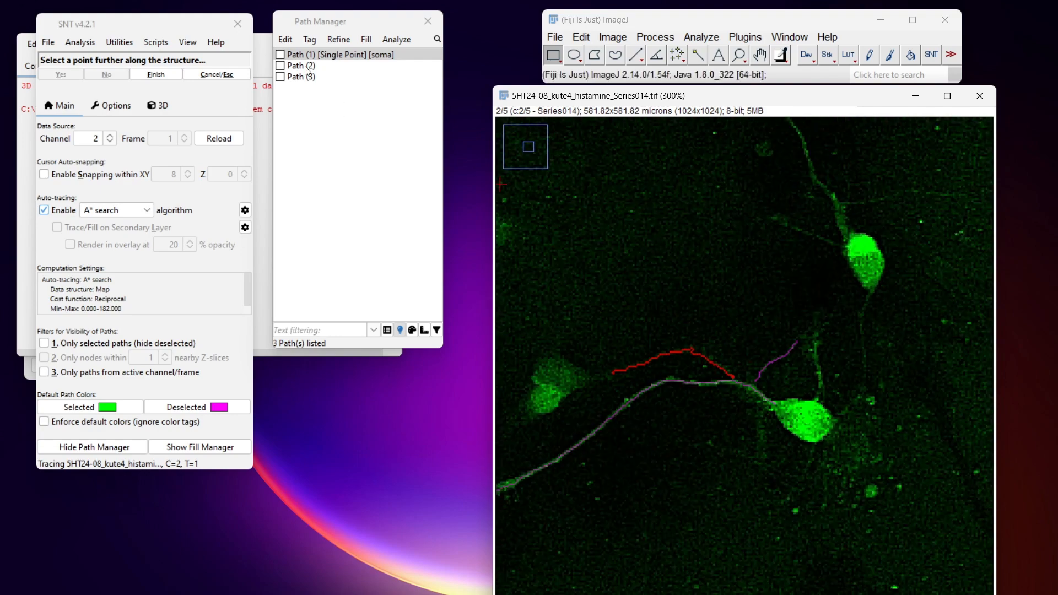
Step: Tag Paths 2 and 3 as basal dendrites and finish the branch as Path (4)
{"action": "left_click", "coordinate": [309, 39]}
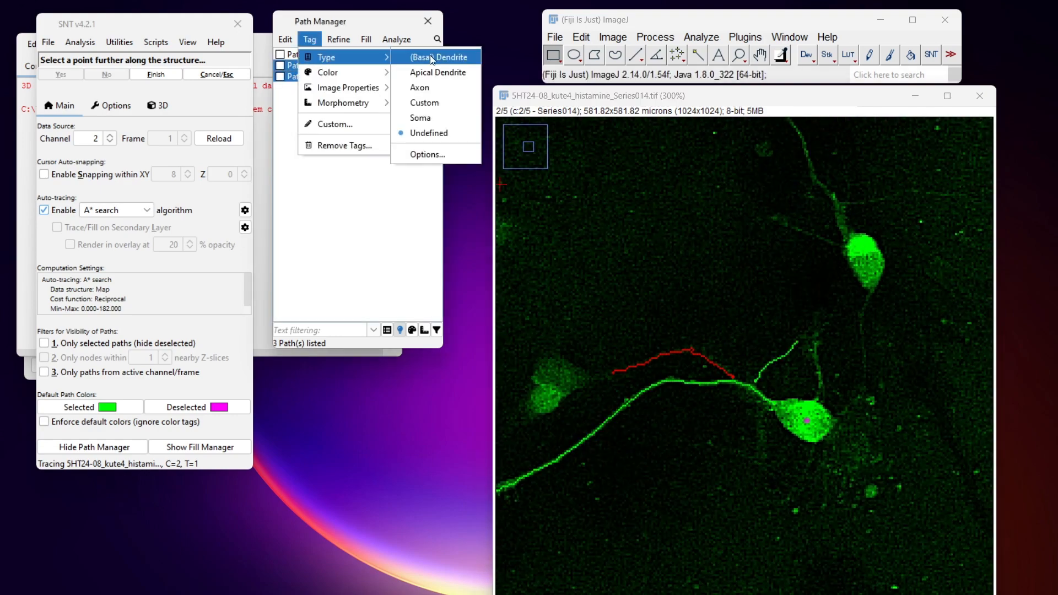
{"action": "left_click", "coordinate": [432, 57]}
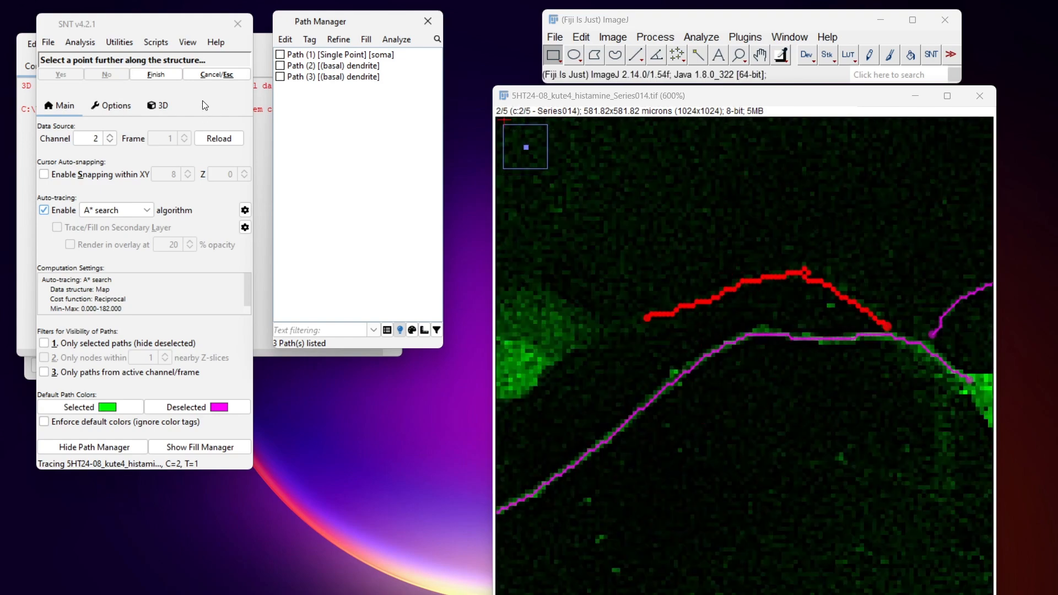
{"action": "left_click", "coordinate": [155, 75]}
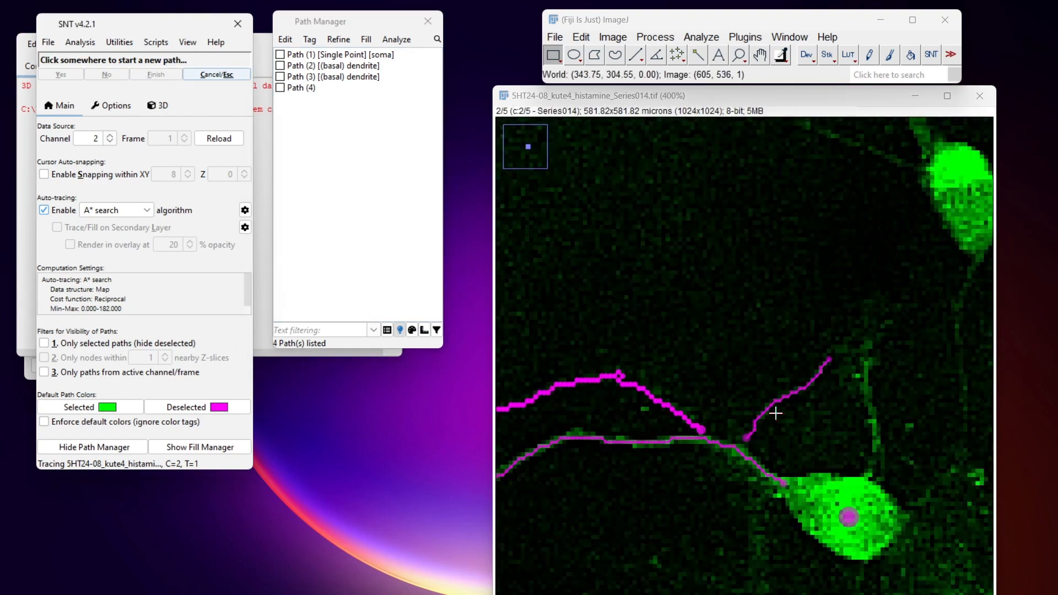
{"action": "left_click", "coordinate": [309, 39]}
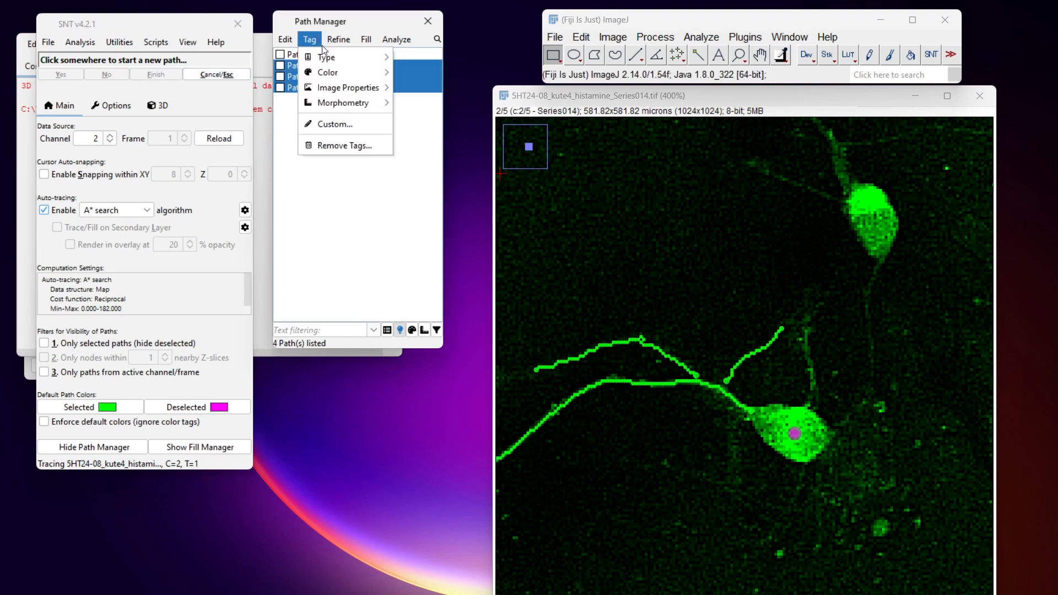
{"action": "mouse_move", "coordinate": [325, 57]}
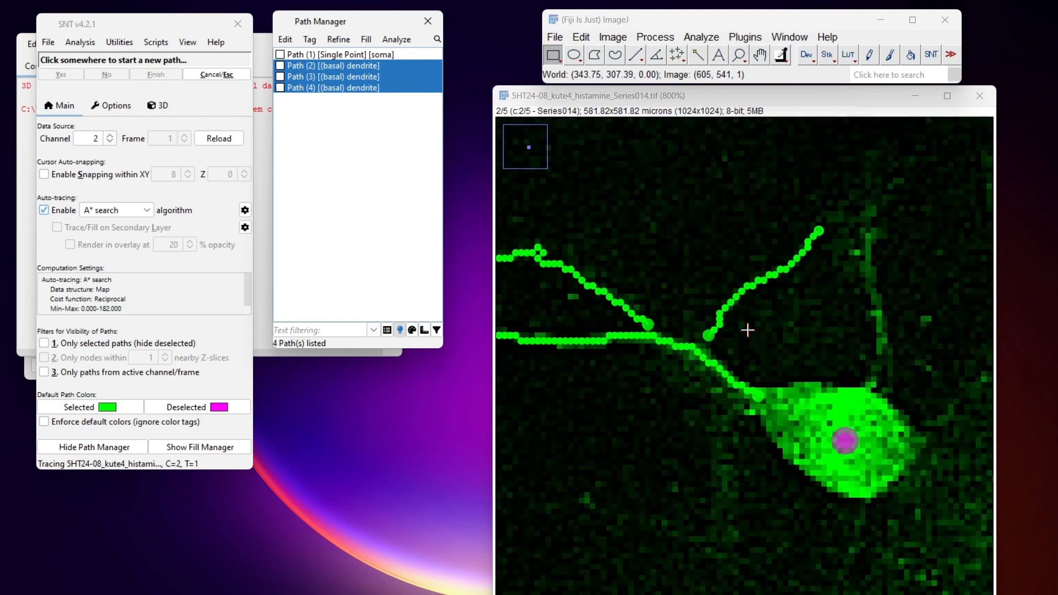
{"action": "mouse_move", "coordinate": [749, 364]}
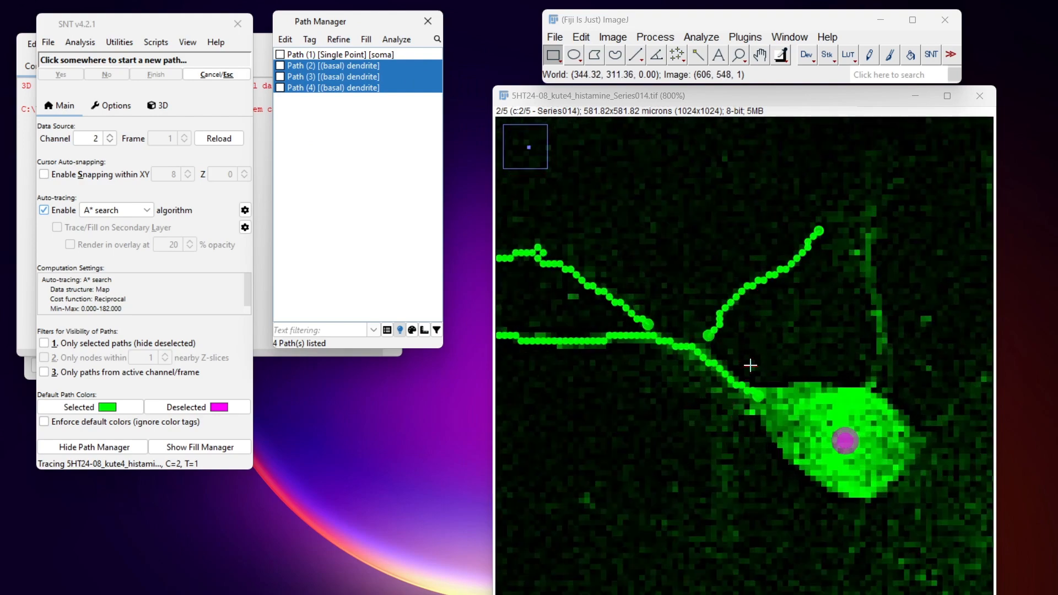
{"action": "mouse_move", "coordinate": [767, 372]}
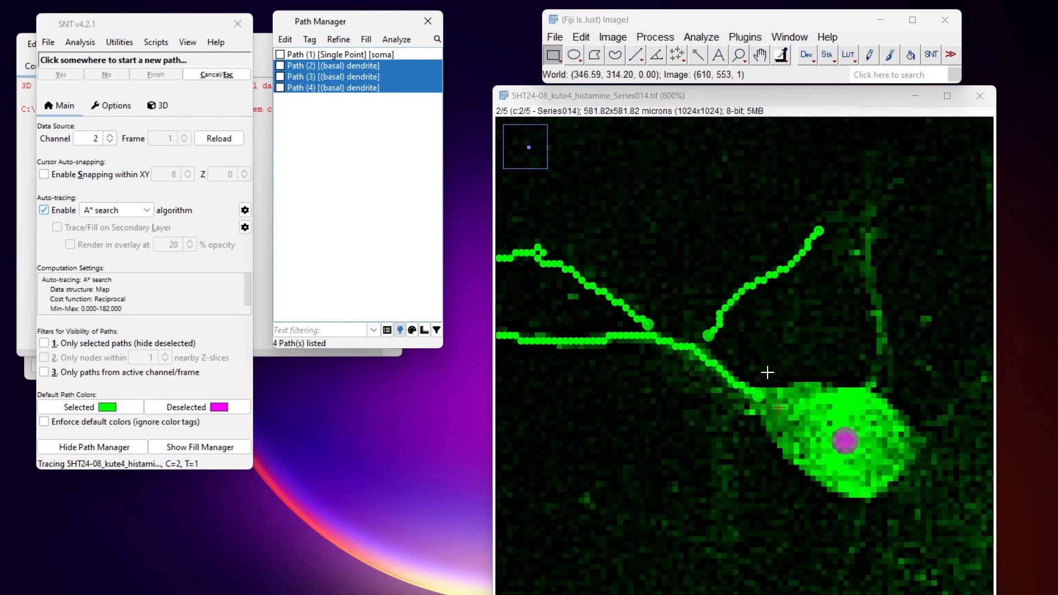
Step: Connect Path (2)'s end node to the soma, Path (1) node 0
{"action": "left_click", "coordinate": [331, 54]}
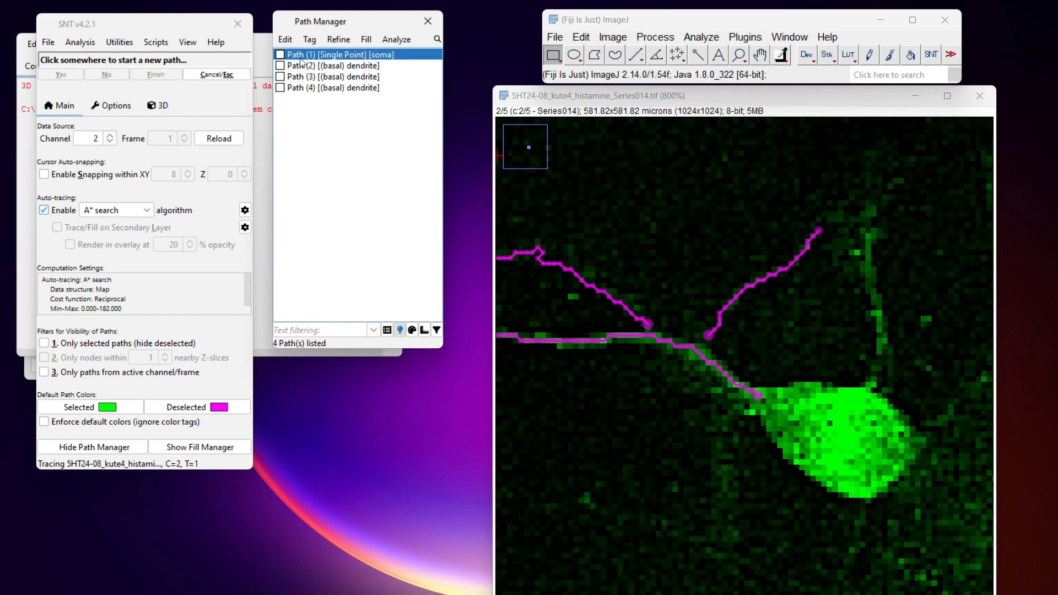
{"action": "mouse_move", "coordinate": [816, 417]}
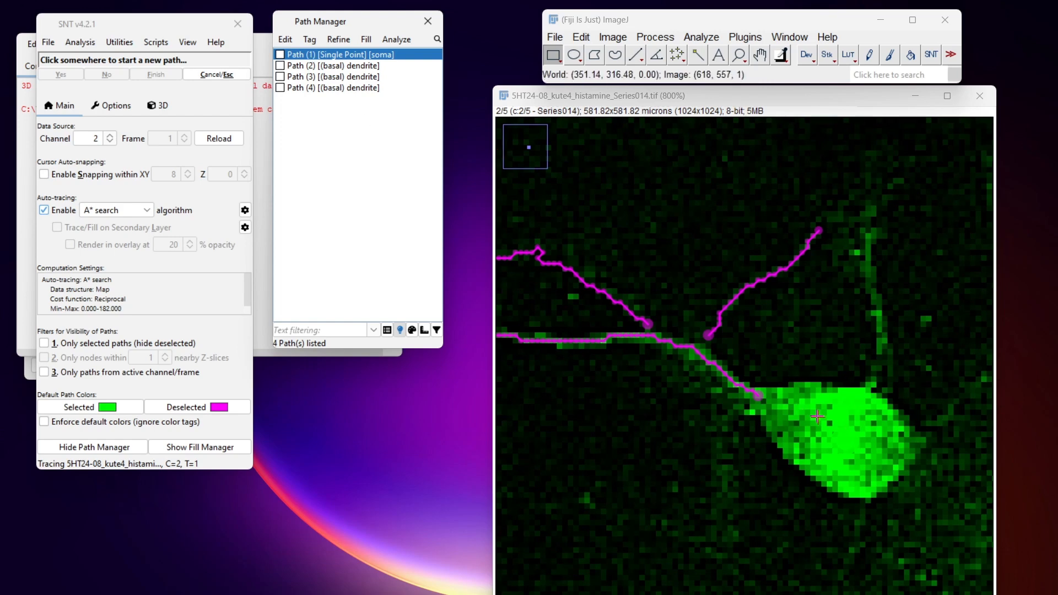
{"action": "mouse_move", "coordinate": [784, 370]}
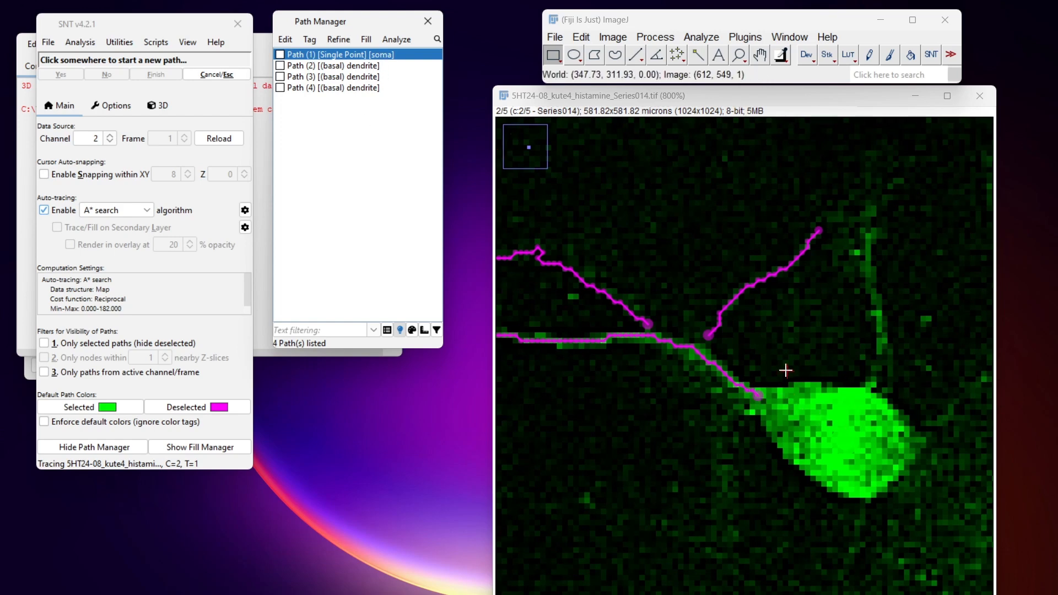
{"action": "mouse_move", "coordinate": [848, 436]}
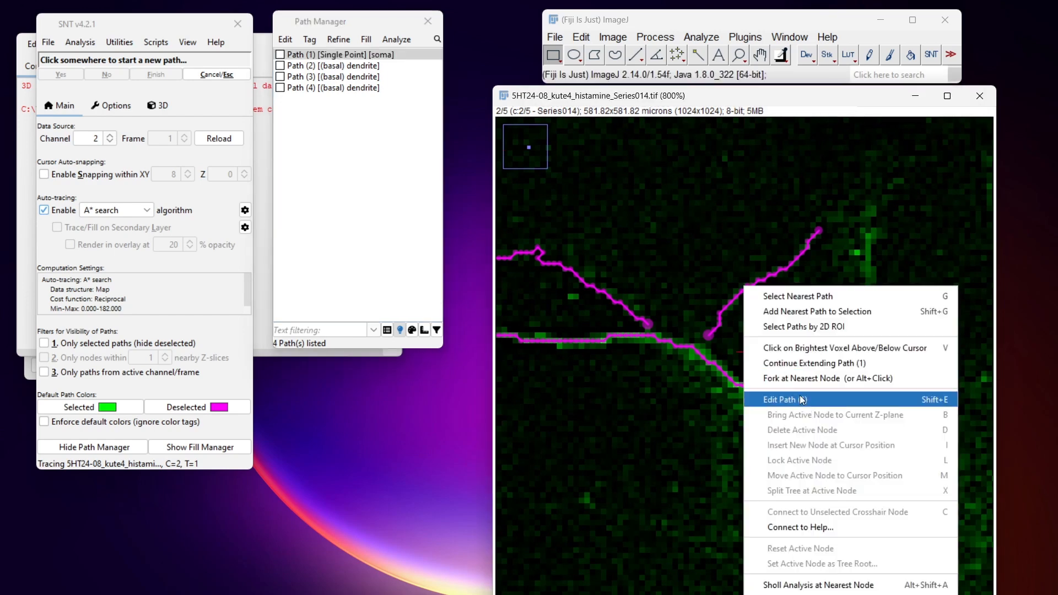
{"action": "left_click", "coordinate": [781, 400]}
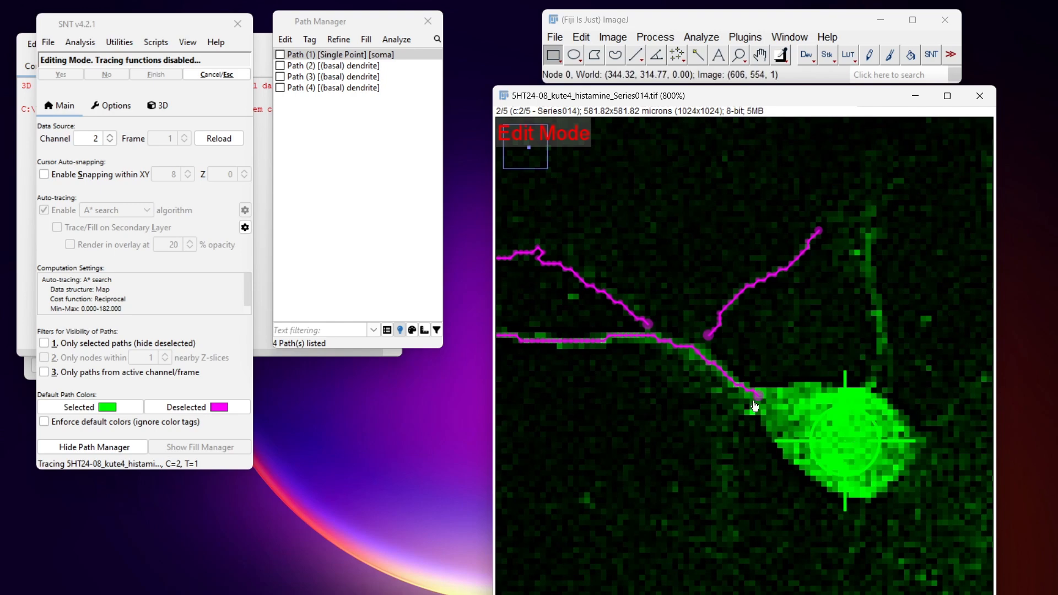
{"action": "mouse_move", "coordinate": [850, 445]}
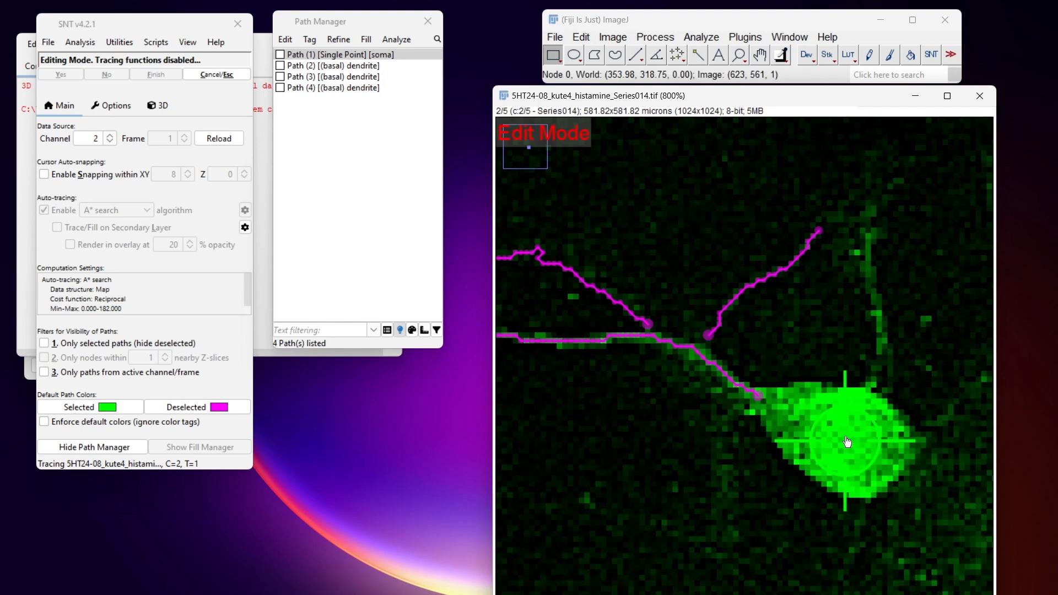
{"action": "mouse_move", "coordinate": [761, 400]}
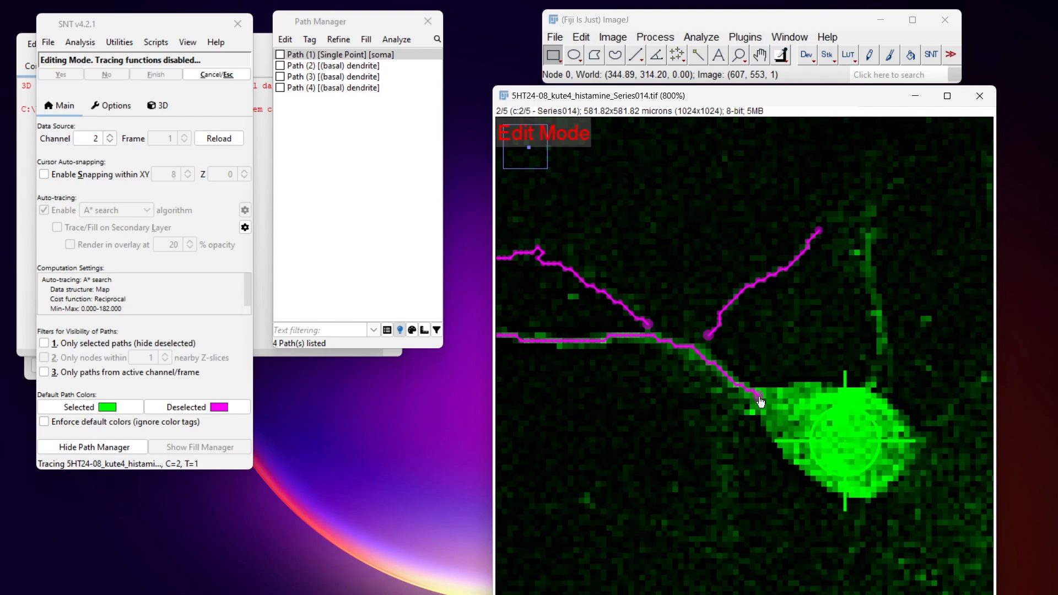
{"action": "mouse_move", "coordinate": [759, 400]}
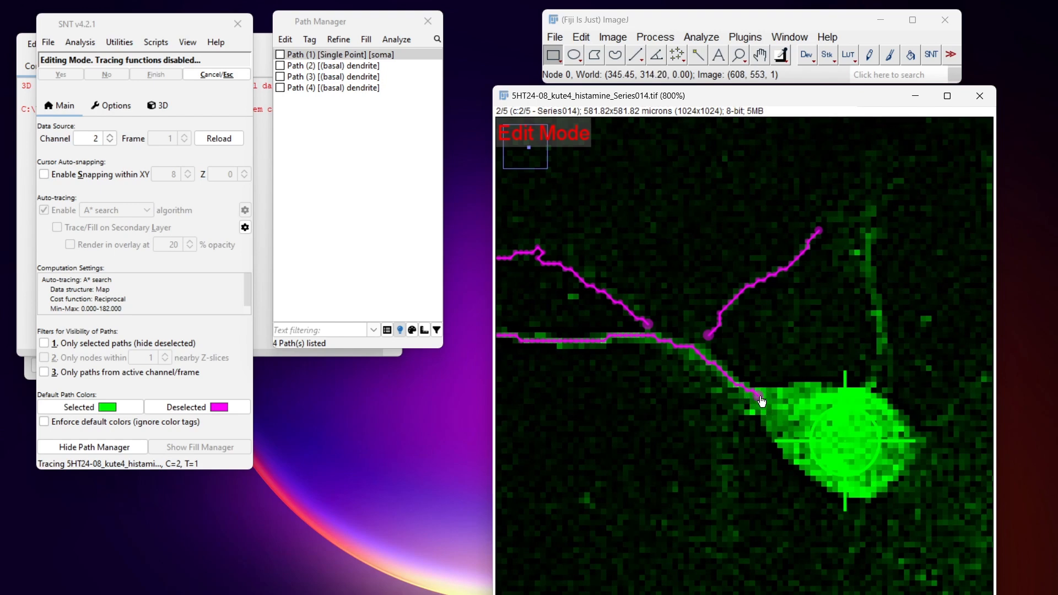
{"action": "right_click", "coordinate": [761, 400]}
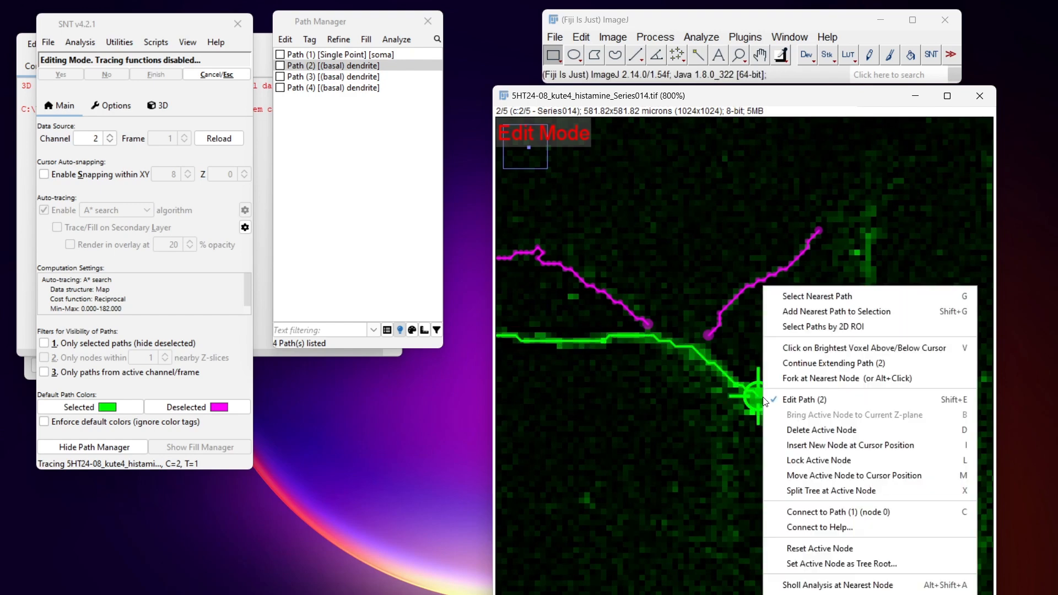
{"action": "mouse_move", "coordinate": [821, 512]}
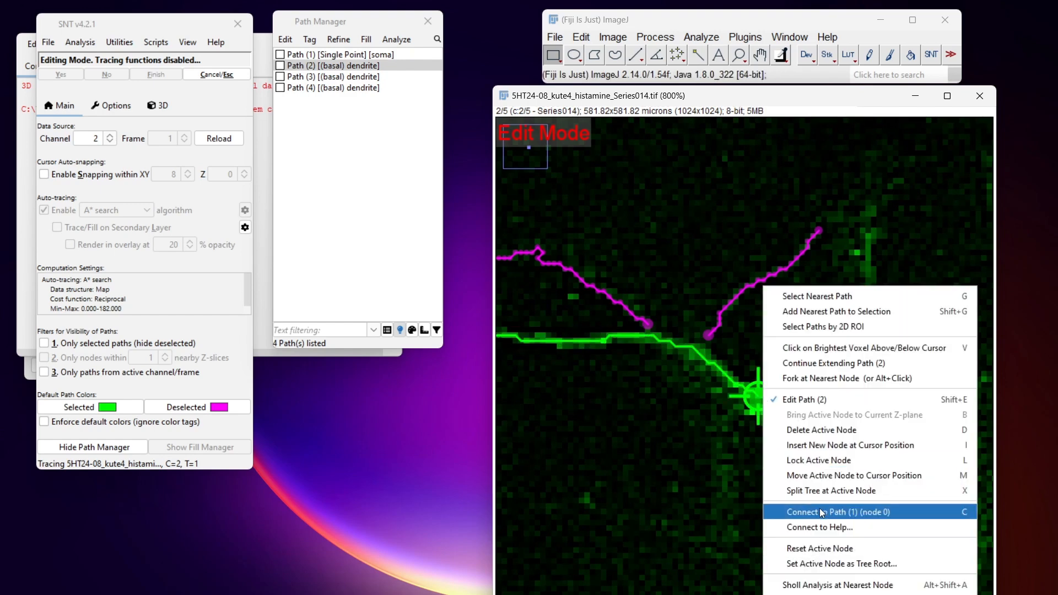
{"action": "mouse_move", "coordinate": [821, 430]}
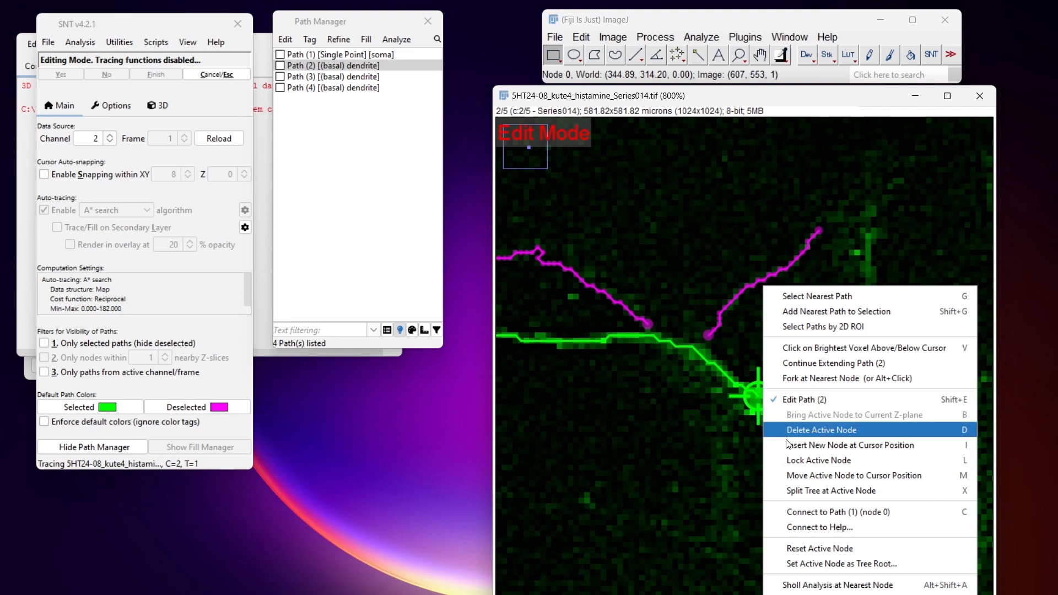
{"action": "mouse_move", "coordinate": [821, 511]}
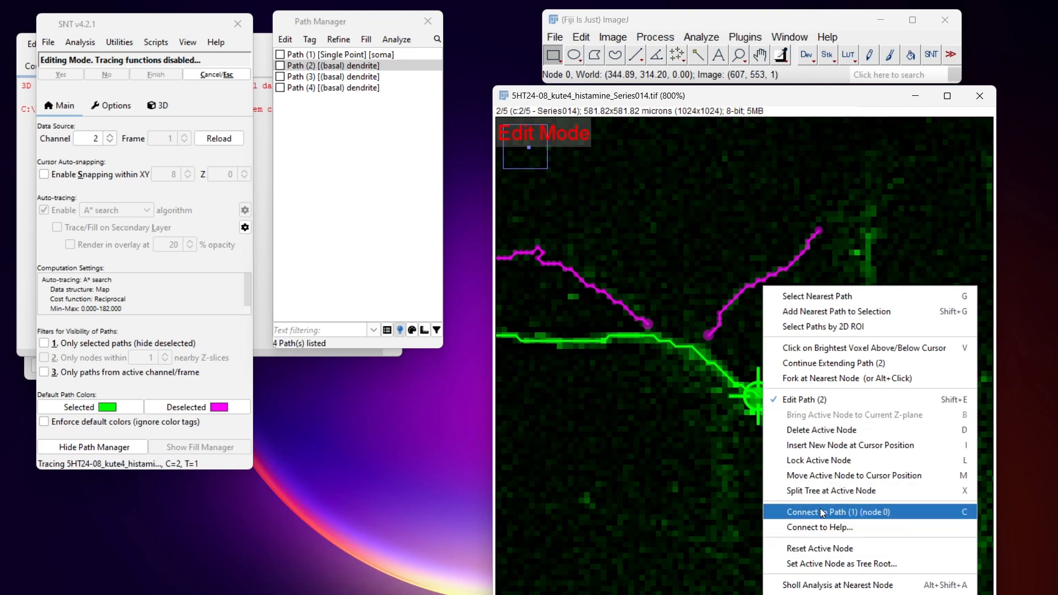
{"action": "left_click", "coordinate": [840, 511]}
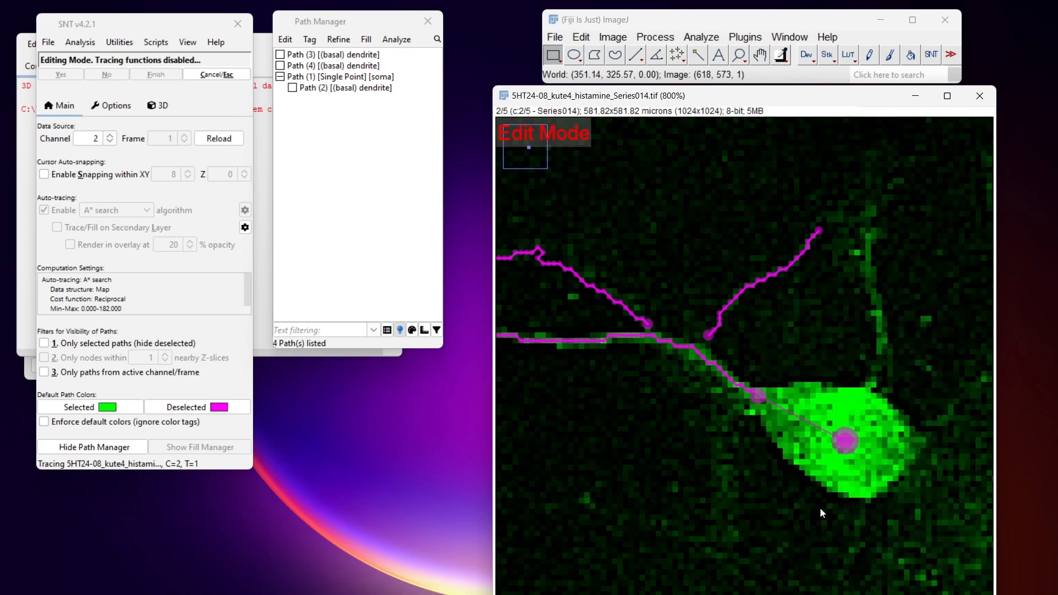
{"action": "left_click", "coordinate": [335, 76]}
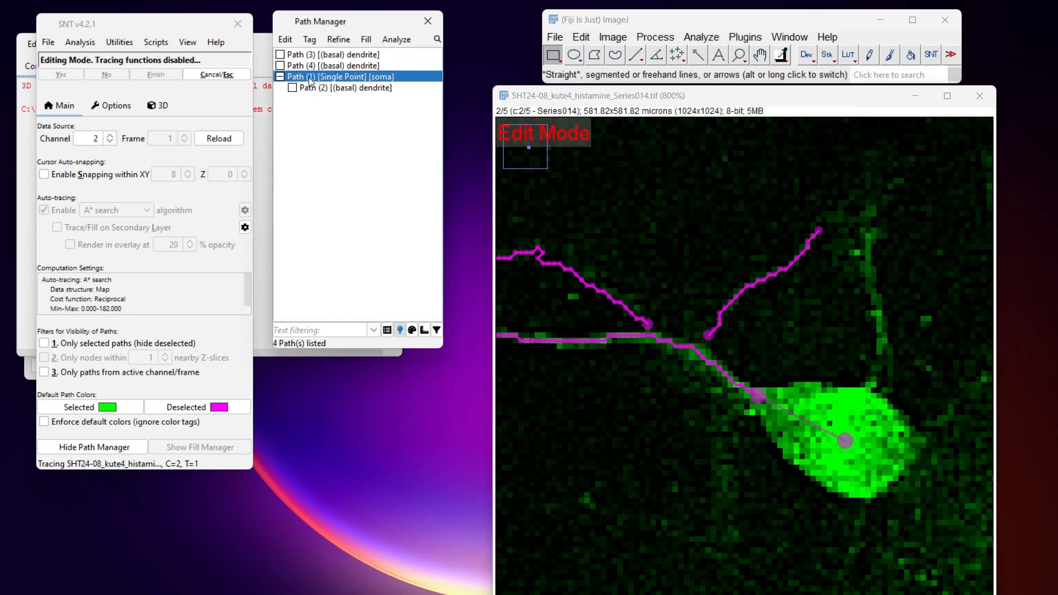
Step: Attach Path (3) as a child dendrite of Path (2)
{"action": "left_click", "coordinate": [340, 87]}
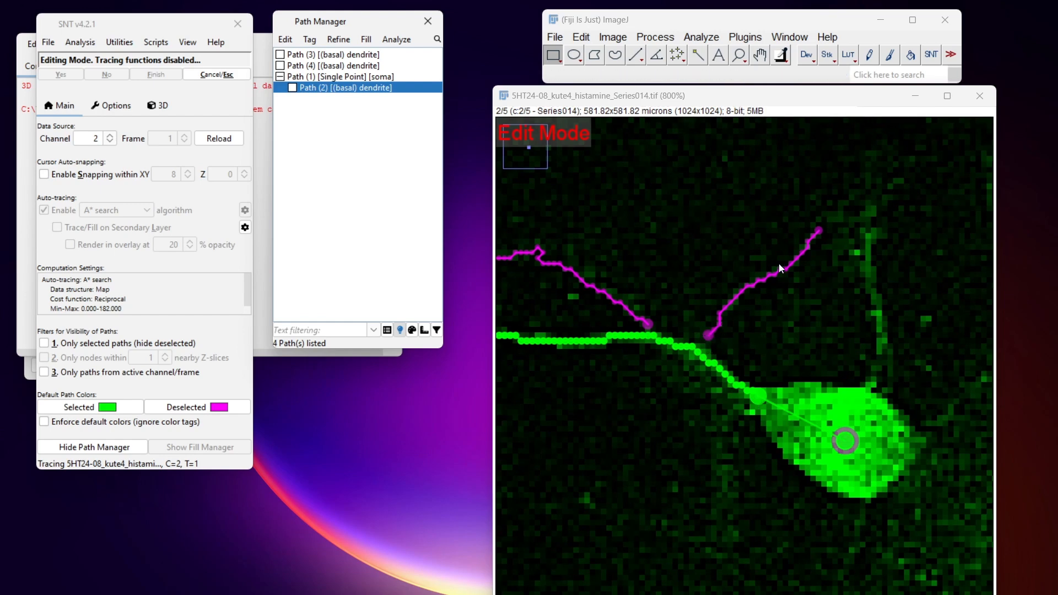
{"action": "mouse_move", "coordinate": [728, 331]}
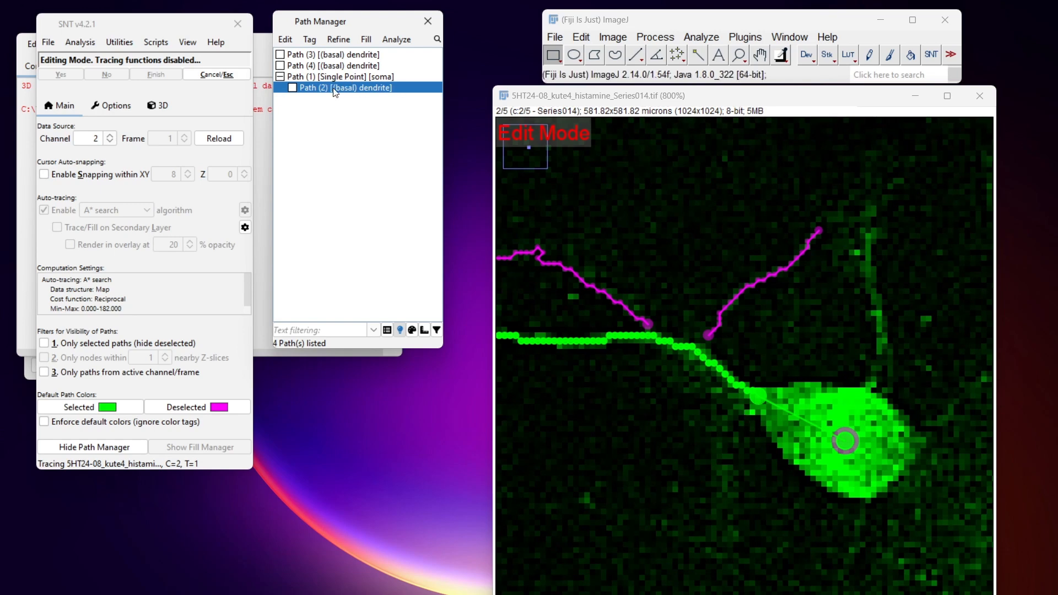
{"action": "mouse_move", "coordinate": [336, 126]}
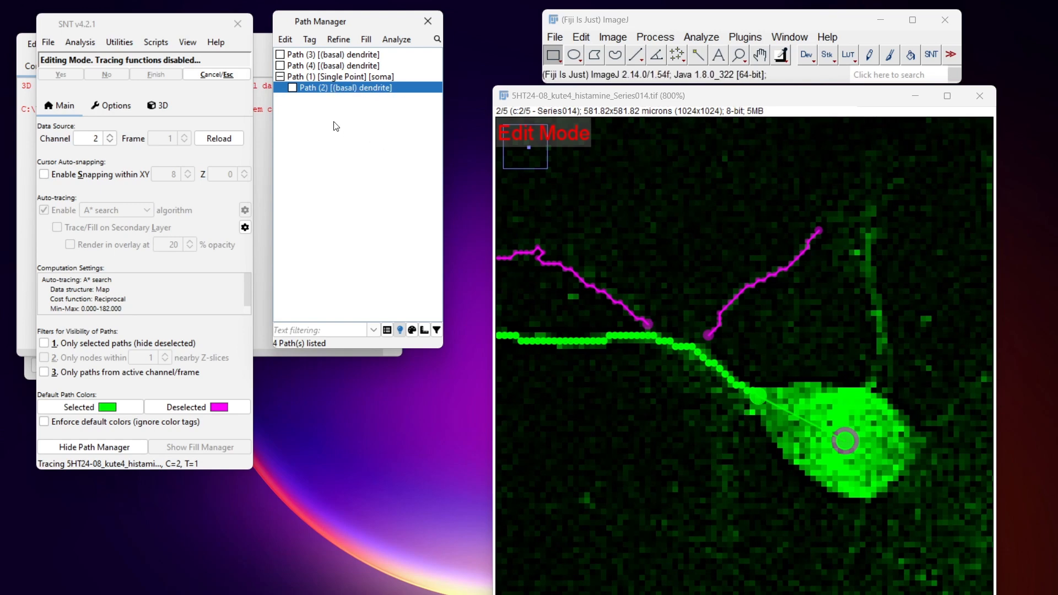
{"action": "mouse_move", "coordinate": [531, 293]}
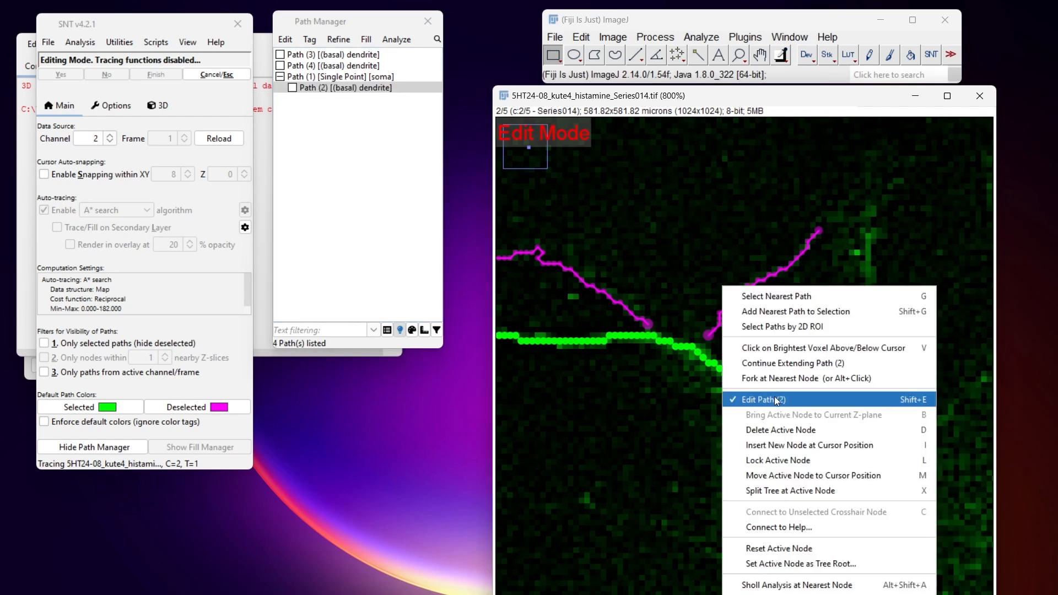
{"action": "left_click", "coordinate": [763, 399]}
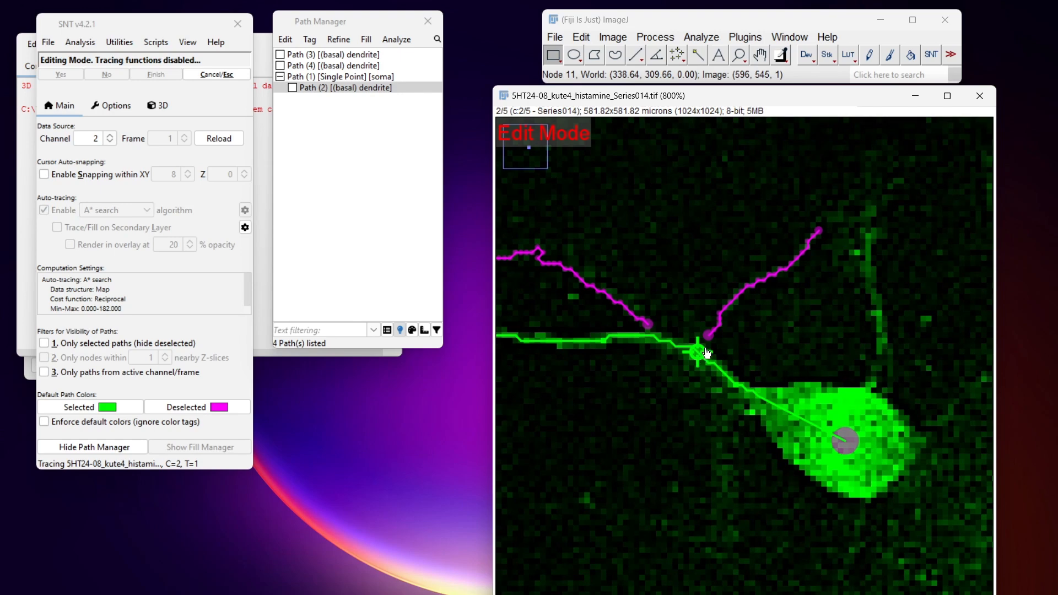
{"action": "left_click", "coordinate": [706, 335]}
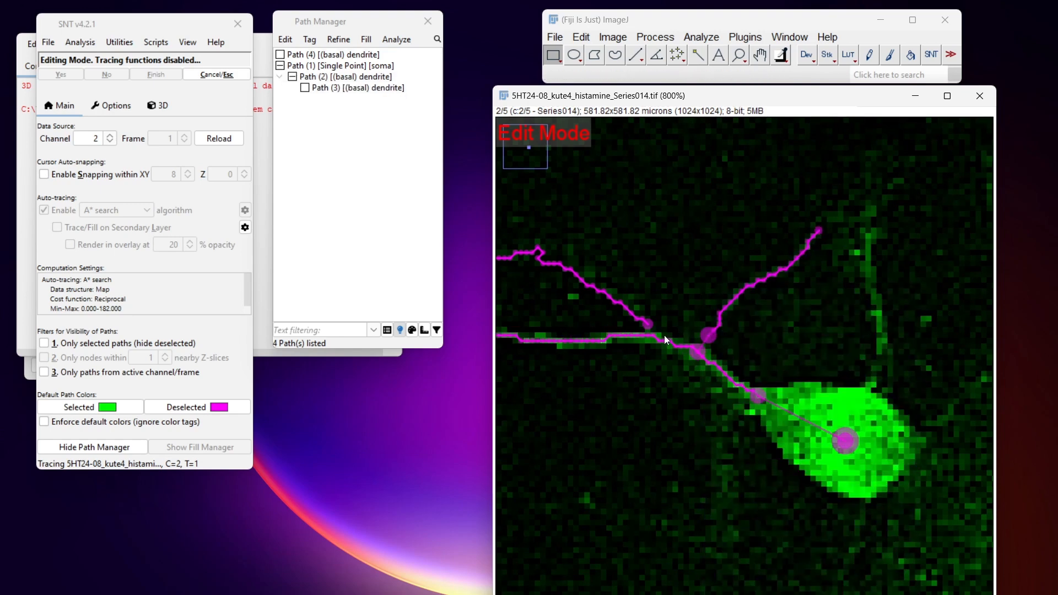
{"action": "left_click", "coordinate": [331, 54]}
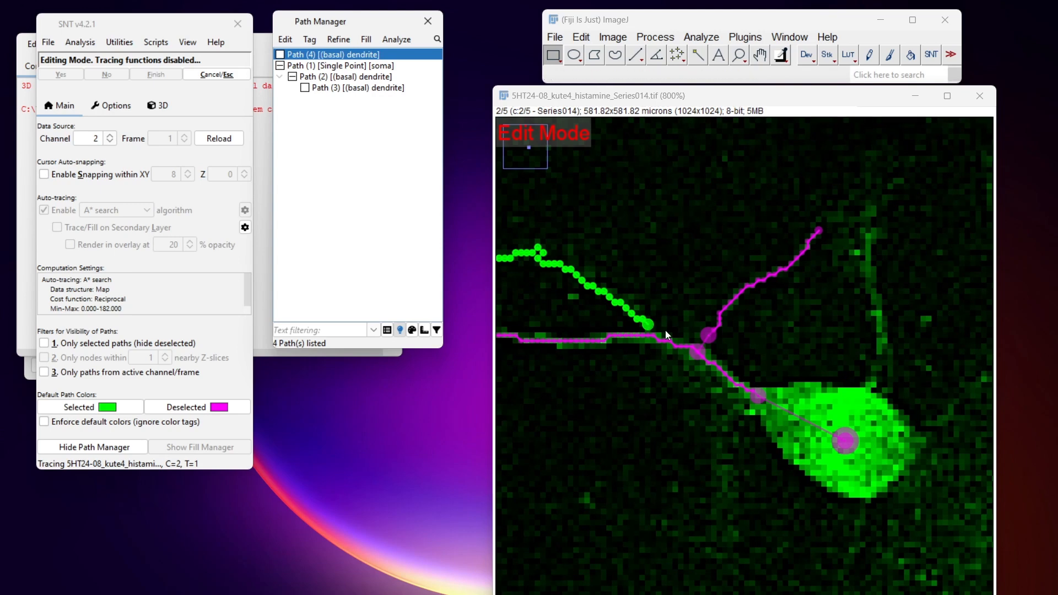
Step: Edit Path (4) and connect its end node to node 20 of Path (2)
{"action": "right_click", "coordinate": [666, 336]}
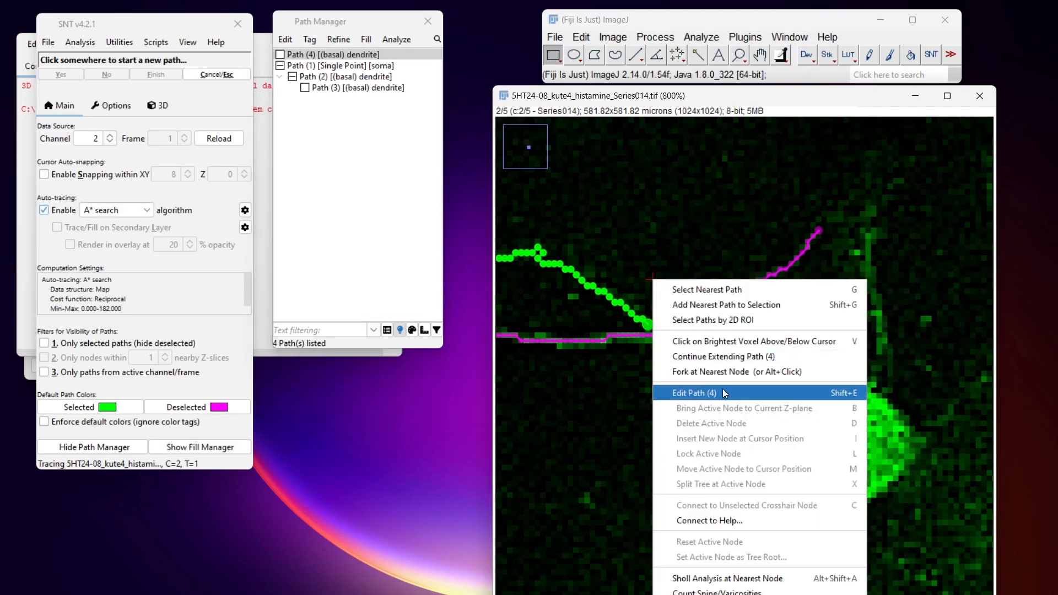
{"action": "left_click", "coordinate": [693, 392]}
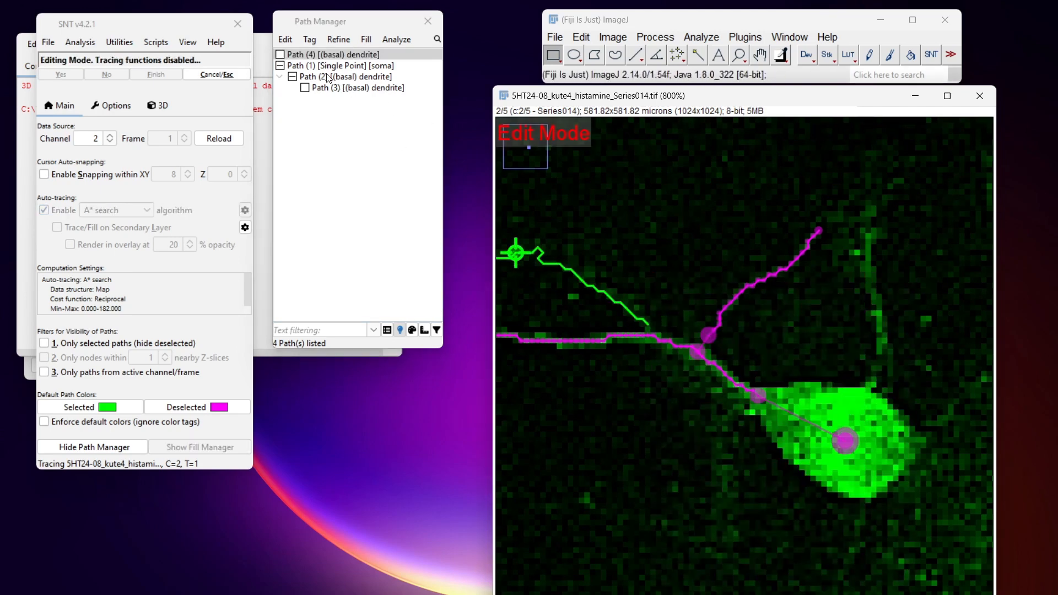
{"action": "right_click", "coordinate": [655, 318]}
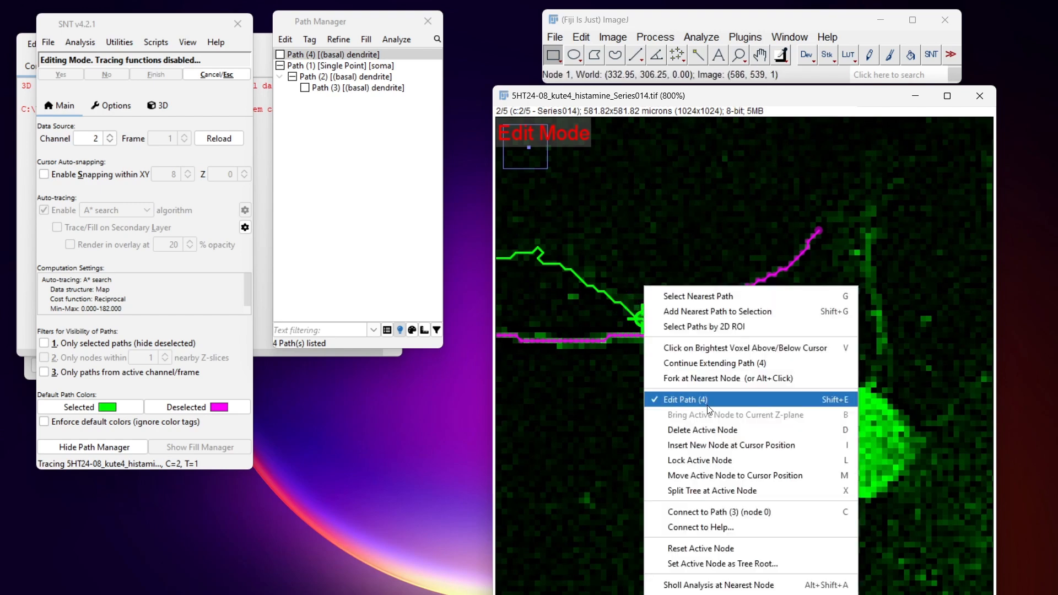
{"action": "left_click", "coordinate": [683, 400]}
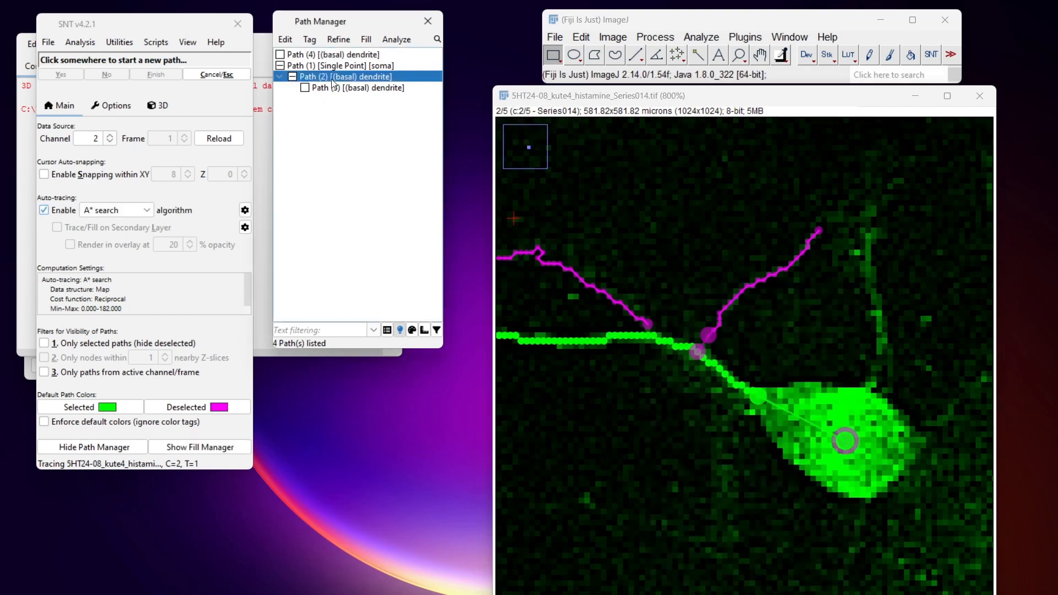
{"action": "mouse_move", "coordinate": [696, 292]}
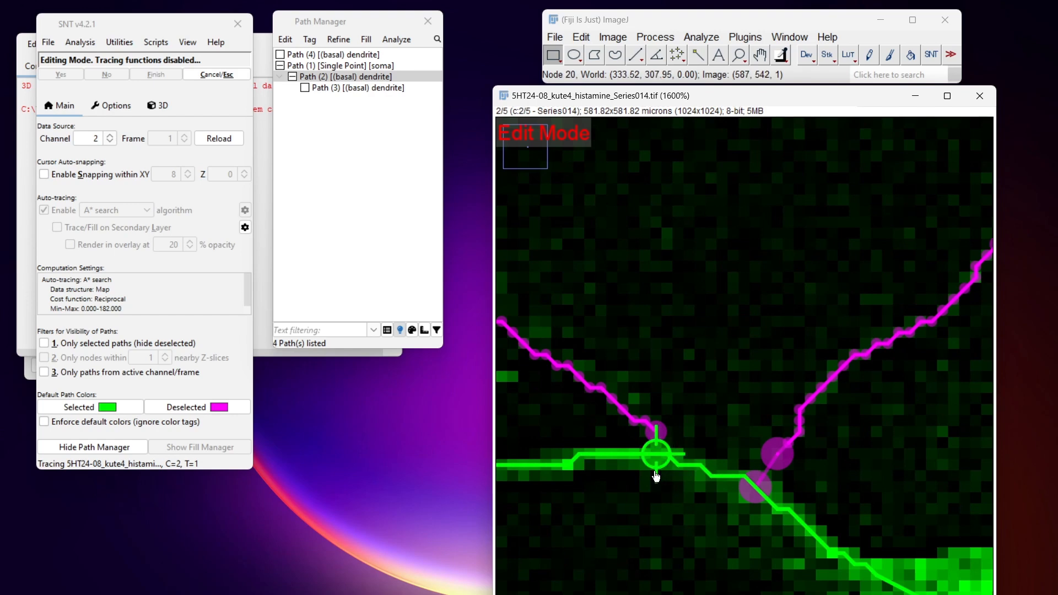
{"action": "mouse_move", "coordinate": [658, 432]}
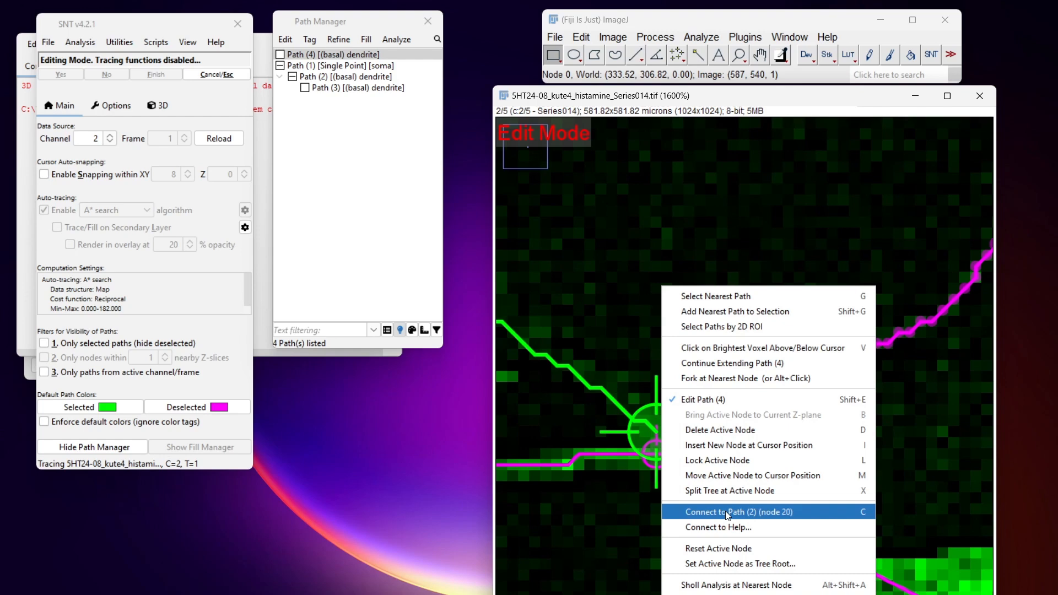
{"action": "left_click", "coordinate": [737, 511]}
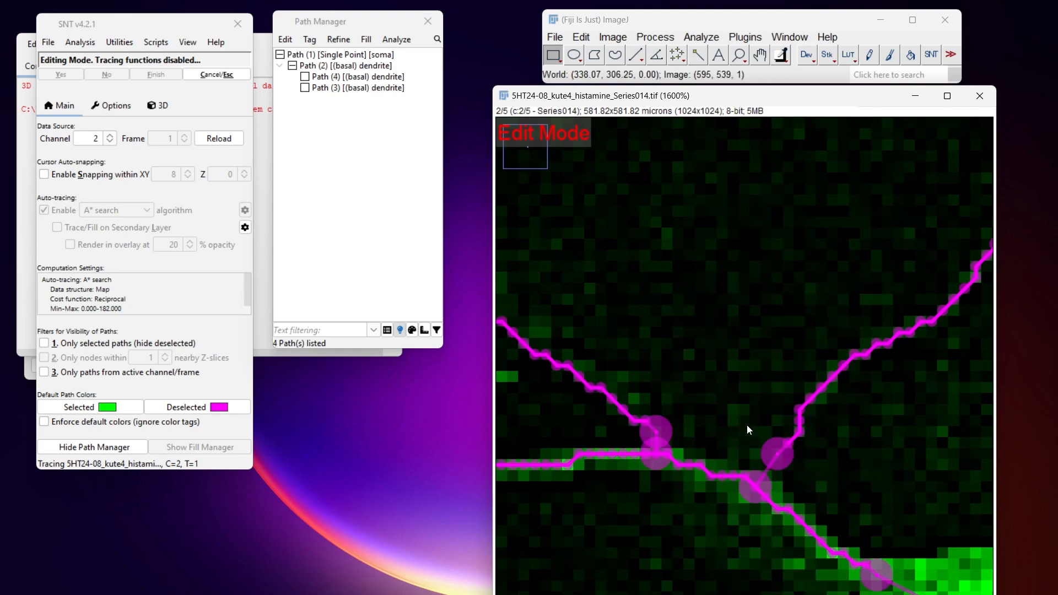
{"action": "right_click", "coordinate": [742, 430]}
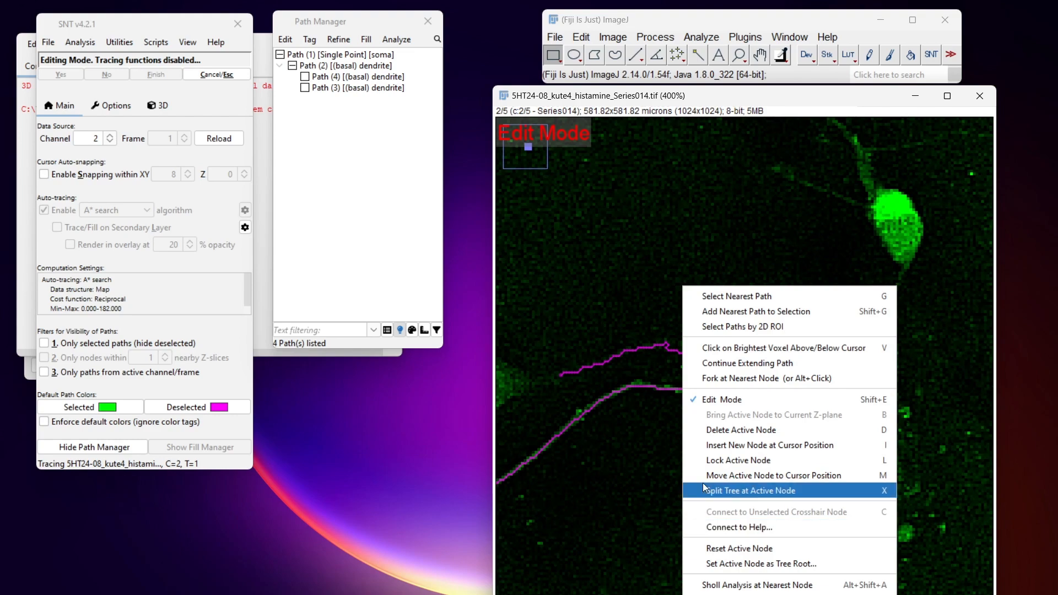
{"action": "left_click", "coordinate": [749, 490]}
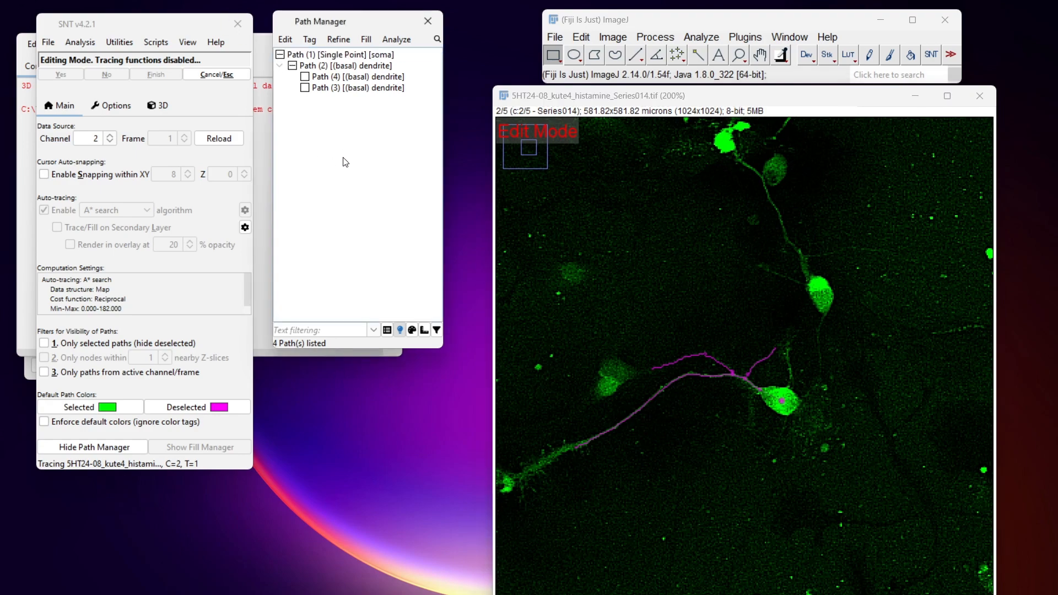
{"action": "mouse_move", "coordinate": [305, 56]}
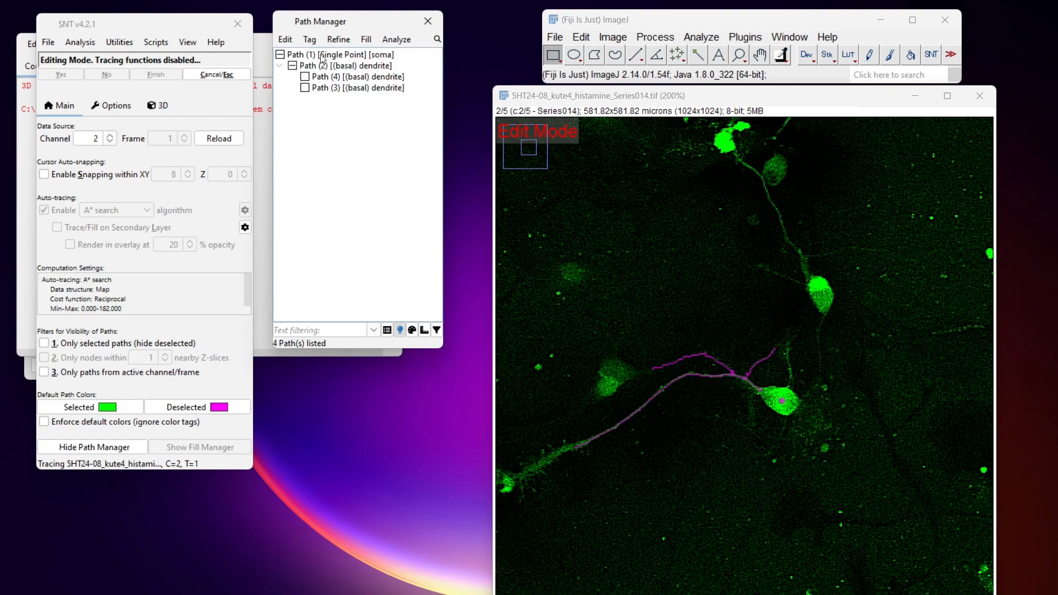
Step: Select the soma parent Path (1) in the Path Manager
{"action": "left_click", "coordinate": [294, 65]}
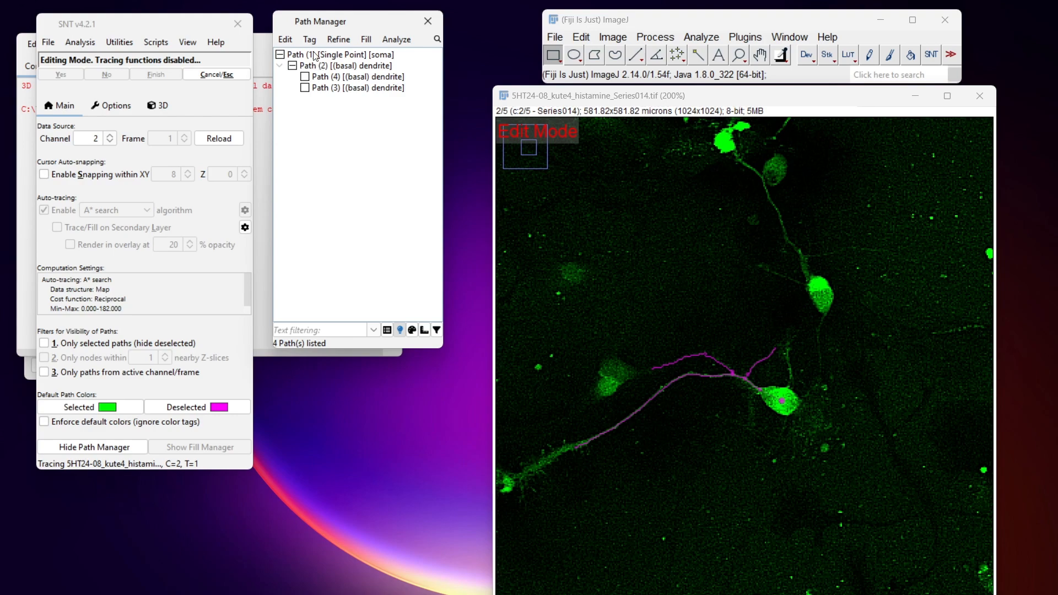
{"action": "left_click", "coordinate": [337, 54]}
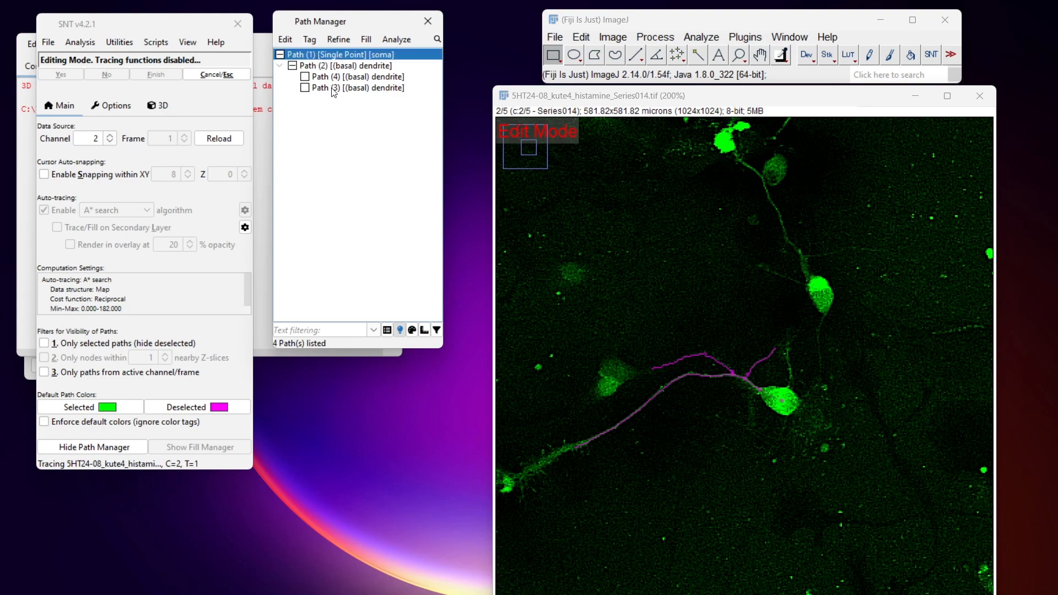
{"action": "mouse_move", "coordinate": [325, 108]}
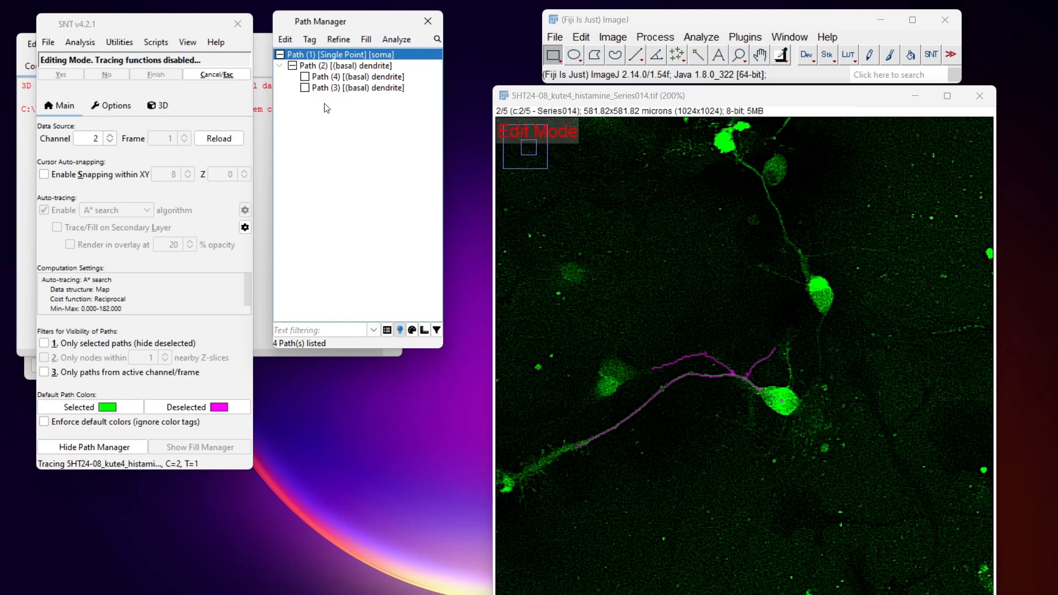
{"action": "mouse_move", "coordinate": [48, 42]}
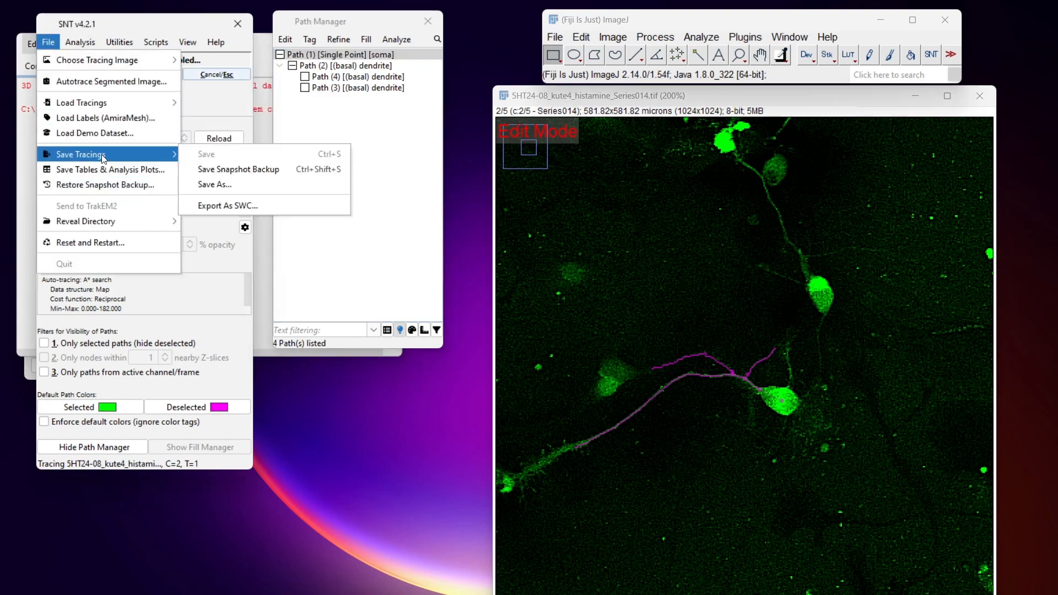
Step: Point Save As at histamine_traces, edit the Series014.traces name, then cancel
{"action": "left_click", "coordinate": [214, 184]}
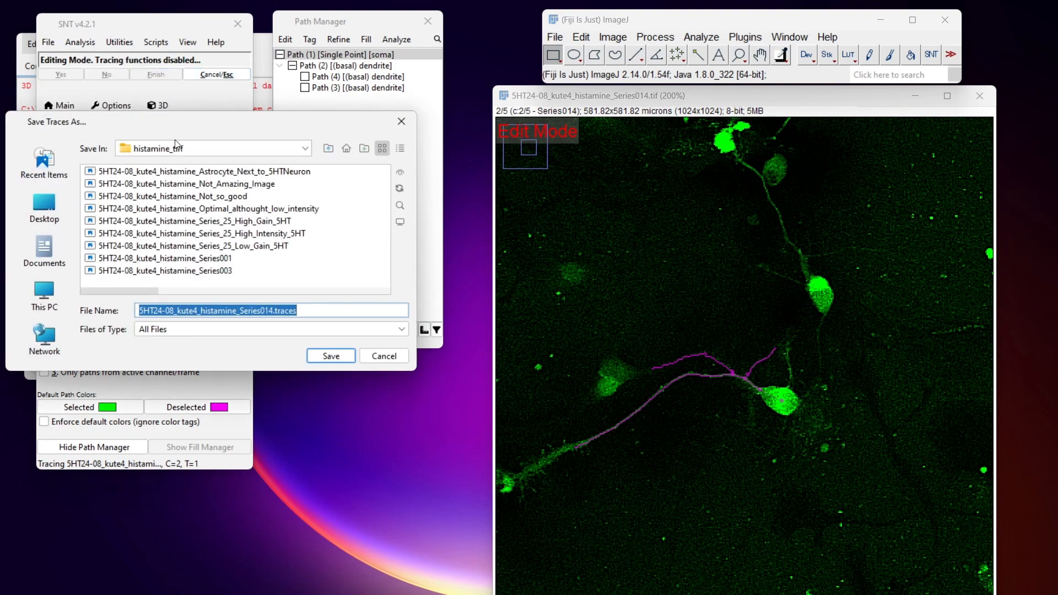
{"action": "left_click", "coordinate": [305, 147]}
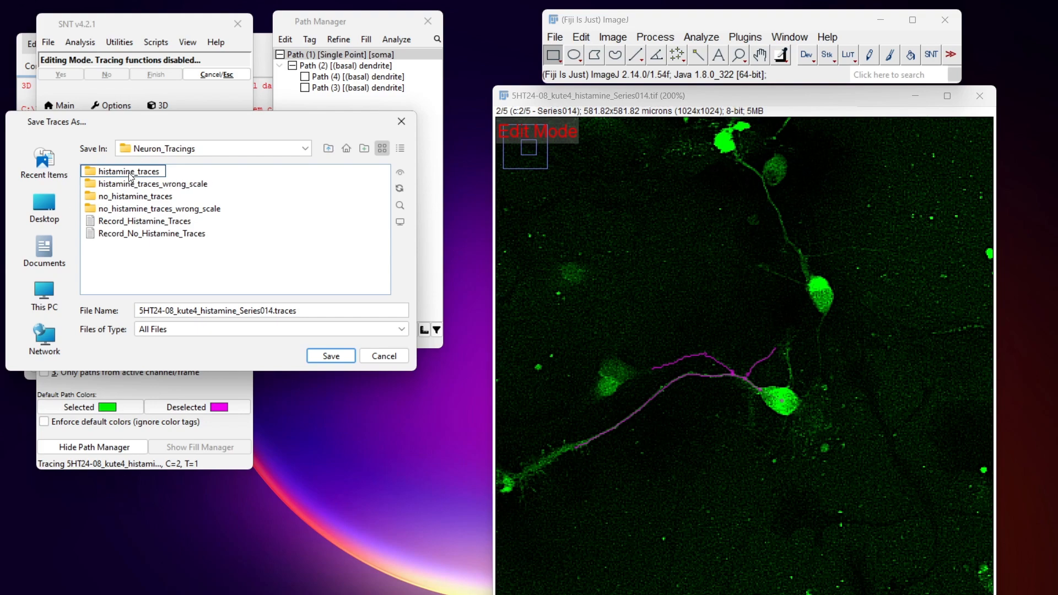
{"action": "double_click", "coordinate": [127, 171]}
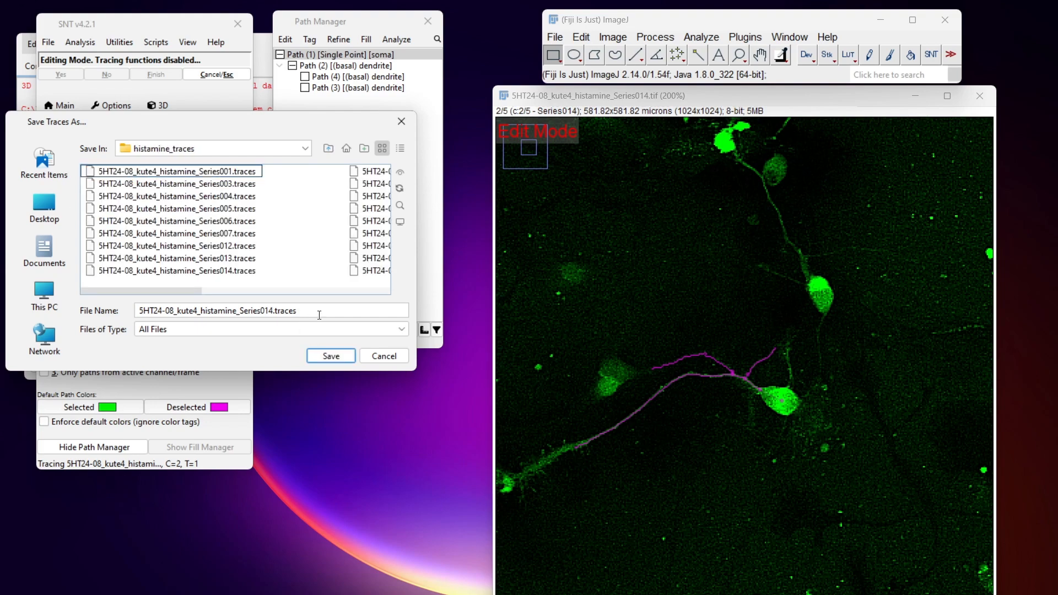
{"action": "triple_click", "coordinate": [216, 310]}
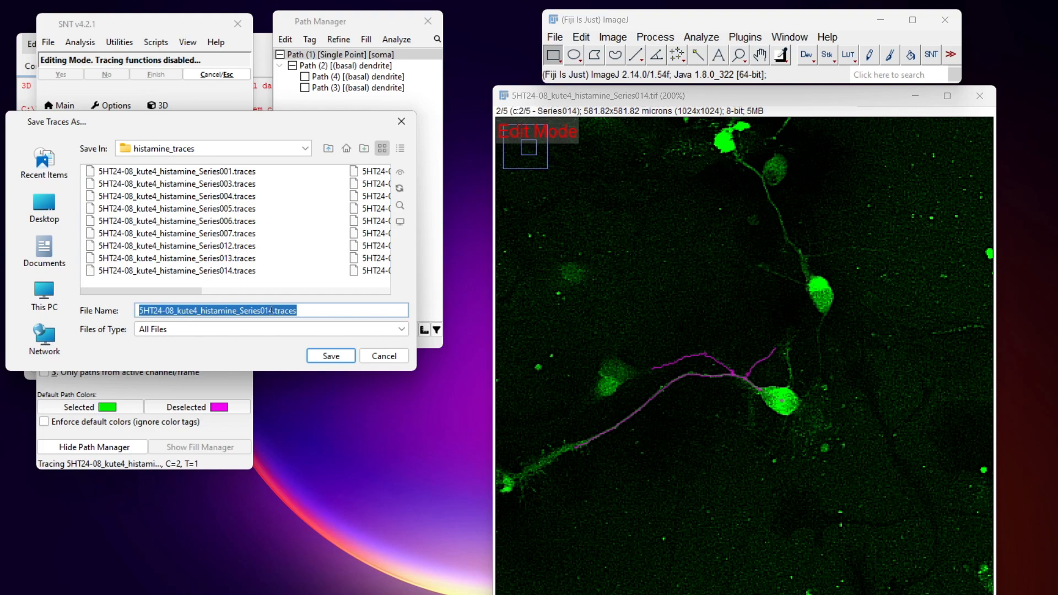
{"action": "left_click", "coordinate": [244, 310]}
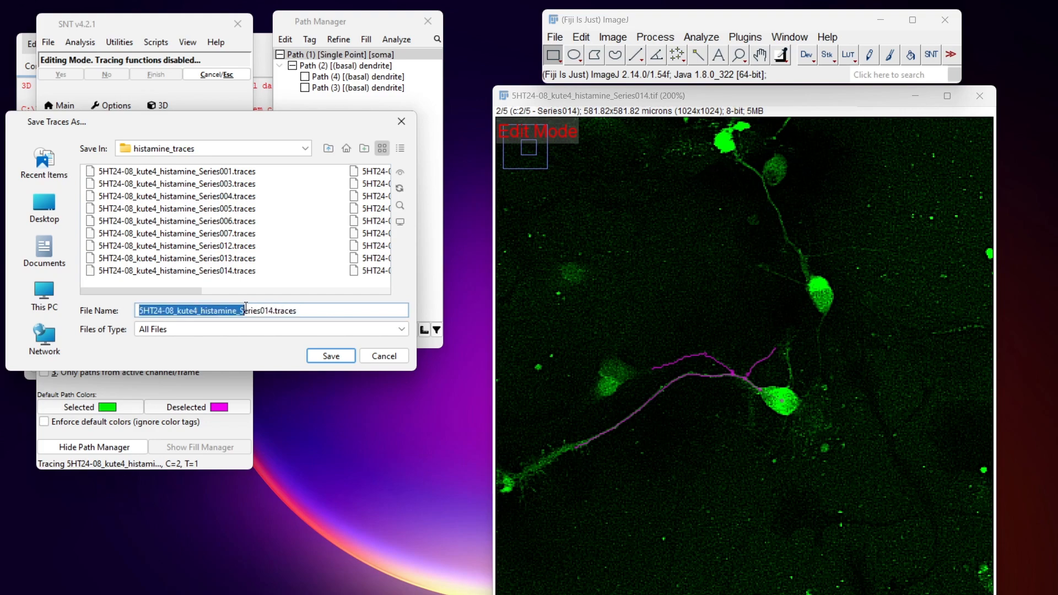
{"action": "left_click", "coordinate": [300, 310]}
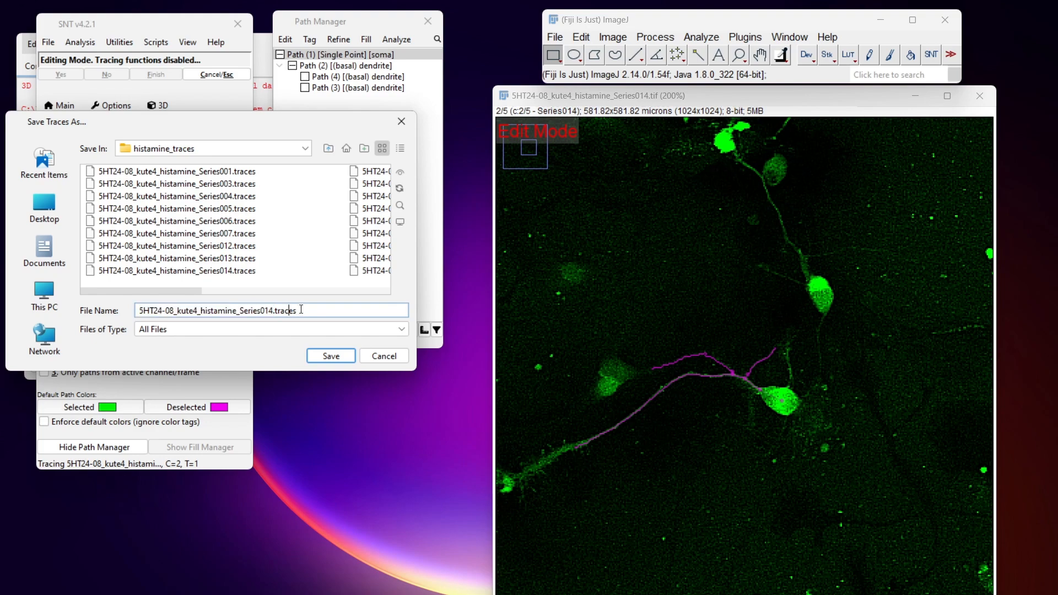
{"action": "double_click", "coordinate": [283, 310]}
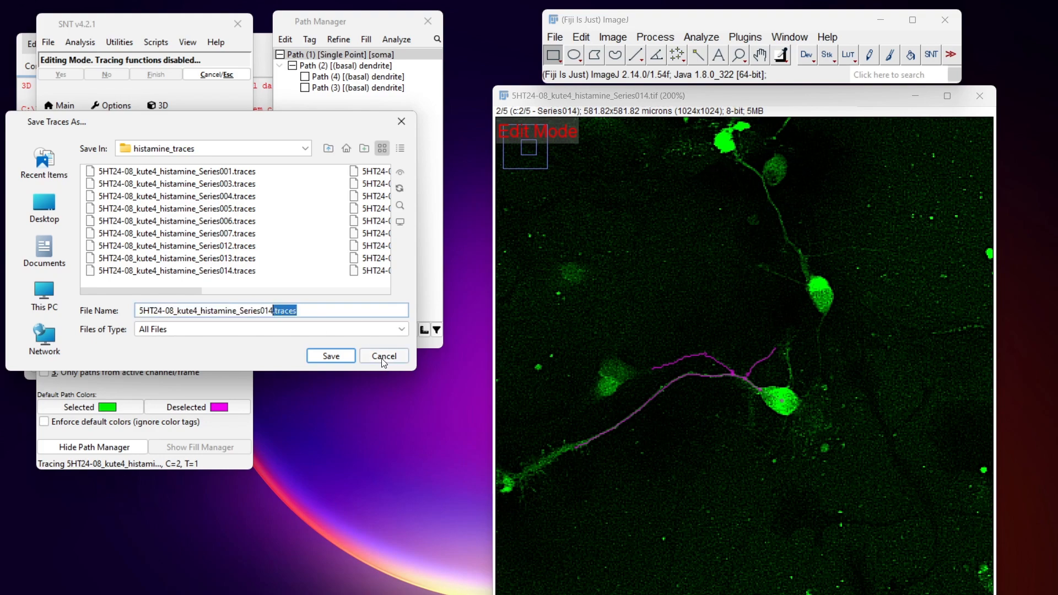
{"action": "left_click", "coordinate": [383, 355]}
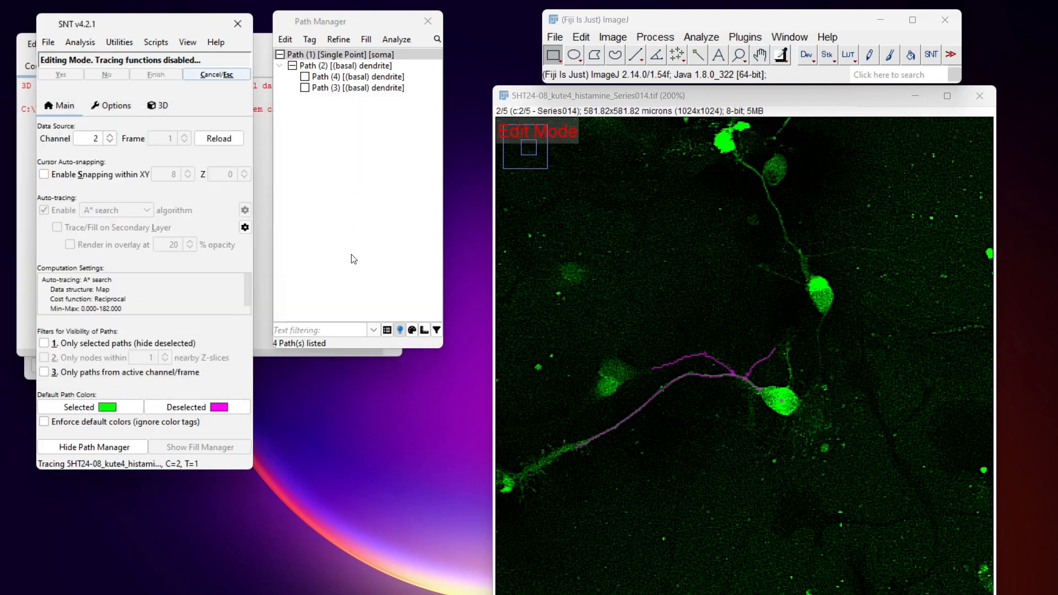